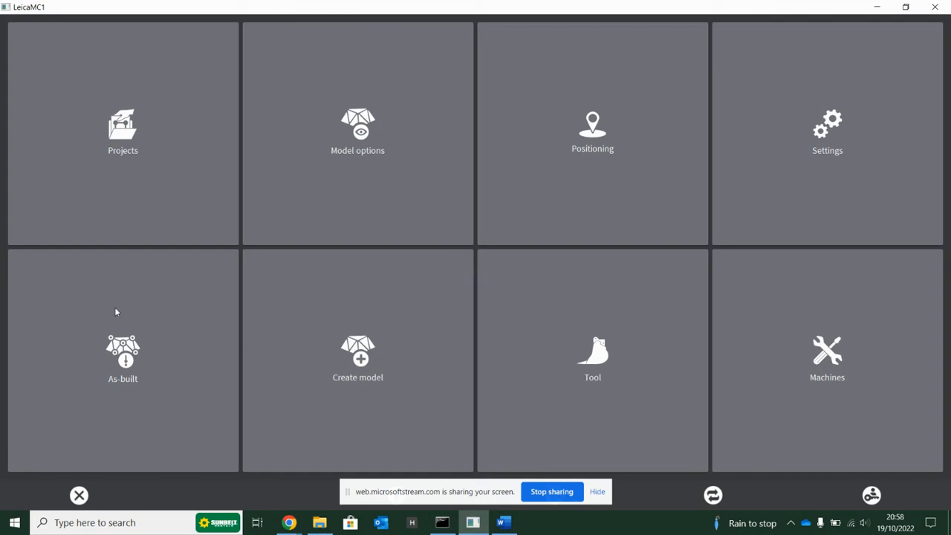
mouse_move(72, 325)
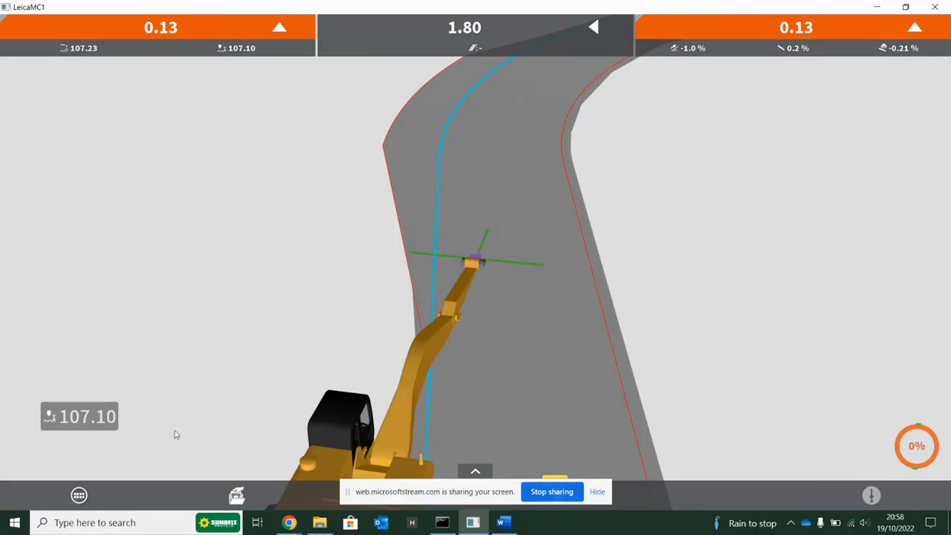
mouse_move(832, 476)
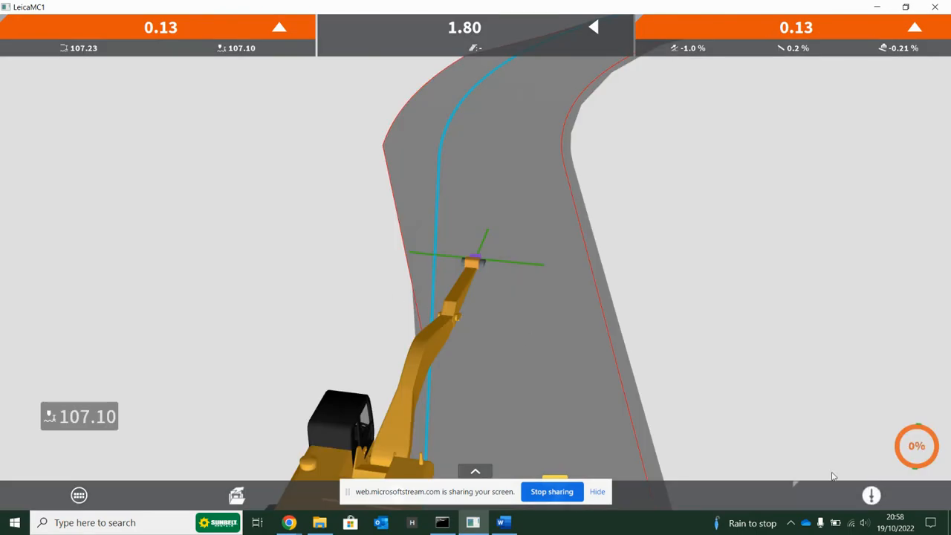
mouse_move(872, 505)
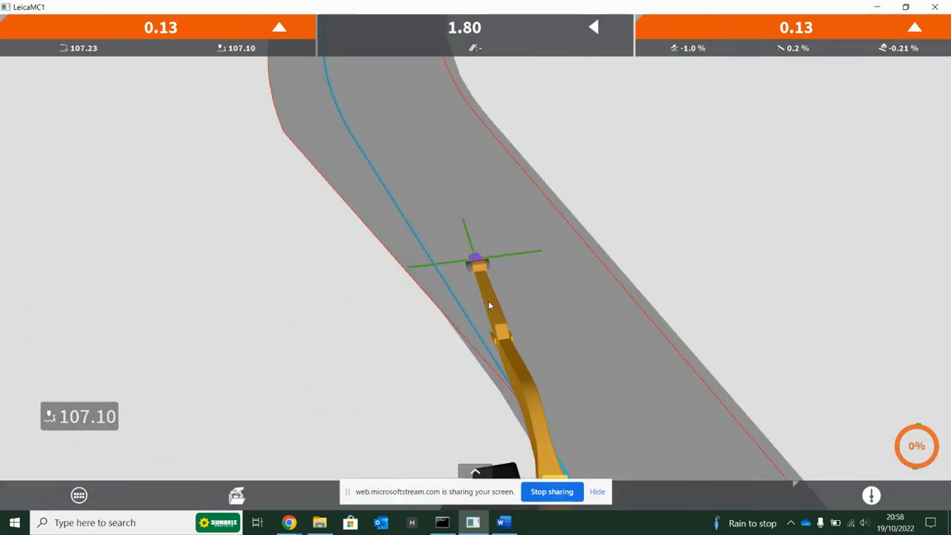
Open the As-built point logging settings from the main menu, reopening them a second time
left_click(79, 495)
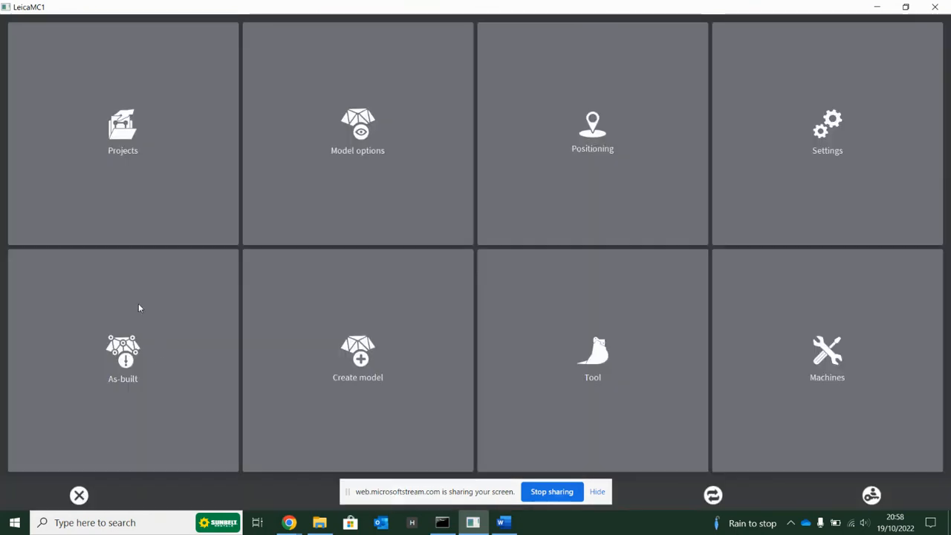
left_click(123, 359)
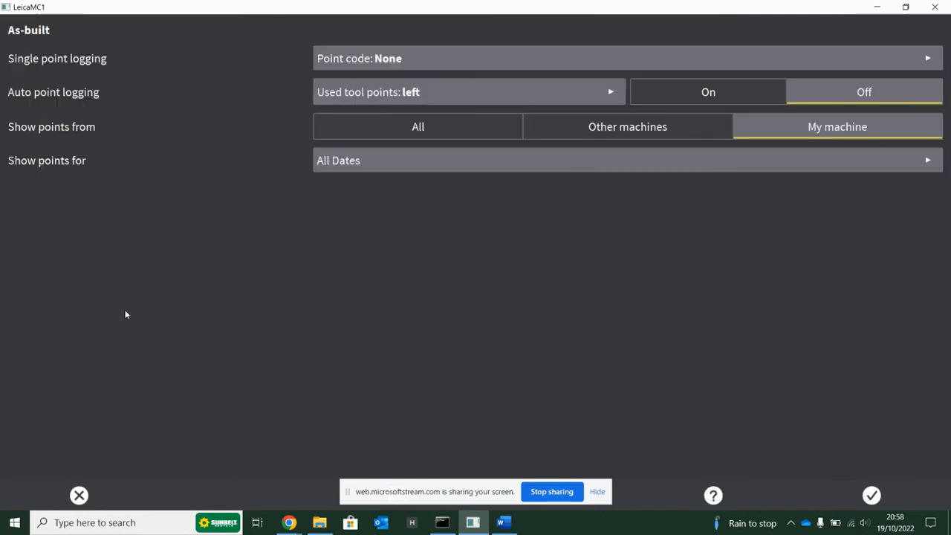
mouse_move(85, 78)
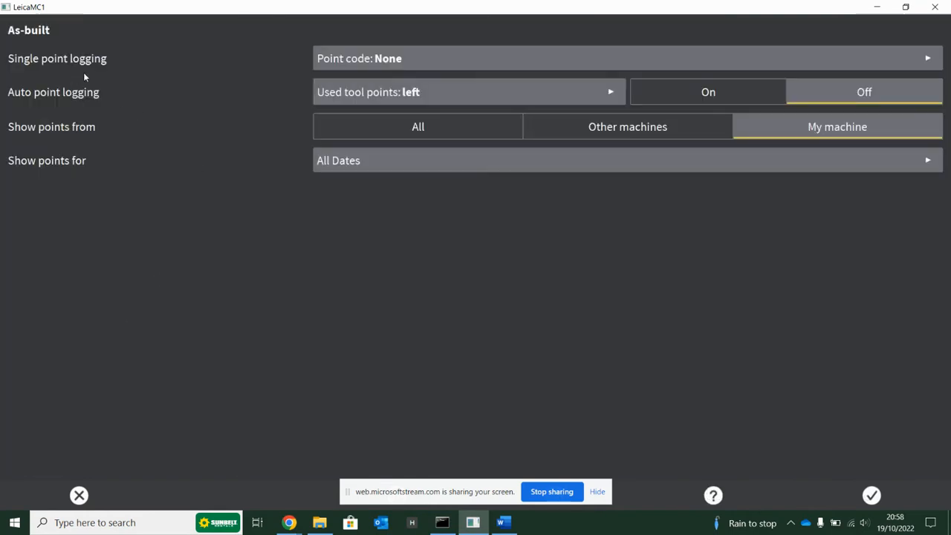
mouse_move(426, 63)
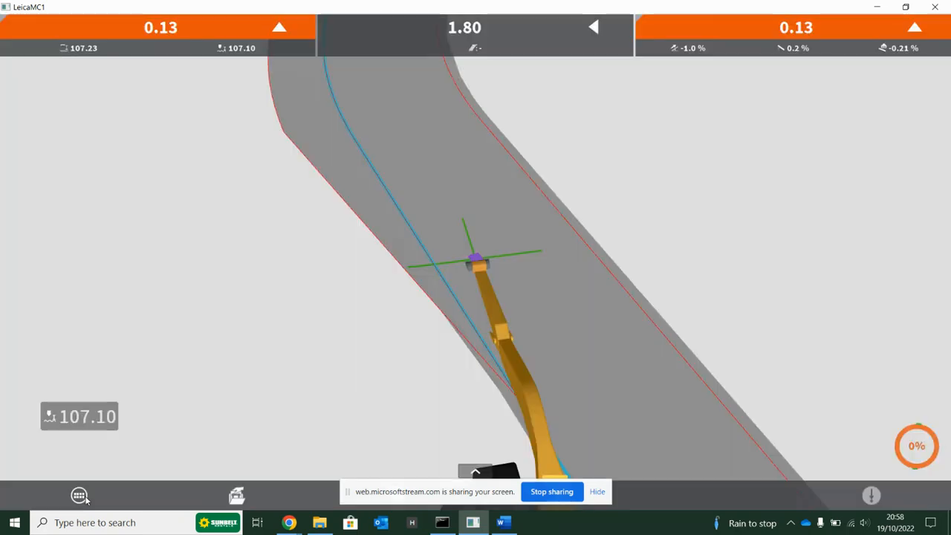
left_click(79, 495)
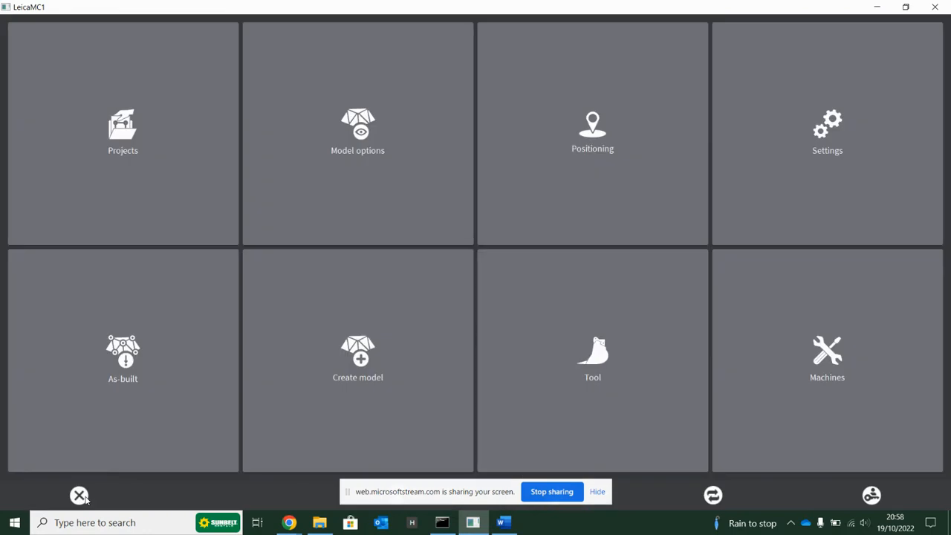
mouse_move(163, 361)
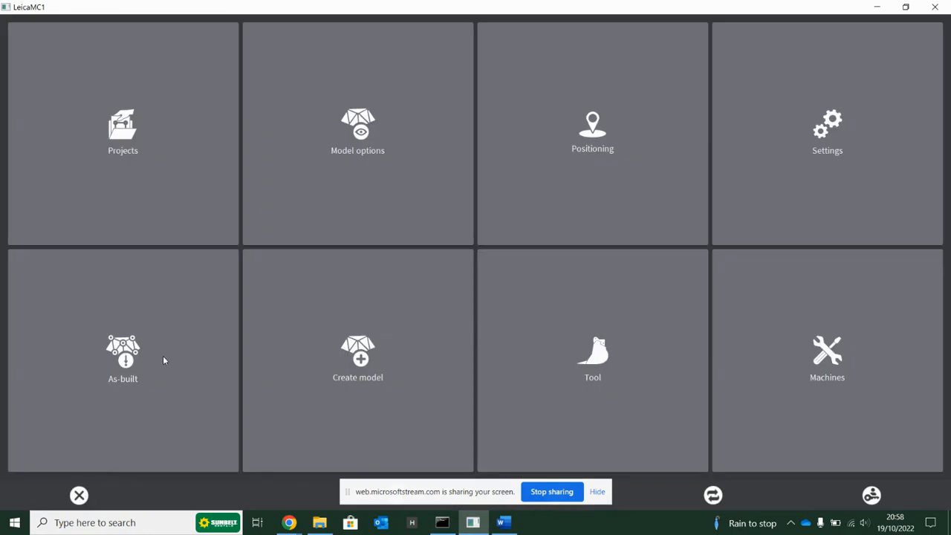
left_click(123, 361)
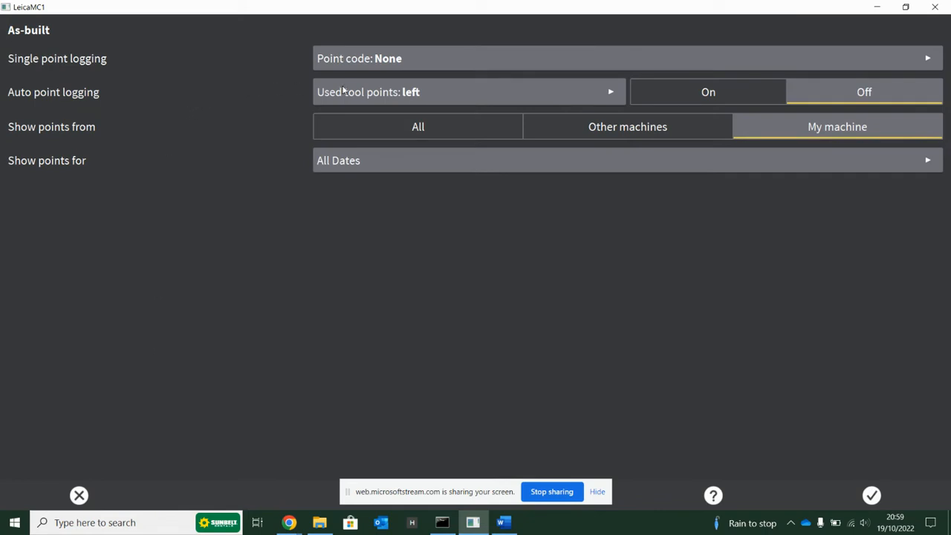
mouse_move(490, 92)
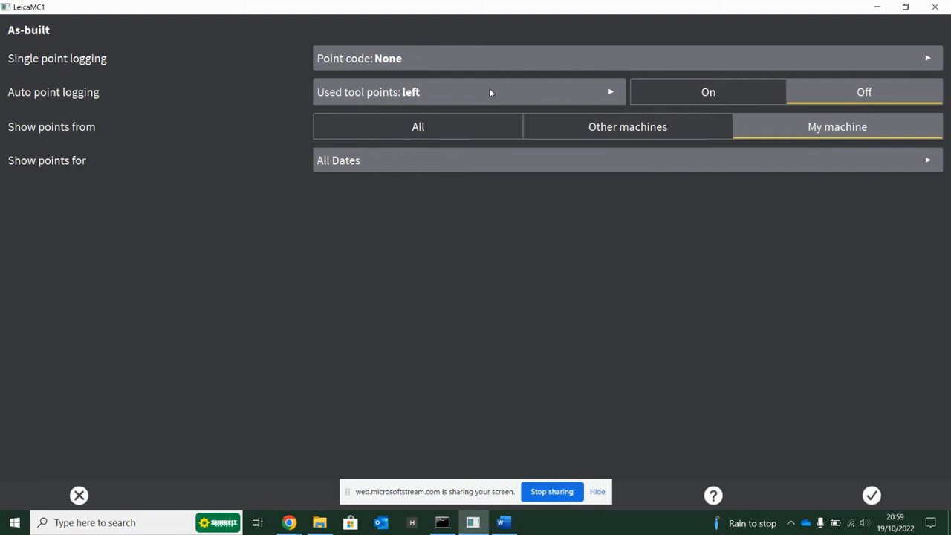
mouse_move(433, 99)
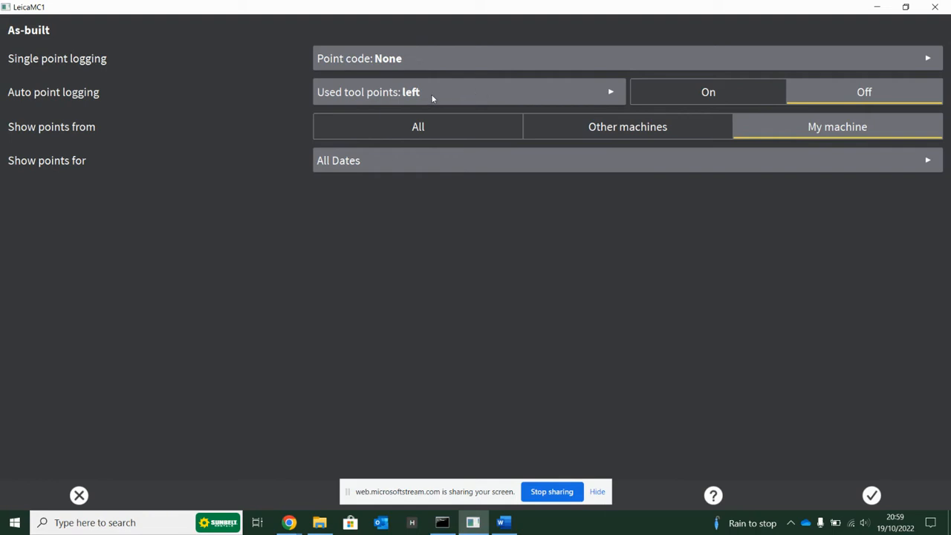
mouse_move(670, 92)
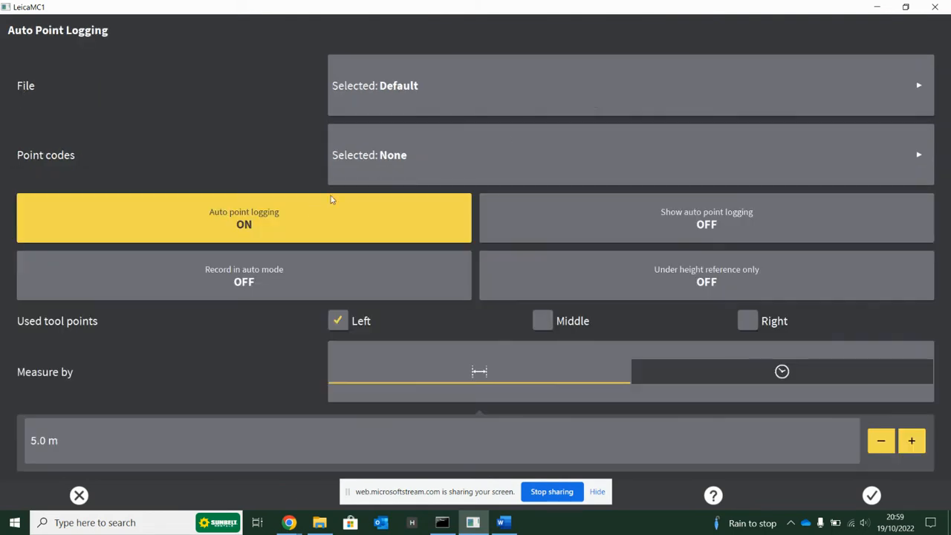
mouse_move(320, 218)
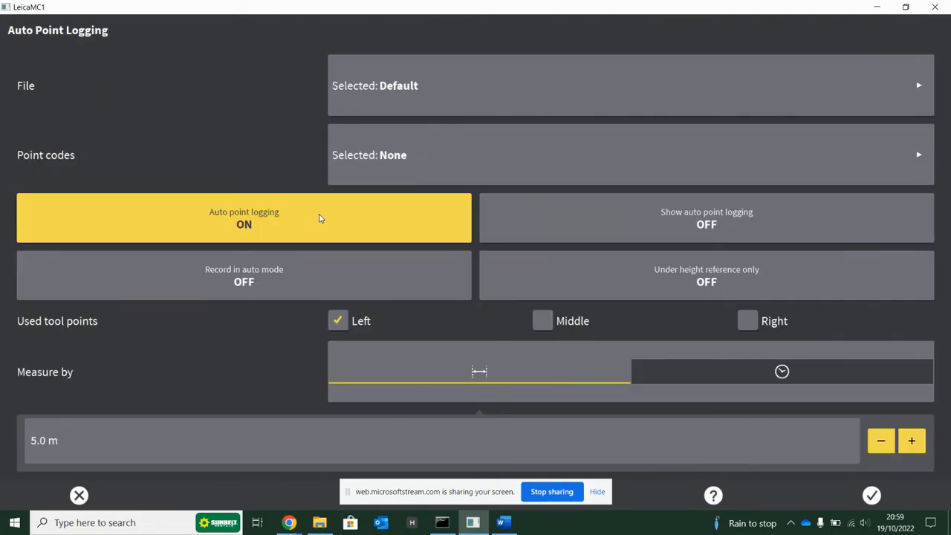
mouse_move(452, 374)
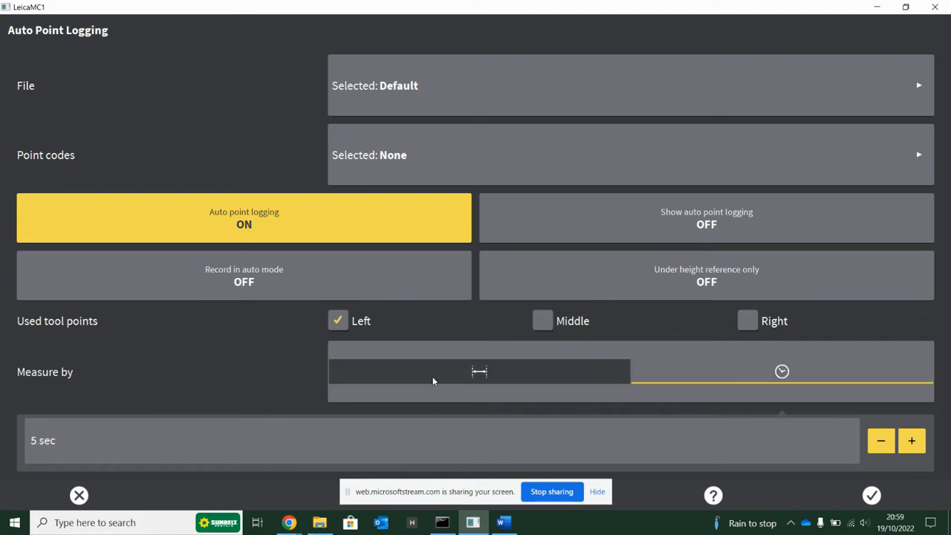
Turn auto point logging on, measuring every 5 seconds
left_click(479, 372)
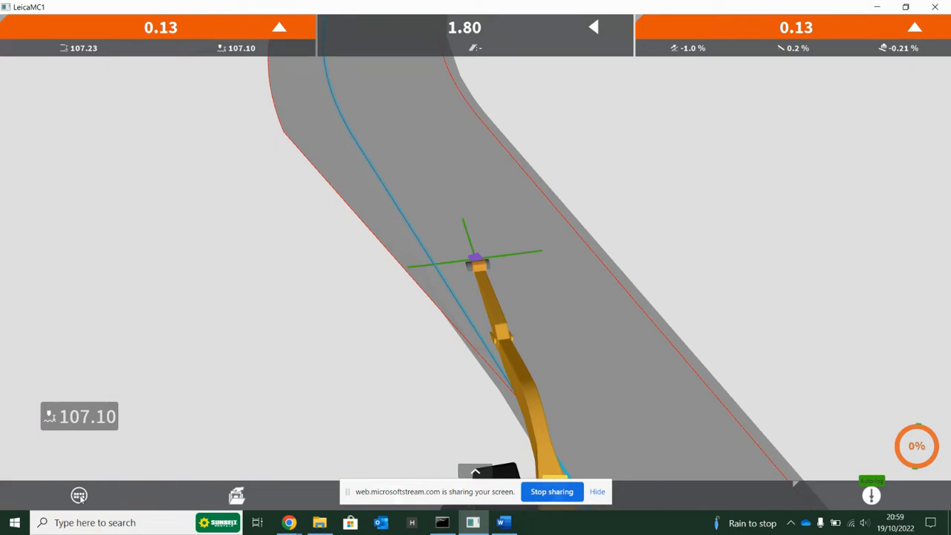
mouse_move(91, 494)
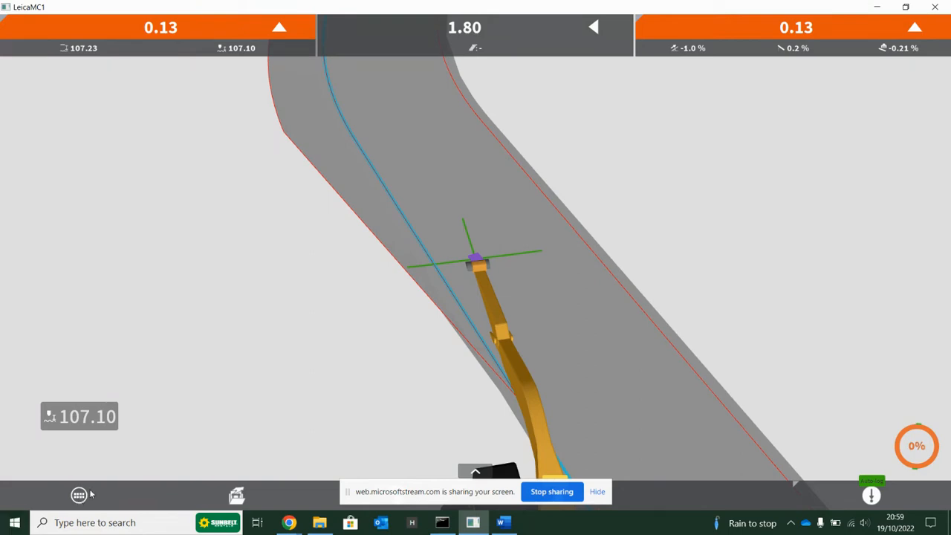
Set As-built 'Show points from' to Other machines and apply it
left_click(79, 495)
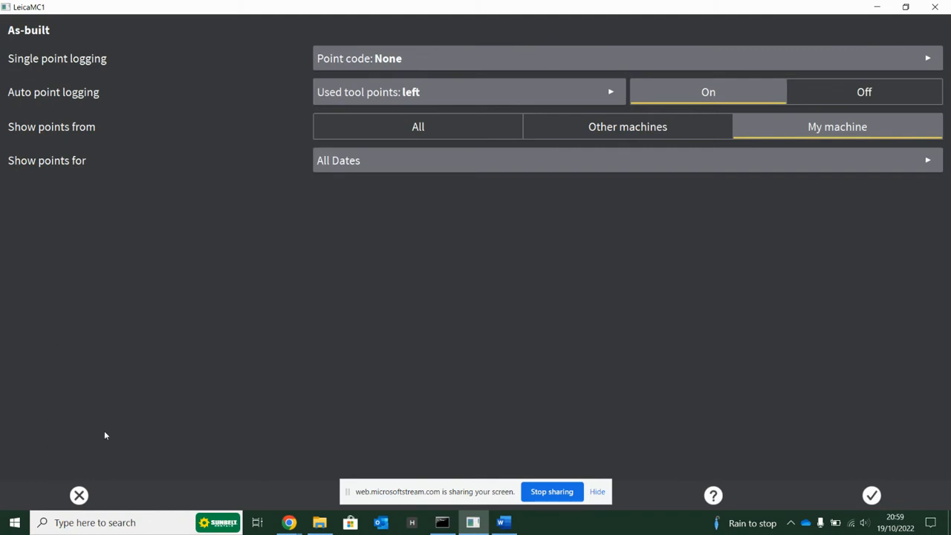
mouse_move(484, 126)
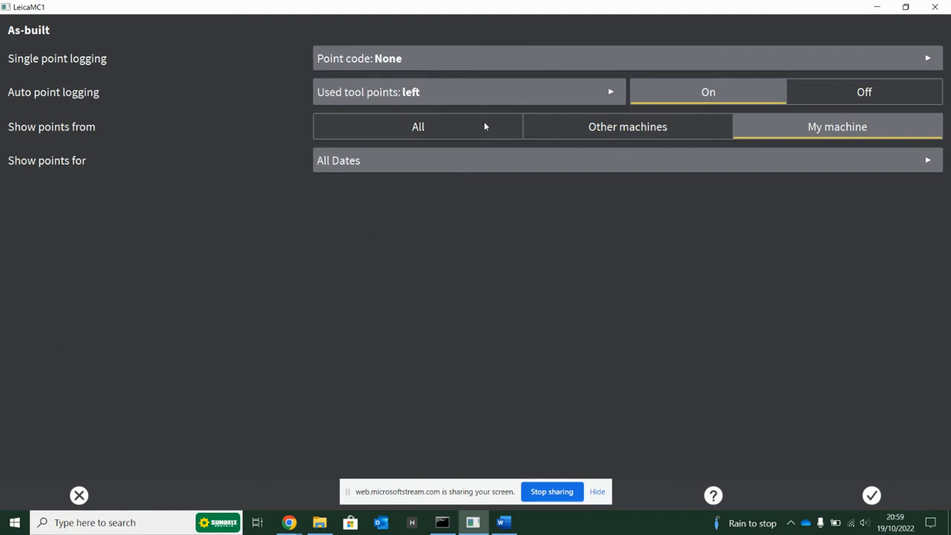
left_click(627, 126)
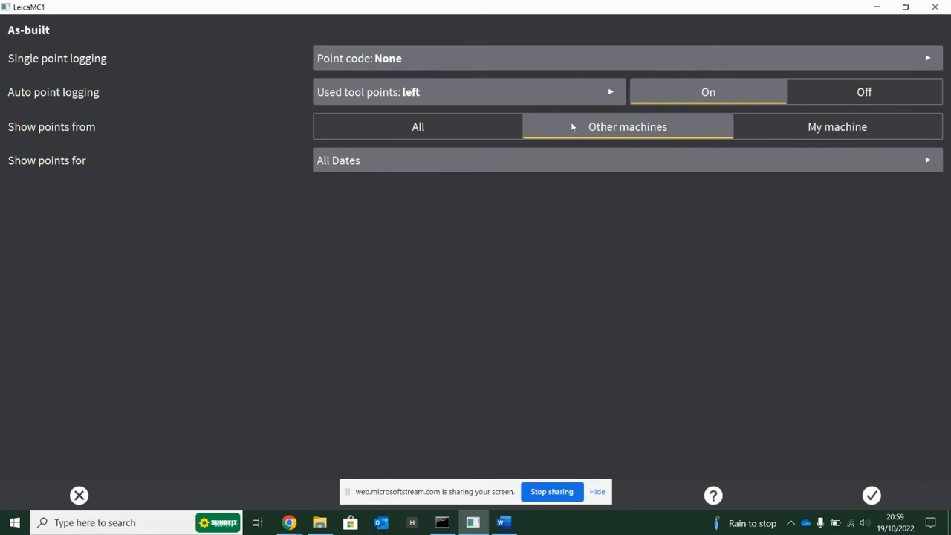
left_click(838, 126)
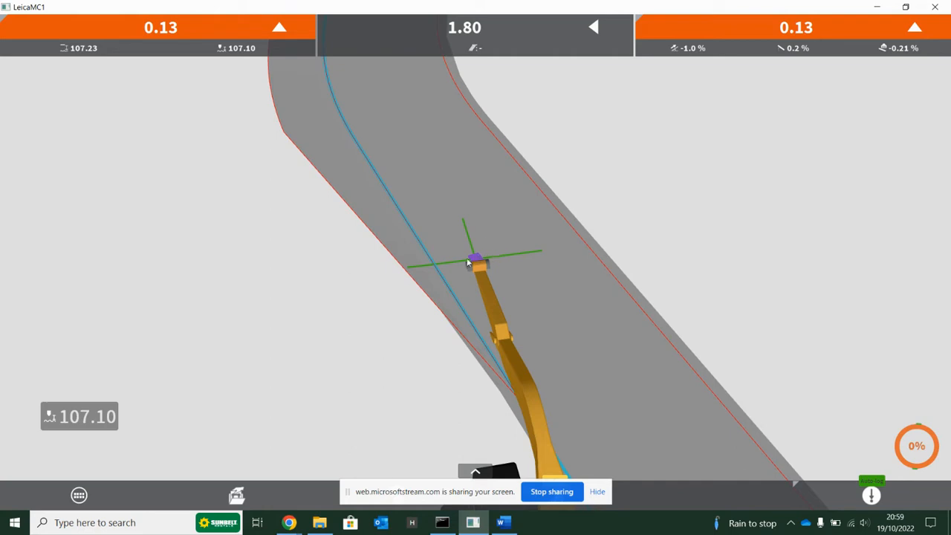
mouse_move(469, 261)
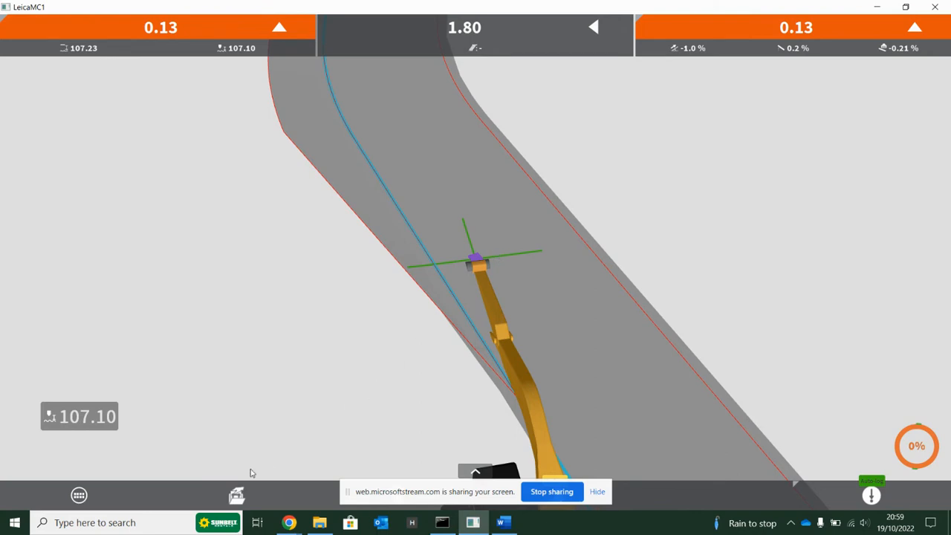
mouse_move(428, 281)
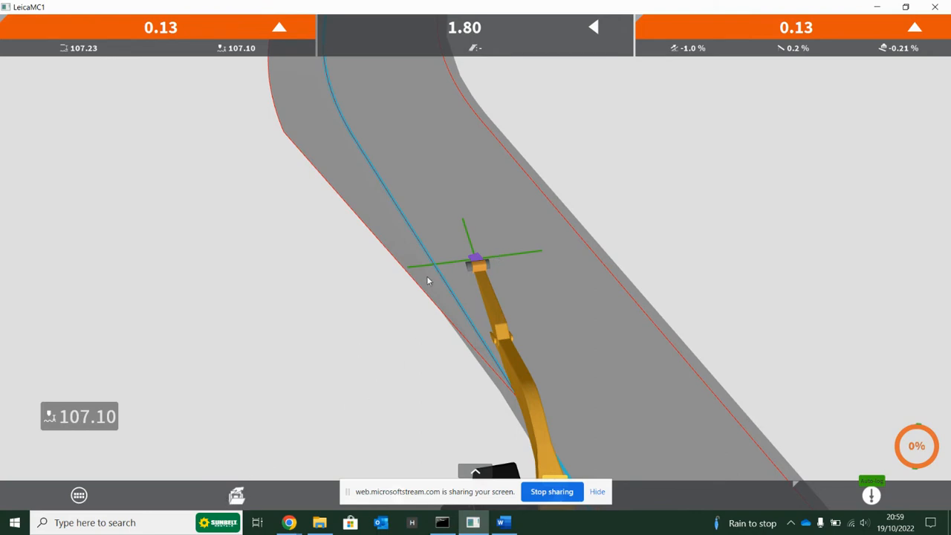
mouse_move(236, 496)
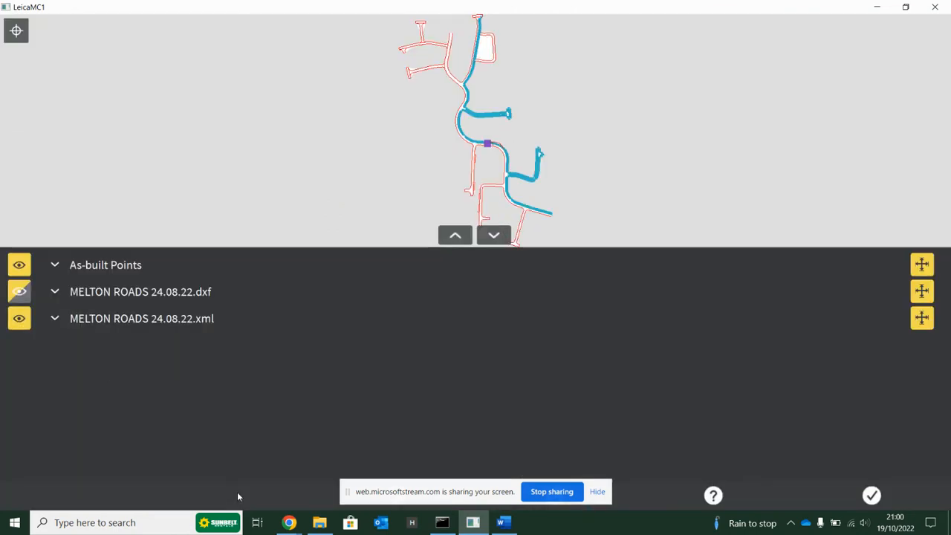
mouse_move(117, 277)
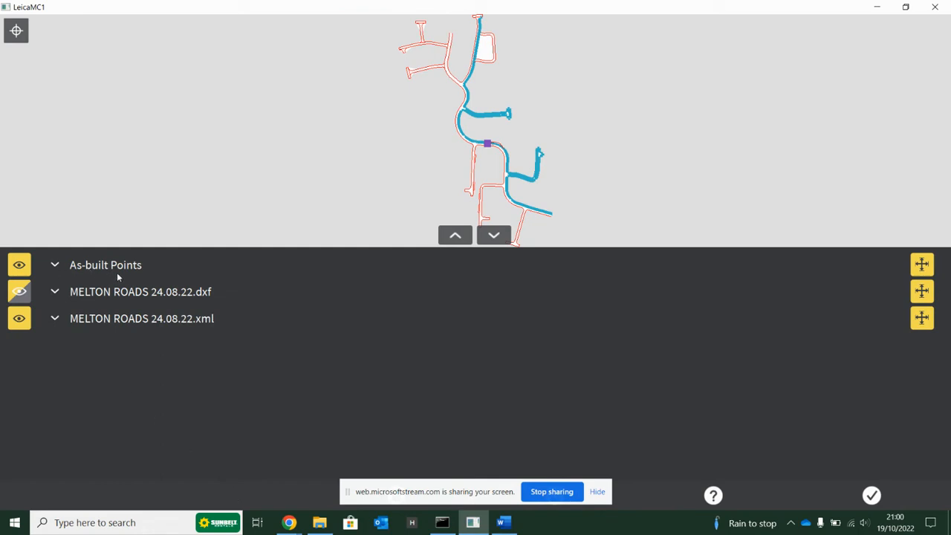
Hide the As-built Points layer in Model options and return to the dig view
left_click(20, 265)
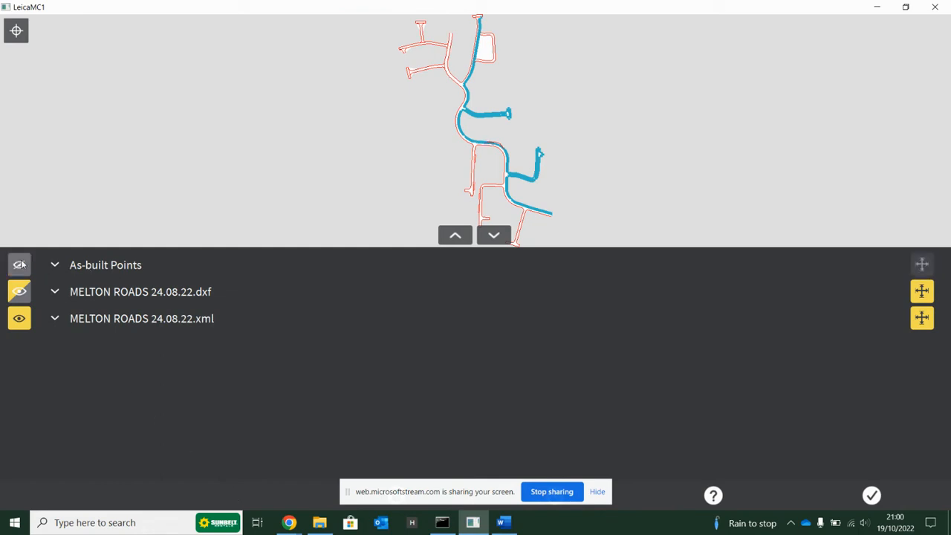
left_click(19, 265)
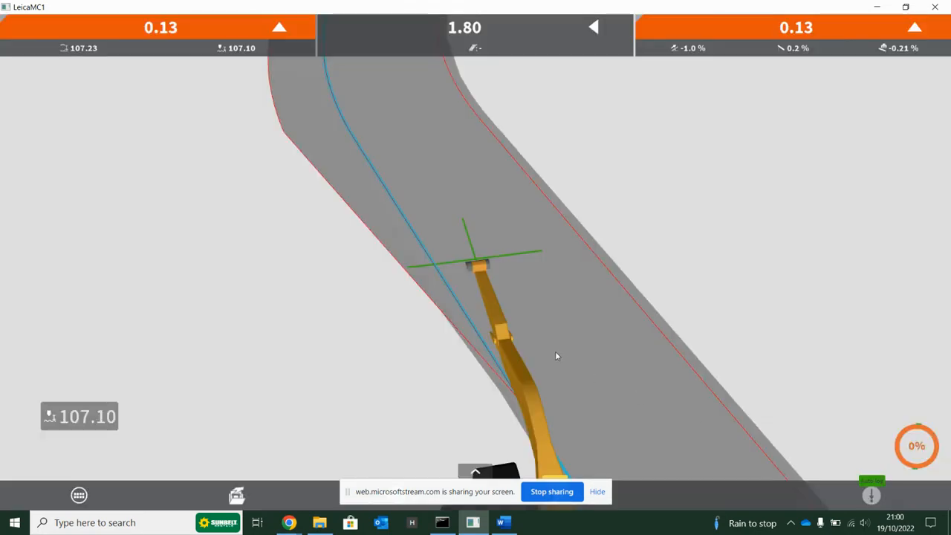
mouse_move(511, 271)
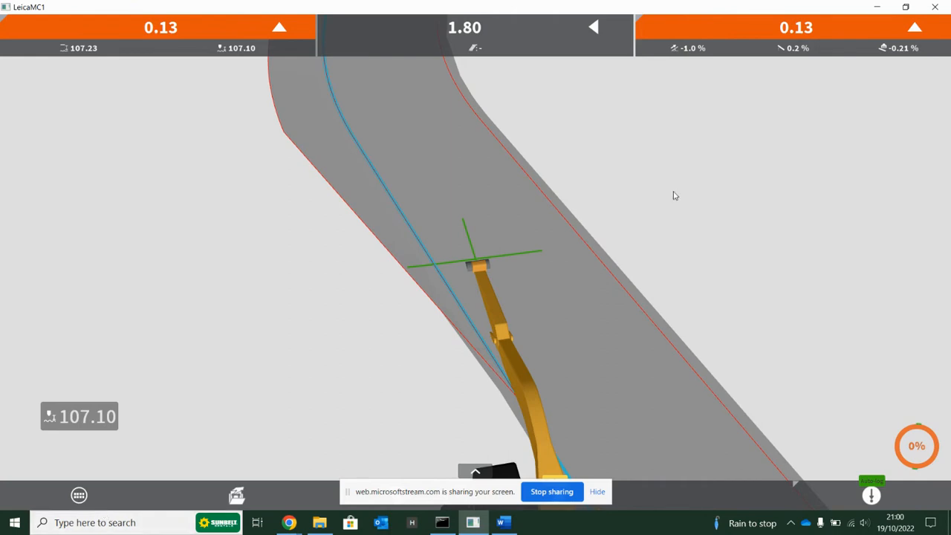
mouse_move(620, 381)
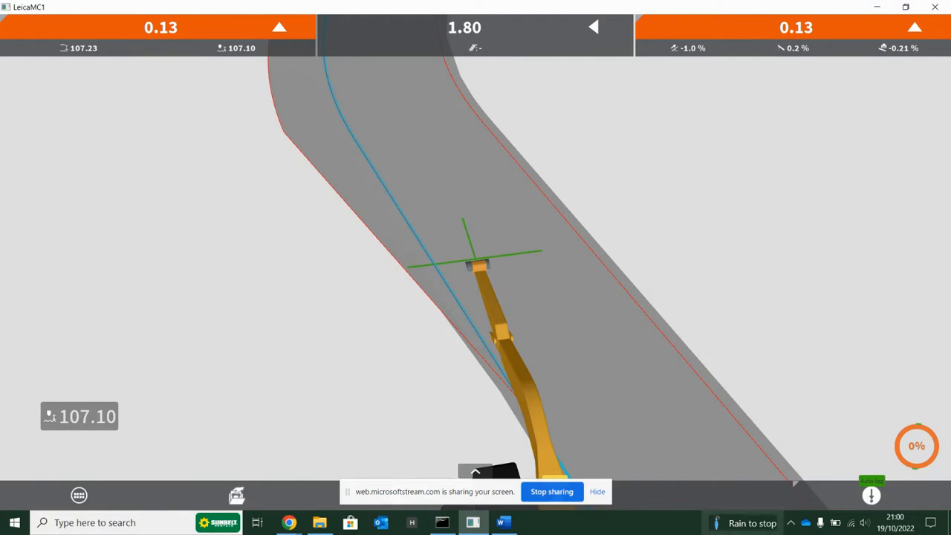
mouse_move(80, 496)
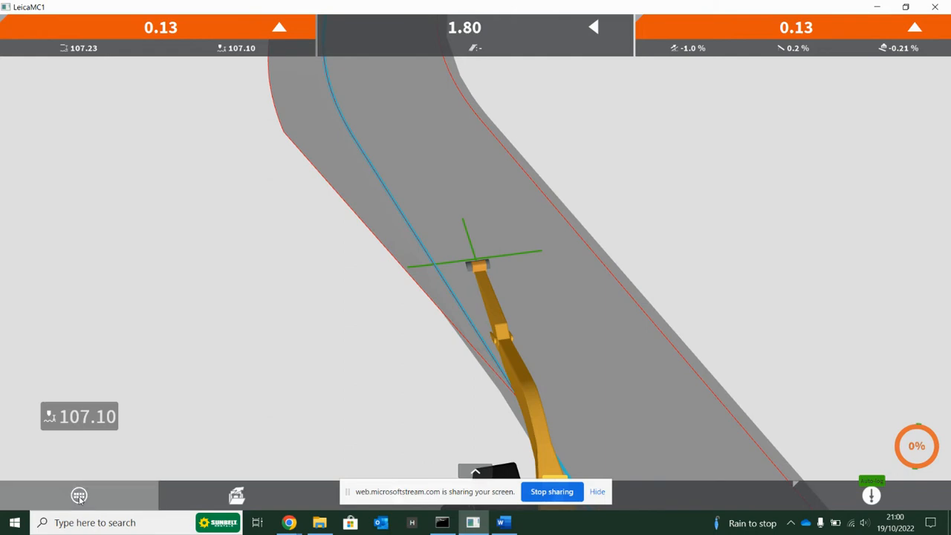
Open the Create Model wizard from the main menu
left_click(79, 495)
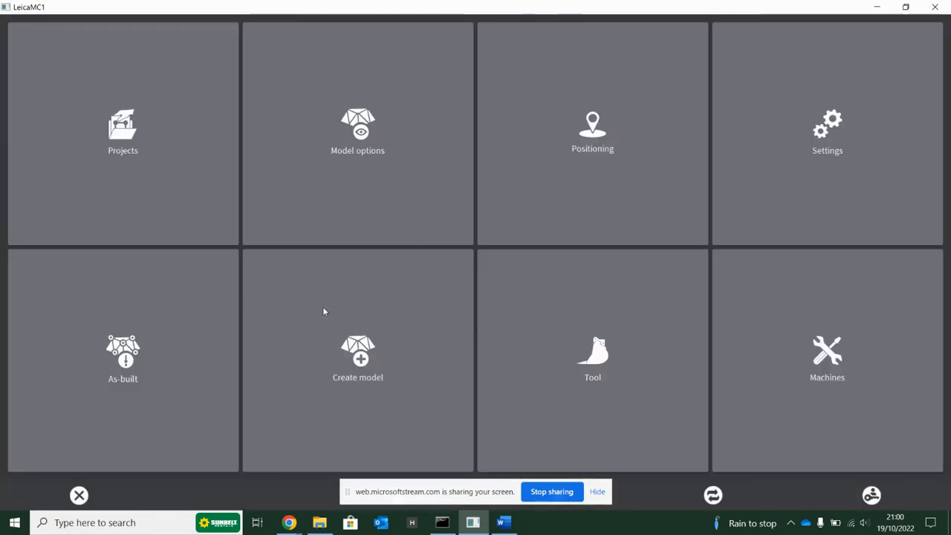
mouse_move(383, 431)
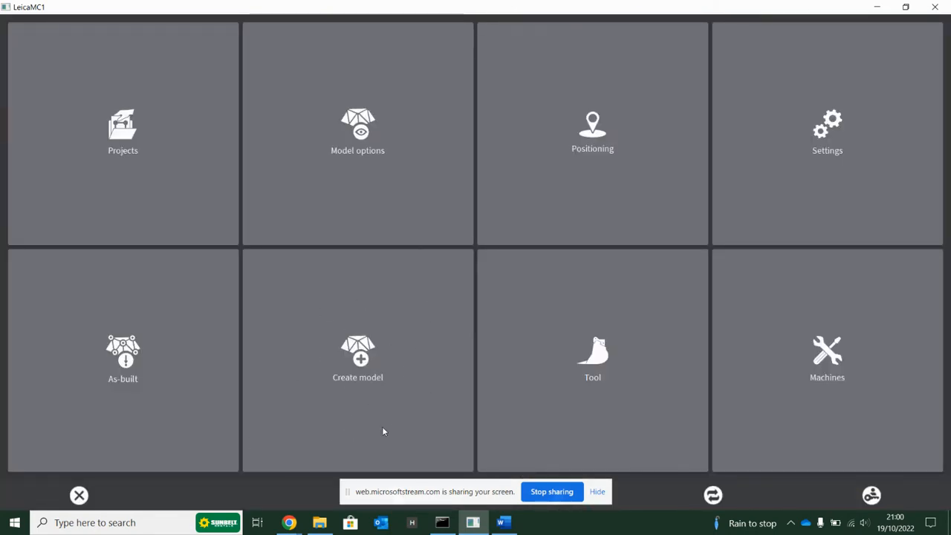
mouse_move(416, 391)
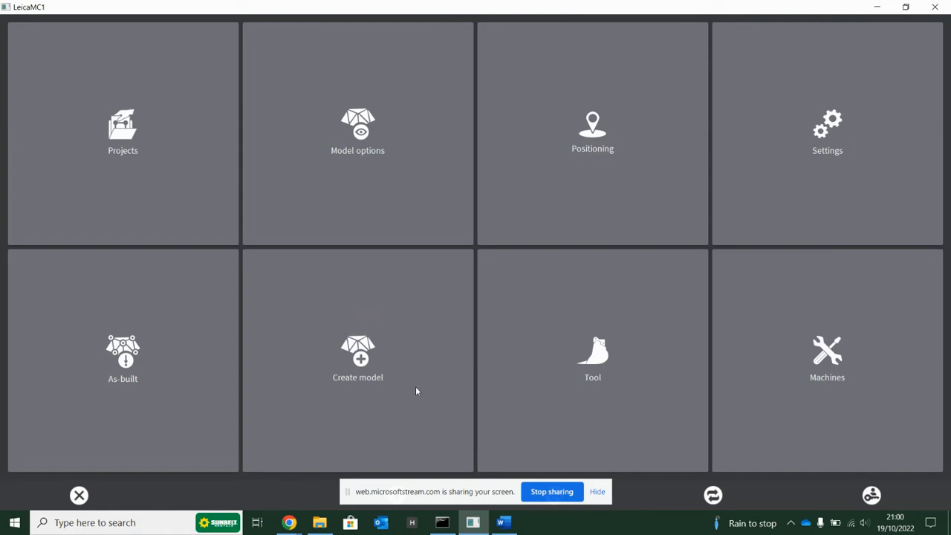
mouse_move(364, 392)
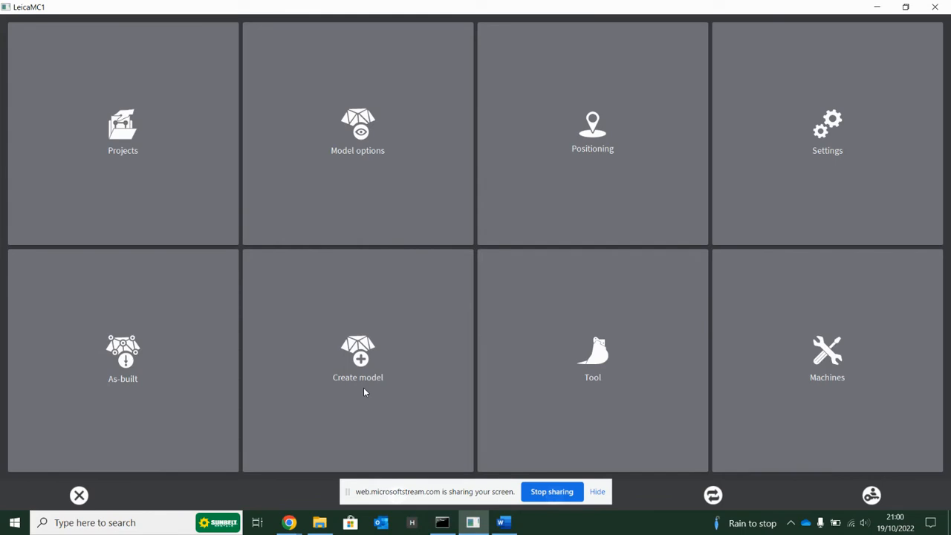
left_click(357, 358)
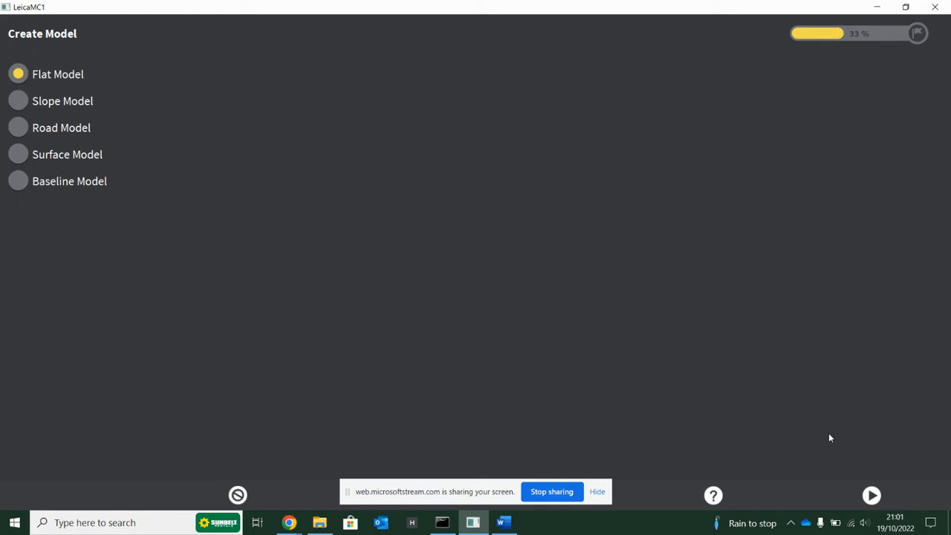
mouse_move(869, 491)
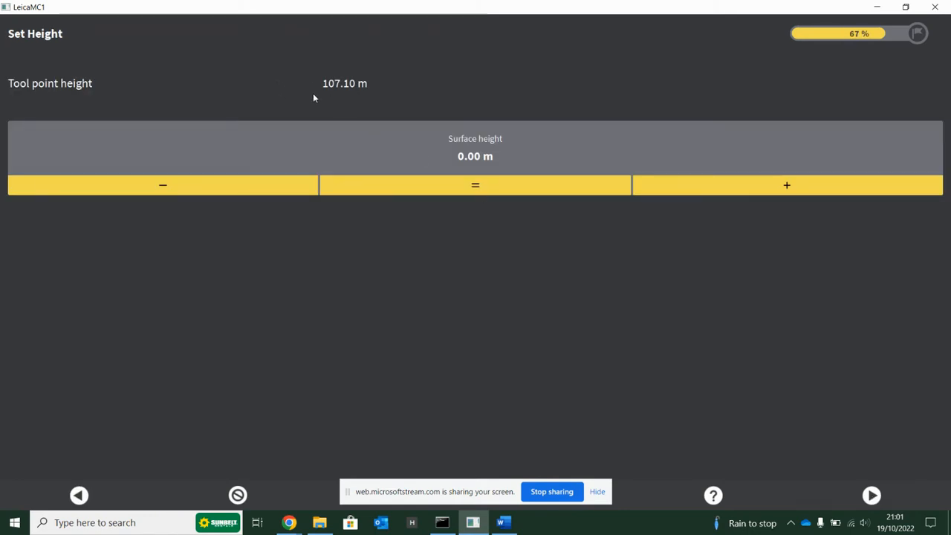
mouse_move(384, 93)
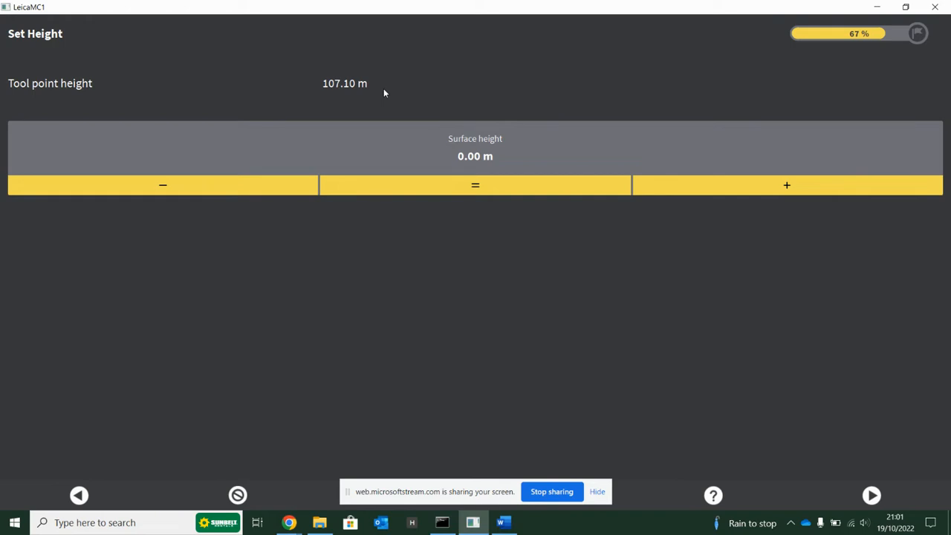
mouse_move(324, 90)
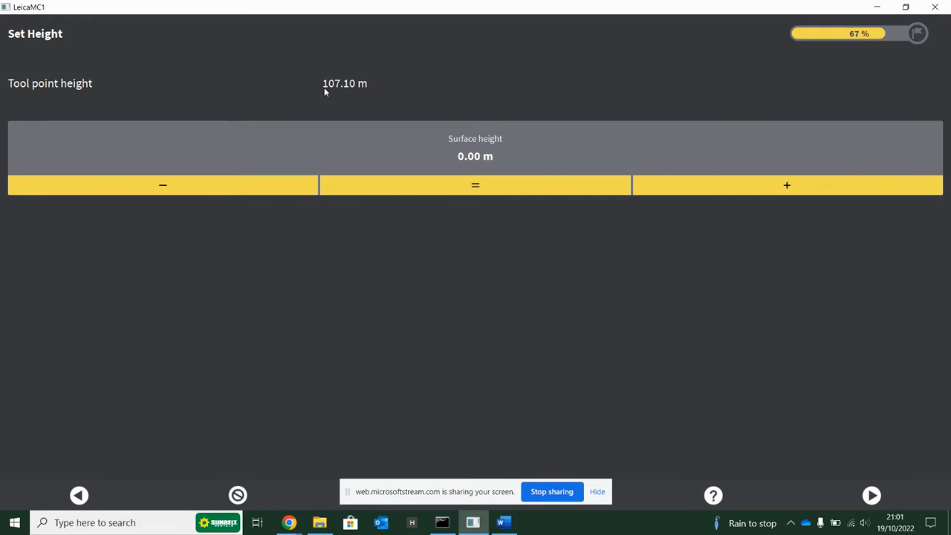
mouse_move(339, 94)
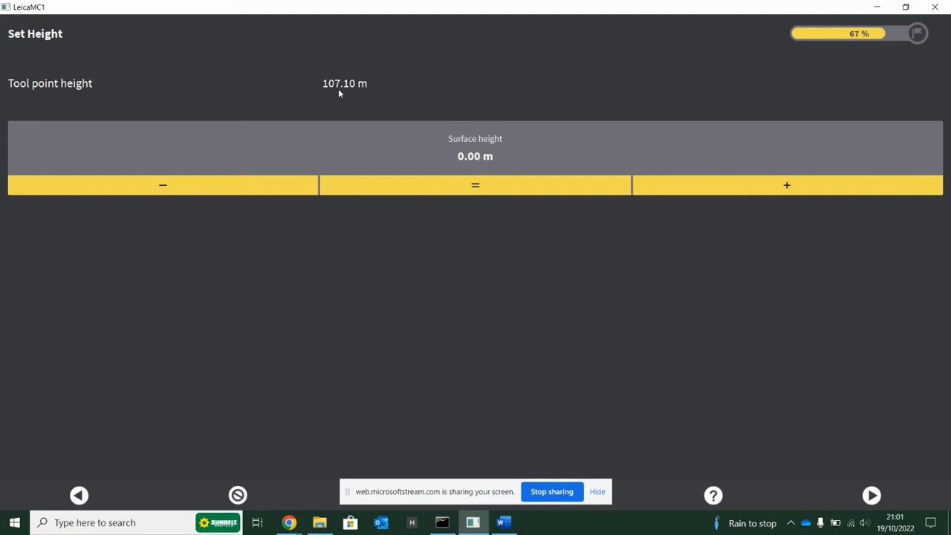
mouse_move(440, 138)
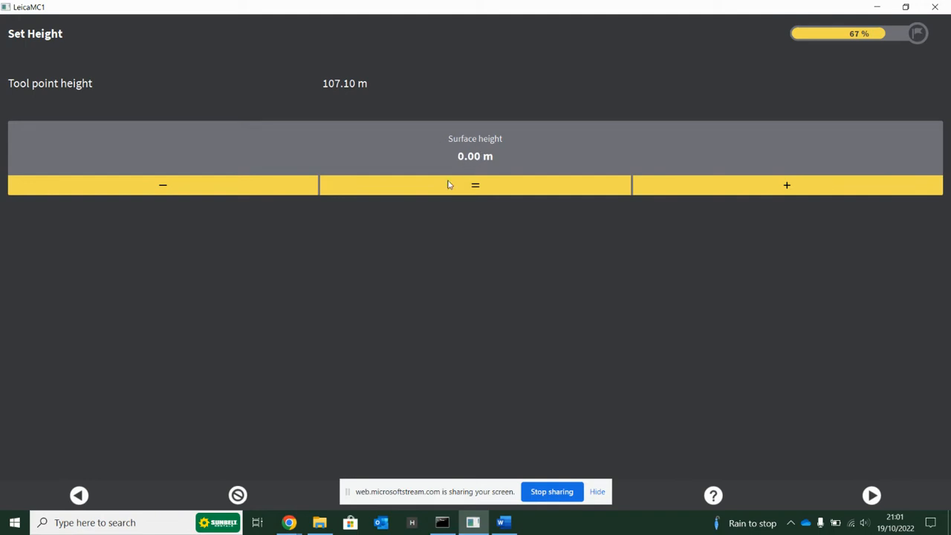
mouse_move(469, 201)
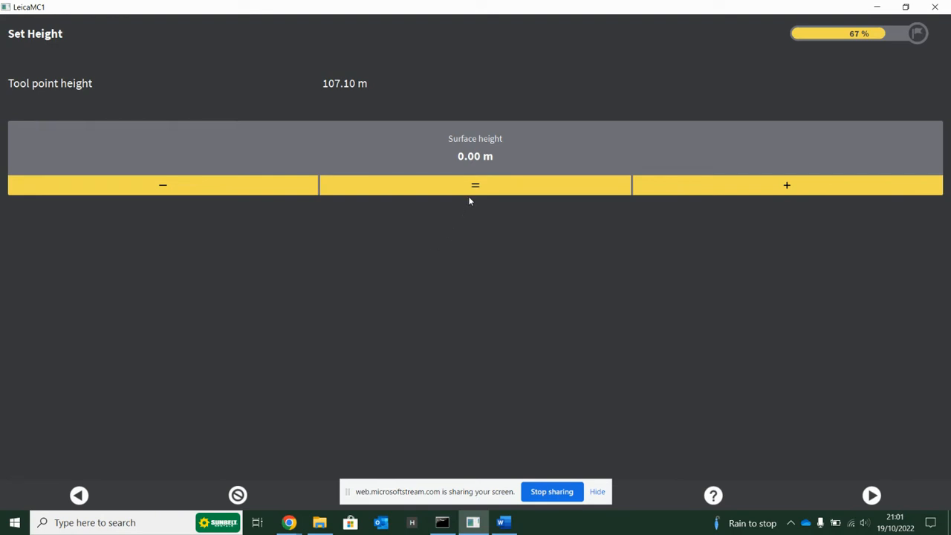
Copy the 107.10 m tool point height, then lower the surface height to 106.90 m
left_click(475, 185)
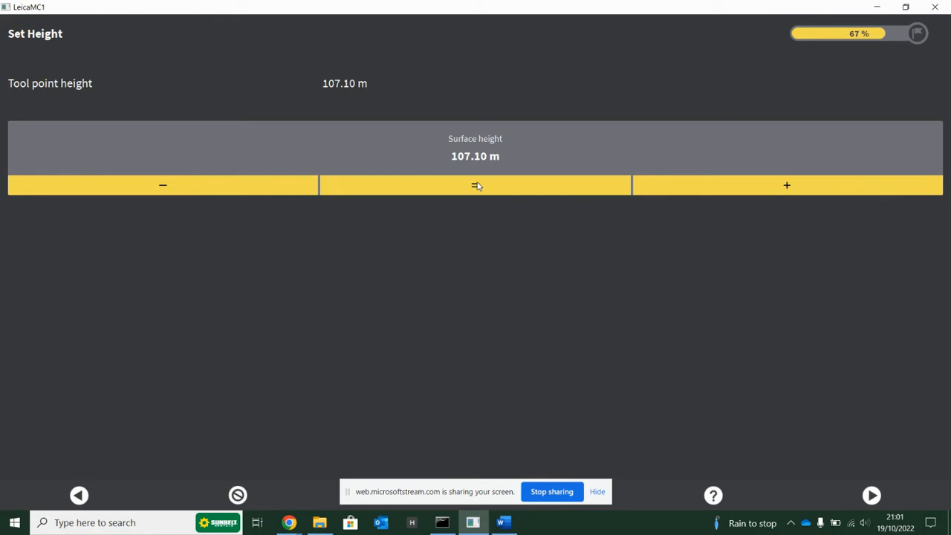
left_click(162, 185)
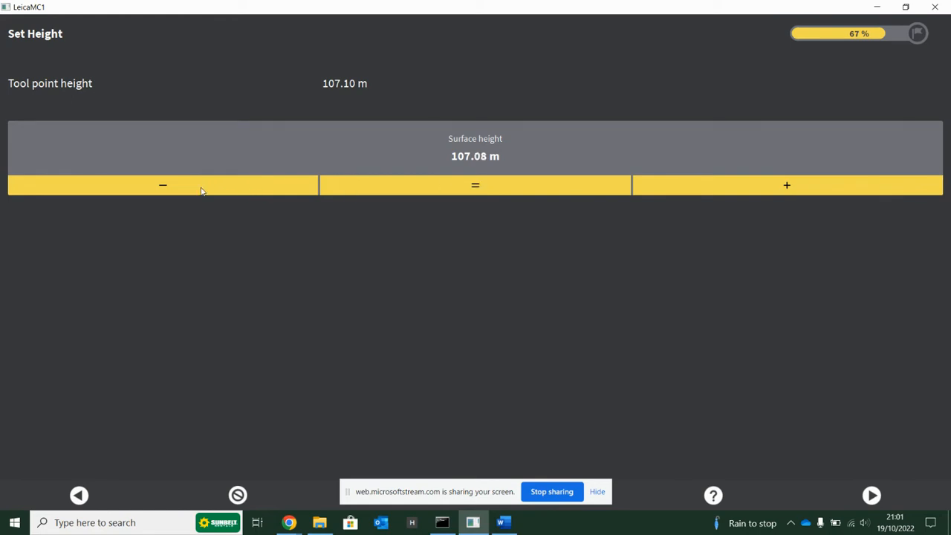
left_click(163, 185)
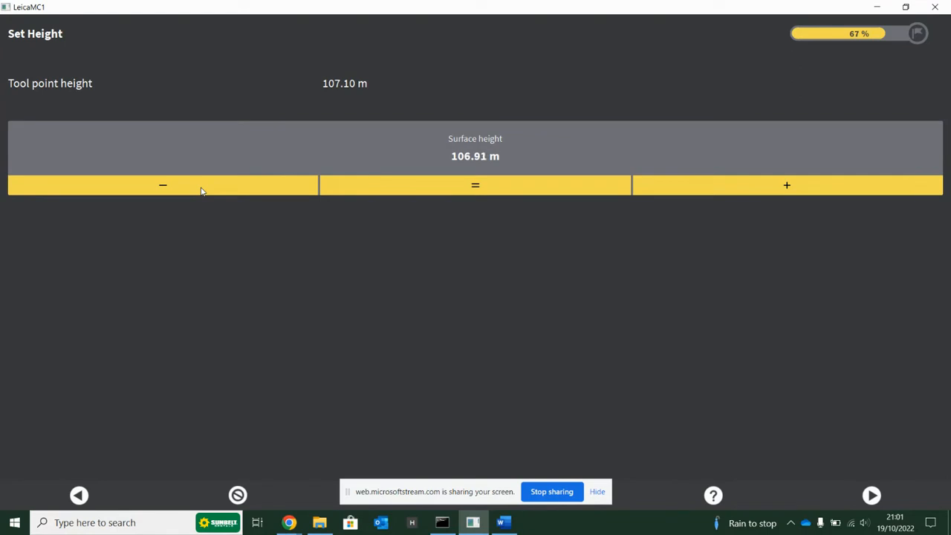
left_click(162, 185)
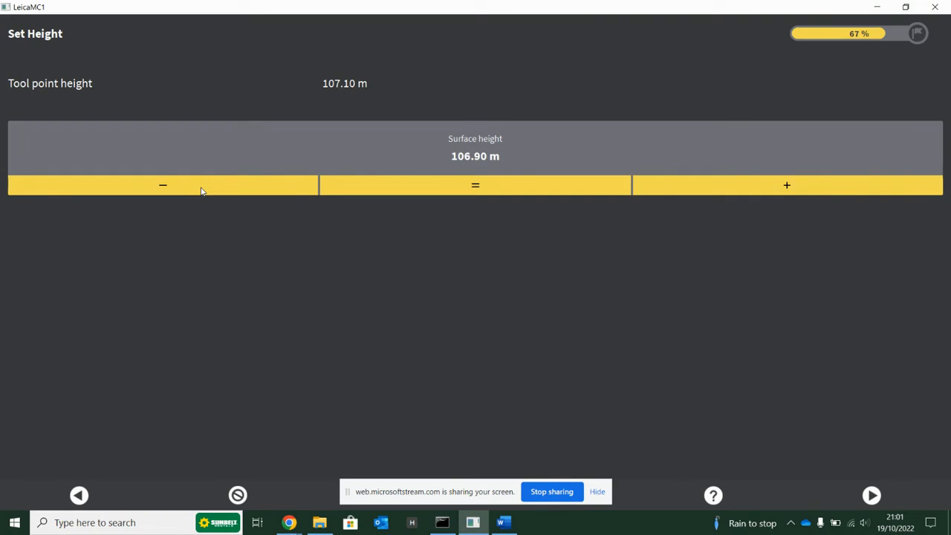
mouse_move(552, 392)
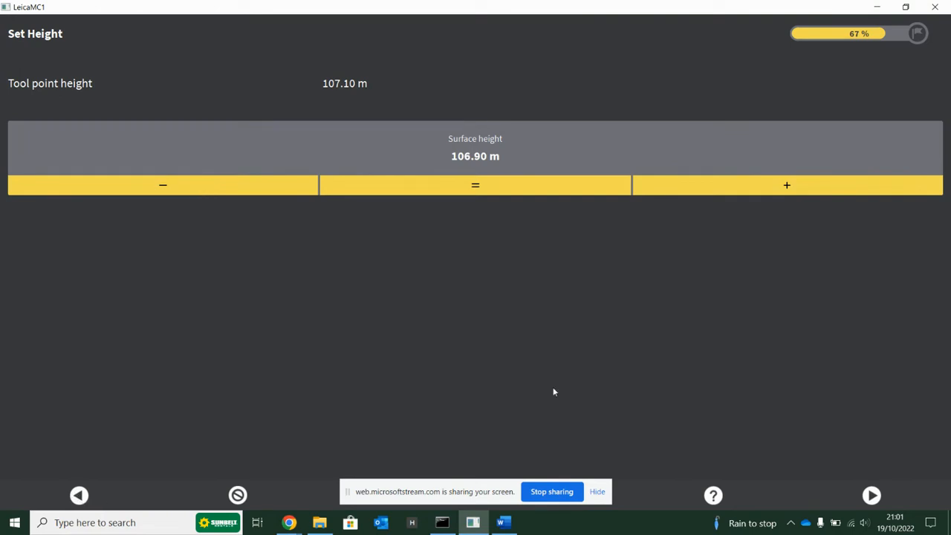
mouse_move(238, 495)
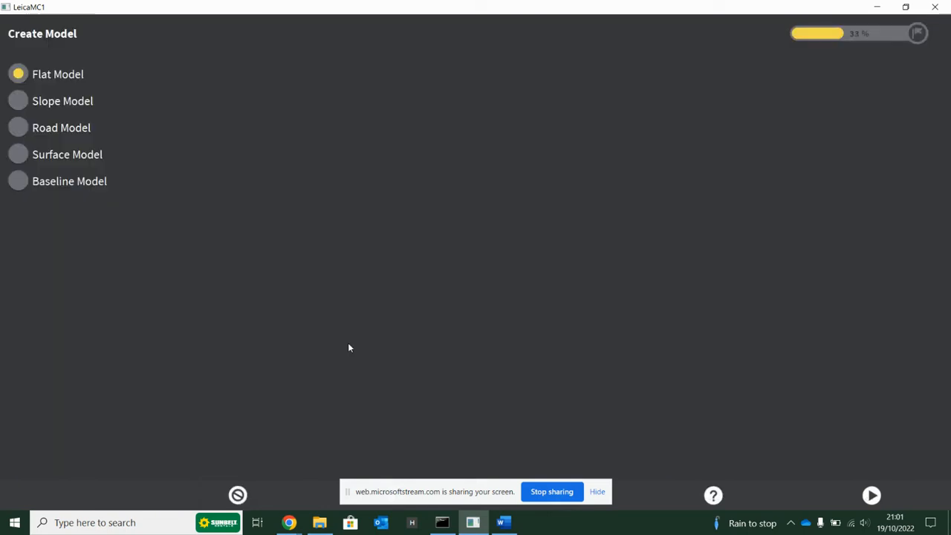
mouse_move(26, 115)
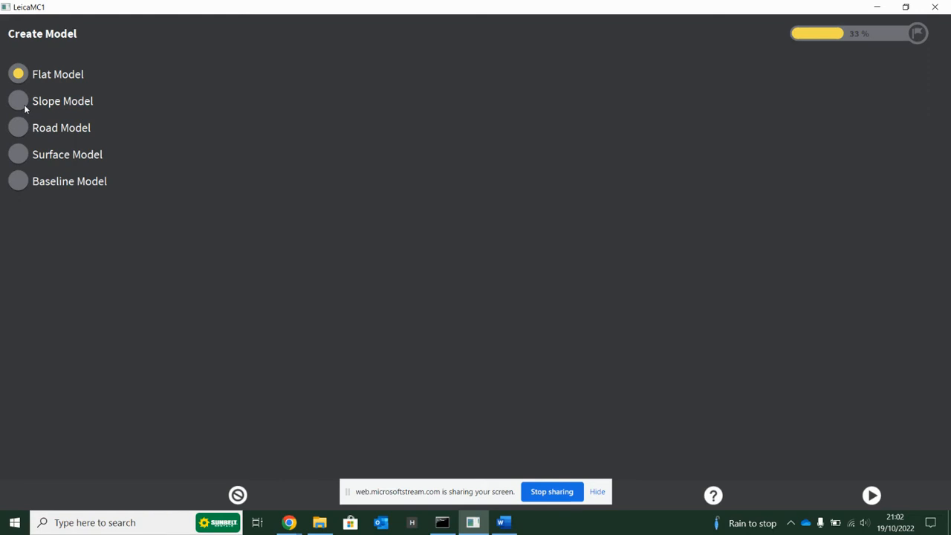
mouse_move(204, 443)
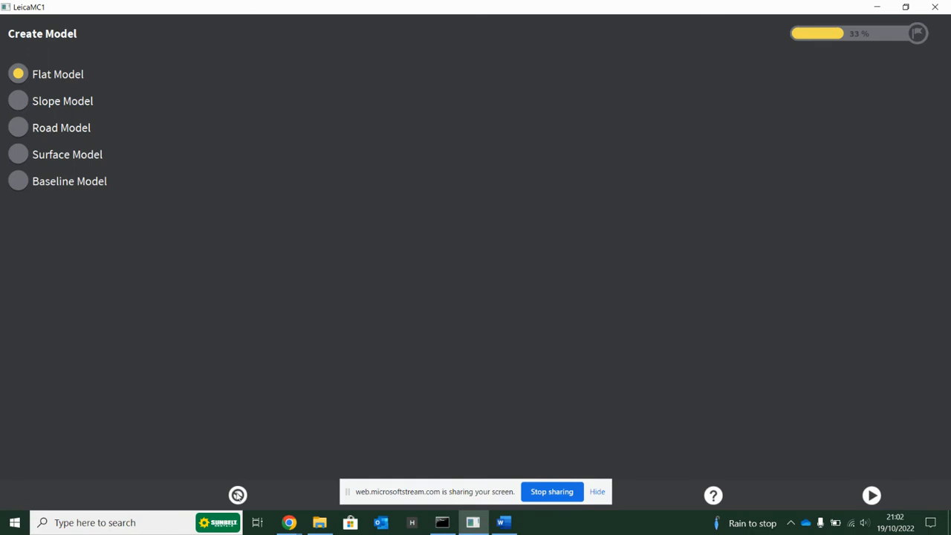
mouse_move(155, 299)
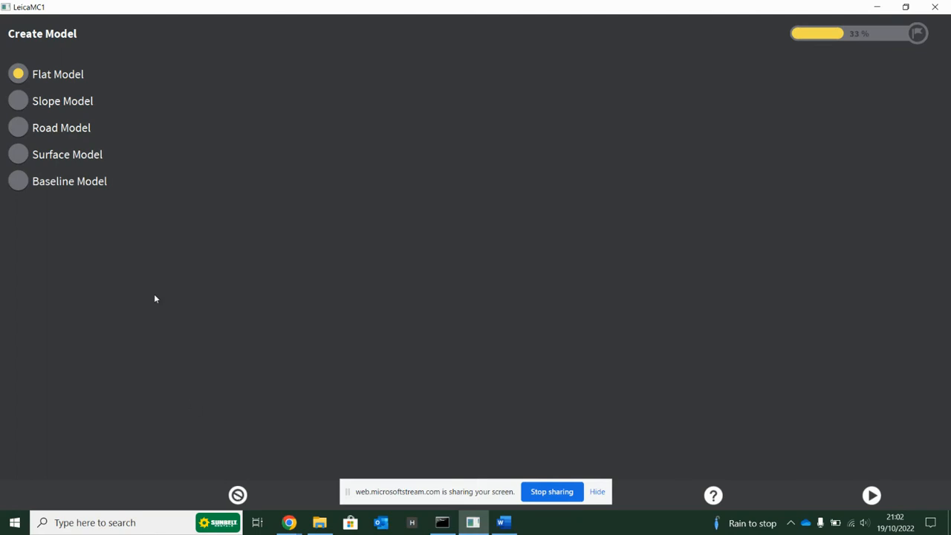
Choose Slope Model with direction from two measured points, and show help for point 1
left_click(18, 100)
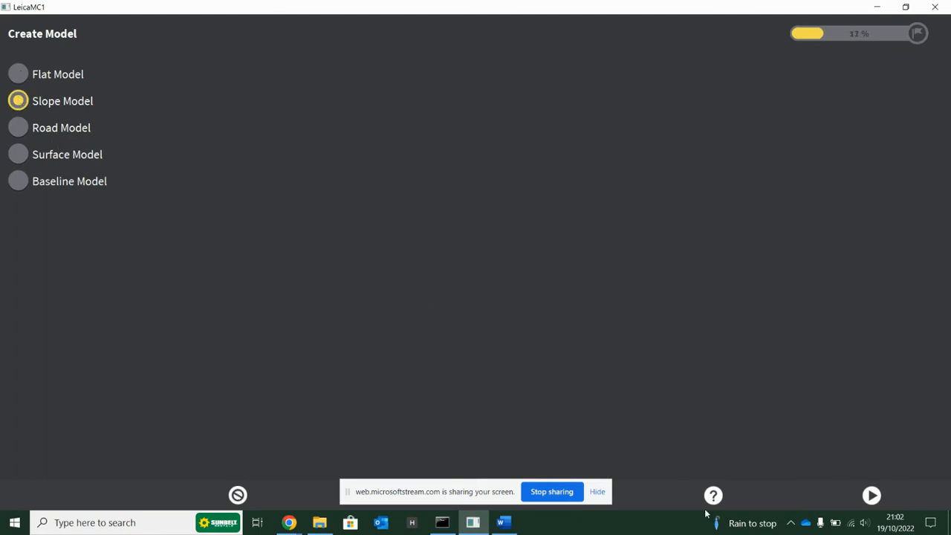
left_click(871, 495)
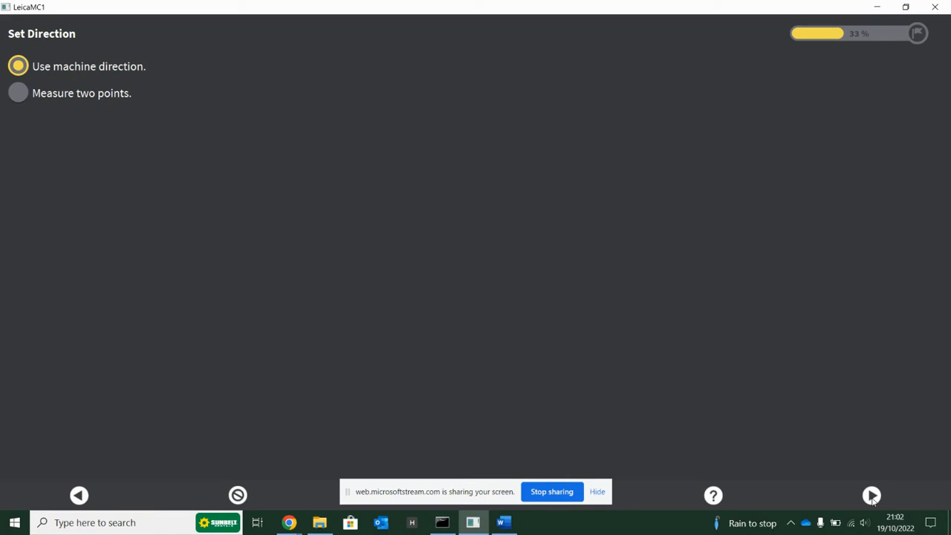
mouse_move(613, 512)
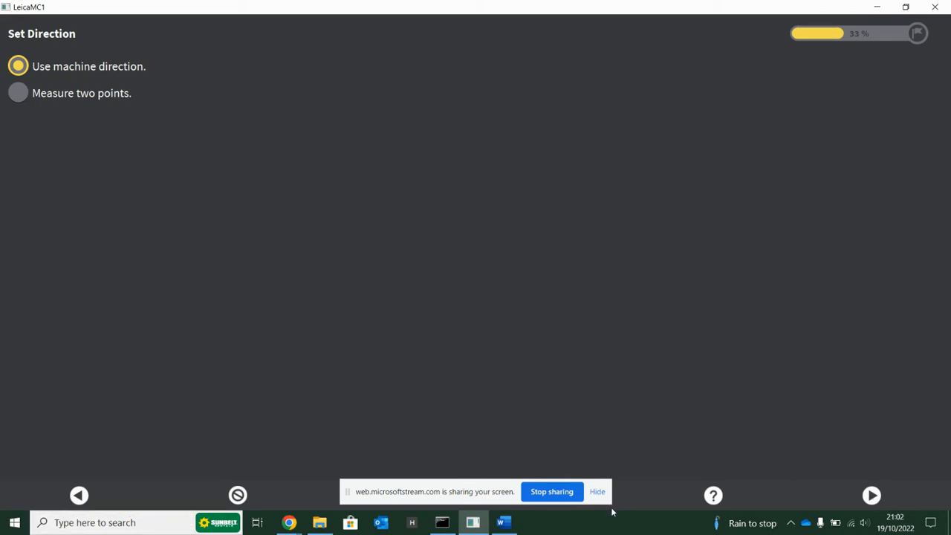
left_click(18, 92)
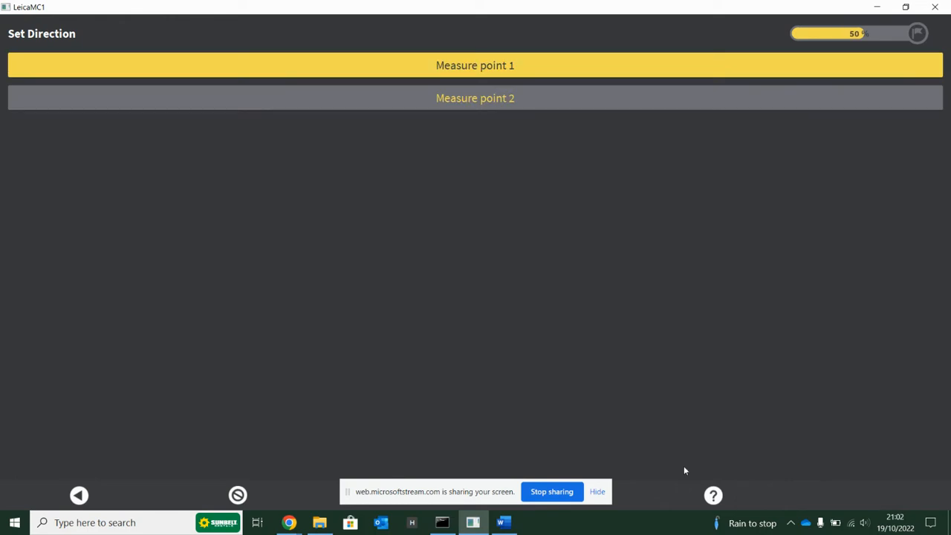
left_click(475, 66)
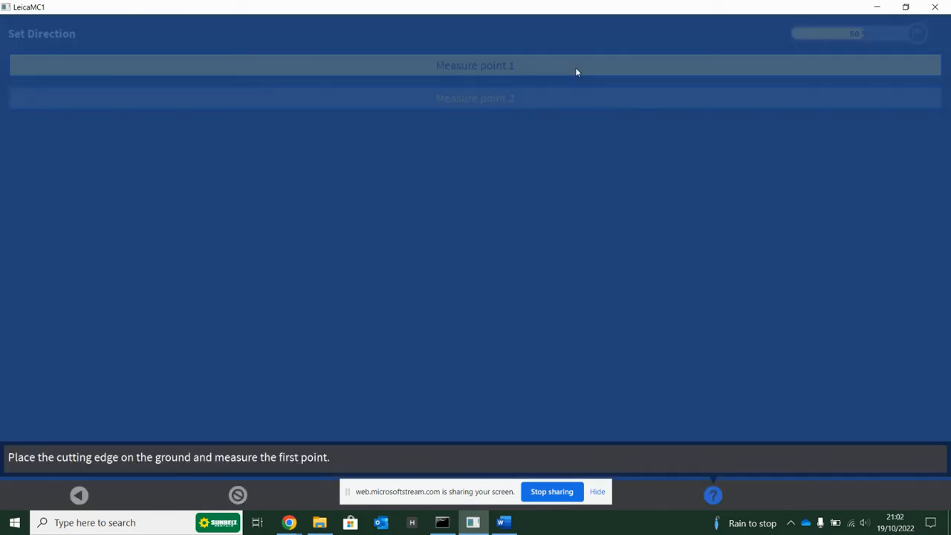
mouse_move(80, 476)
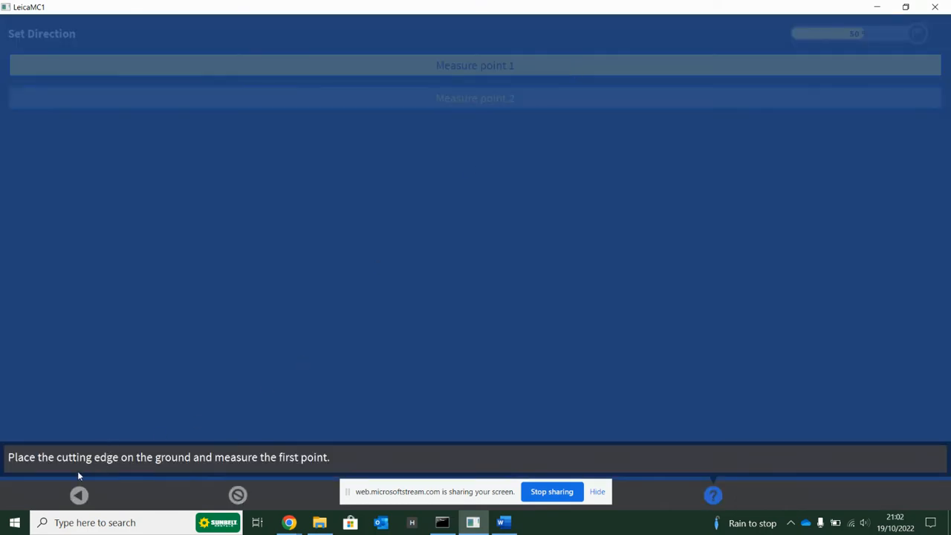
mouse_move(517, 461)
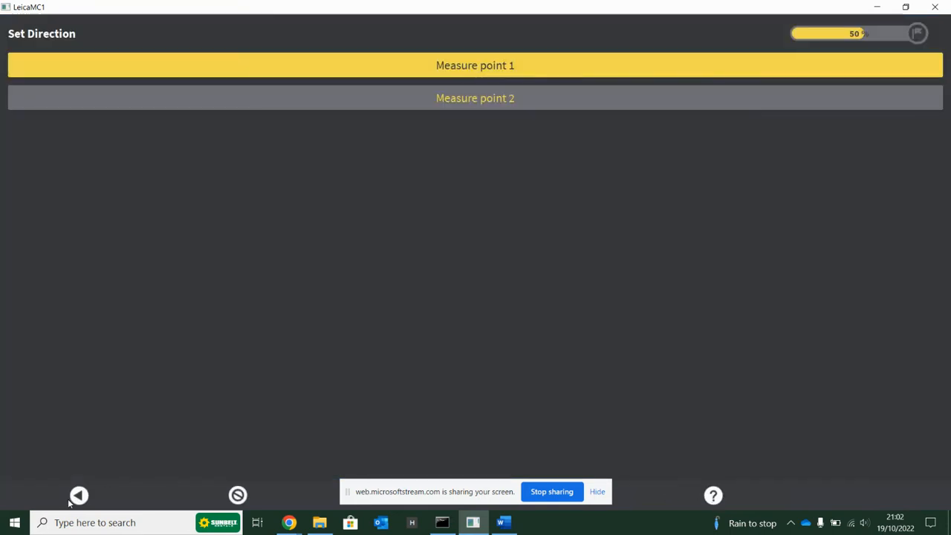
Leave the slope model setup and open the Tool options from the main menu
left_click(79, 495)
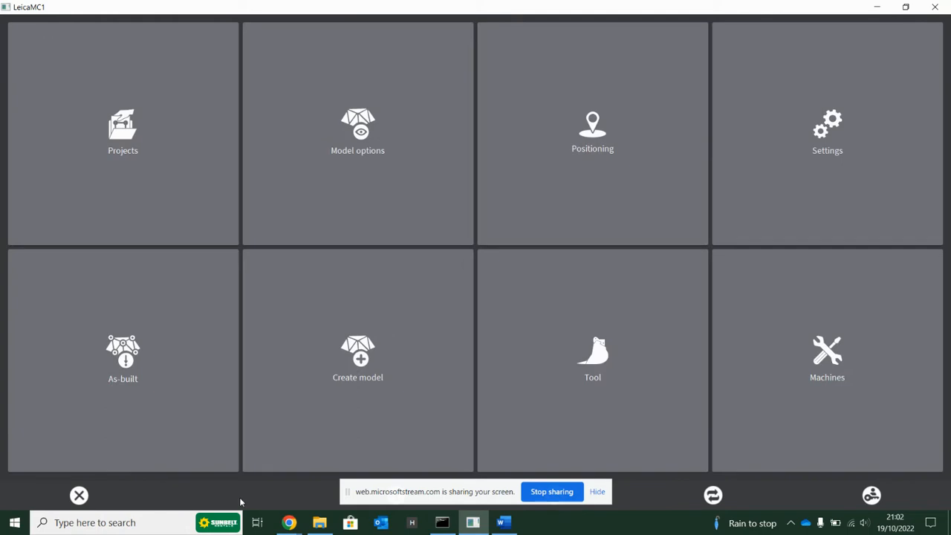
mouse_move(445, 314)
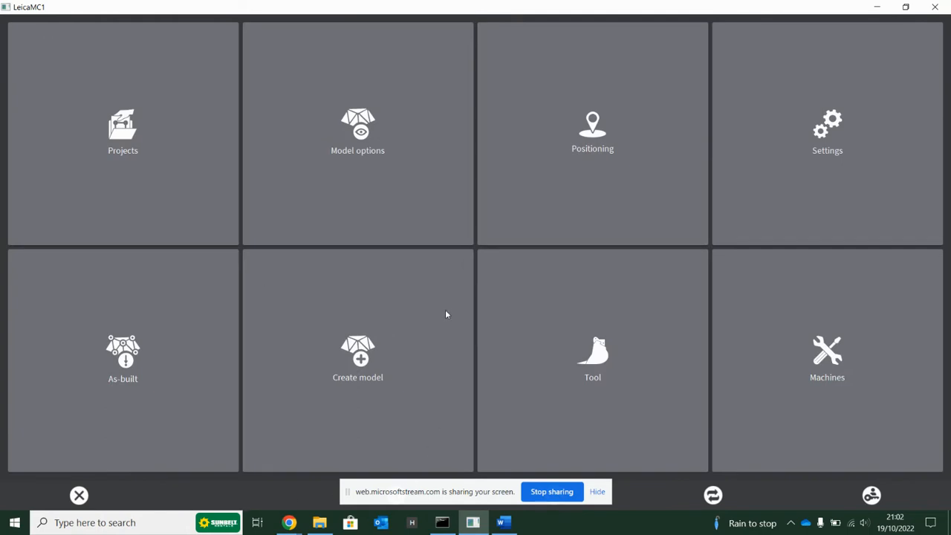
mouse_move(306, 418)
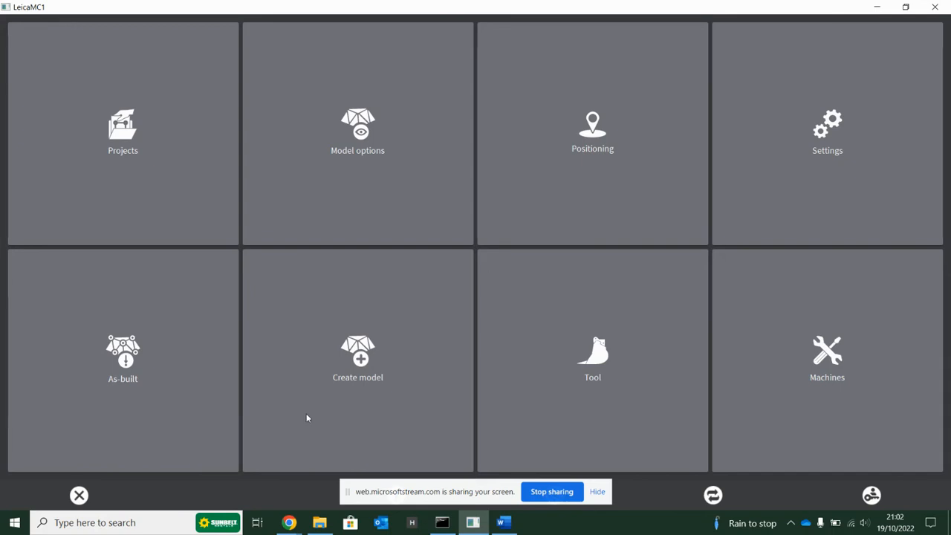
mouse_move(600, 382)
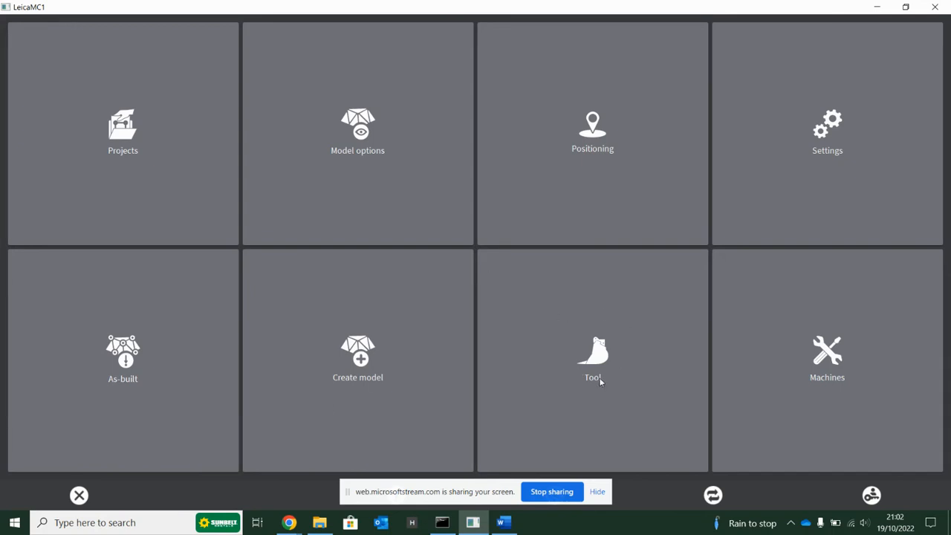
left_click(592, 360)
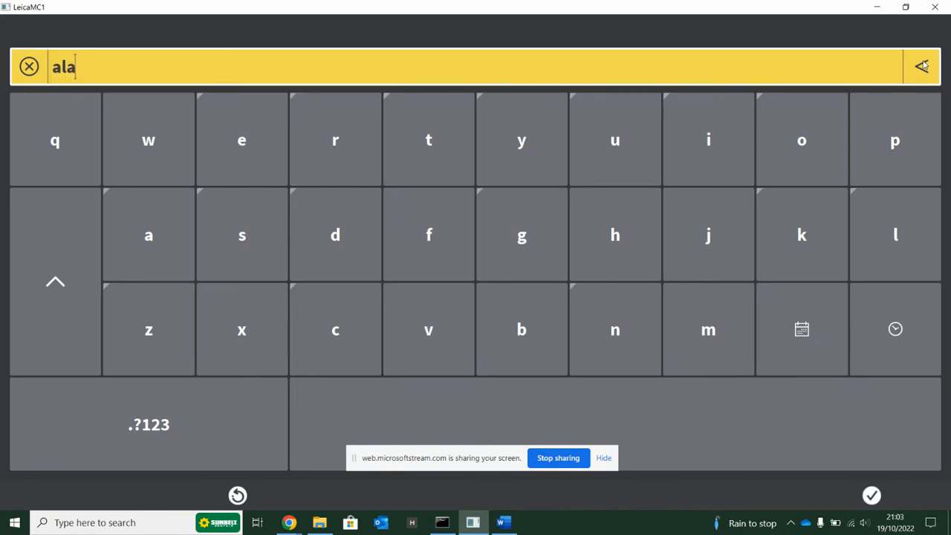
Name the new bucket 'alans 600' and continue to the Tool Parts page
type("ns 600")
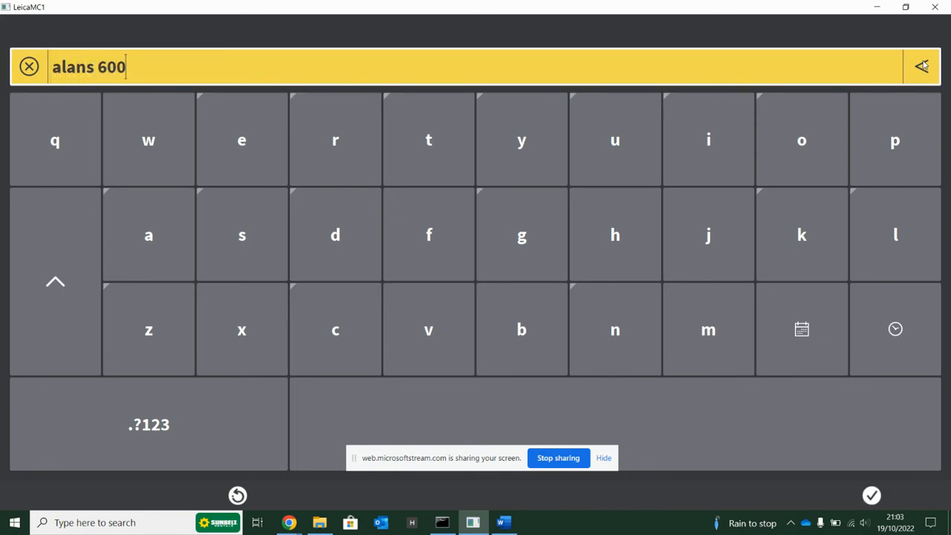
left_click(922, 66)
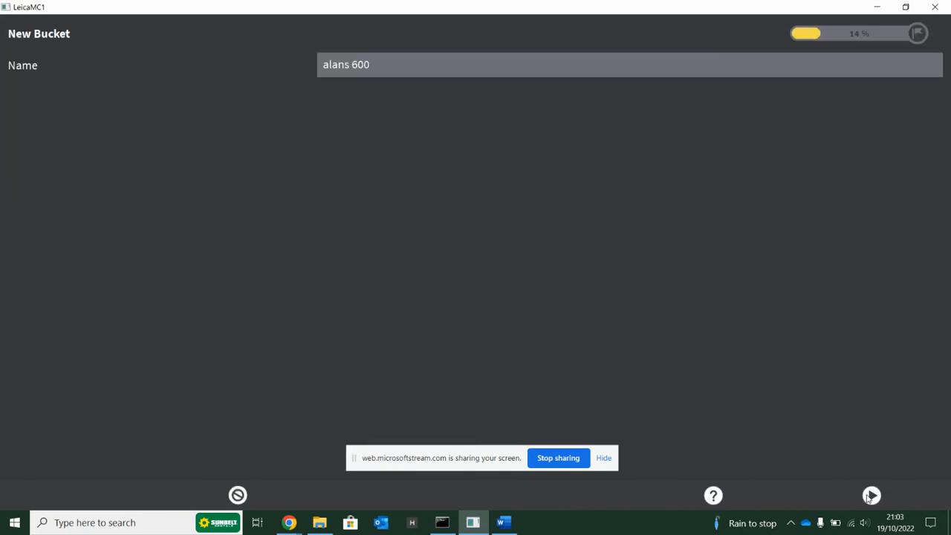
left_click(870, 495)
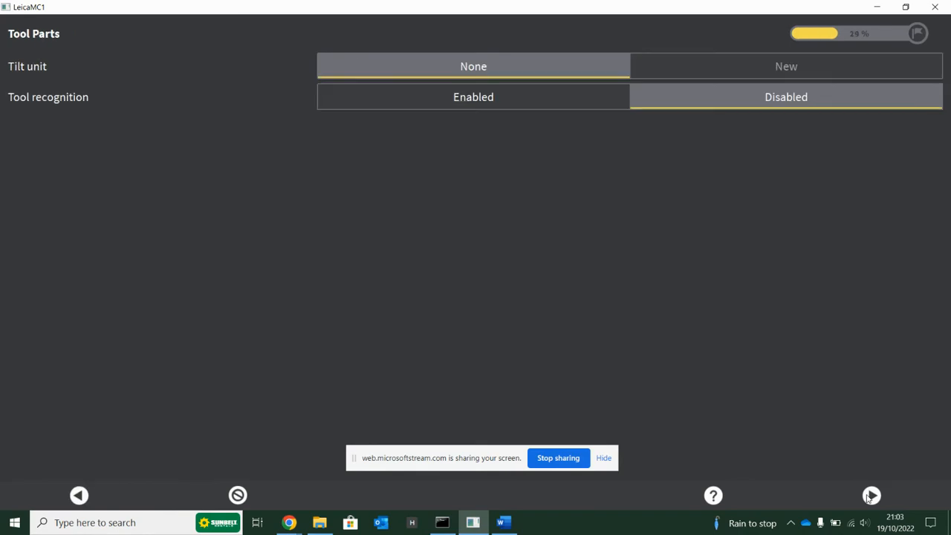
mouse_move(427, 124)
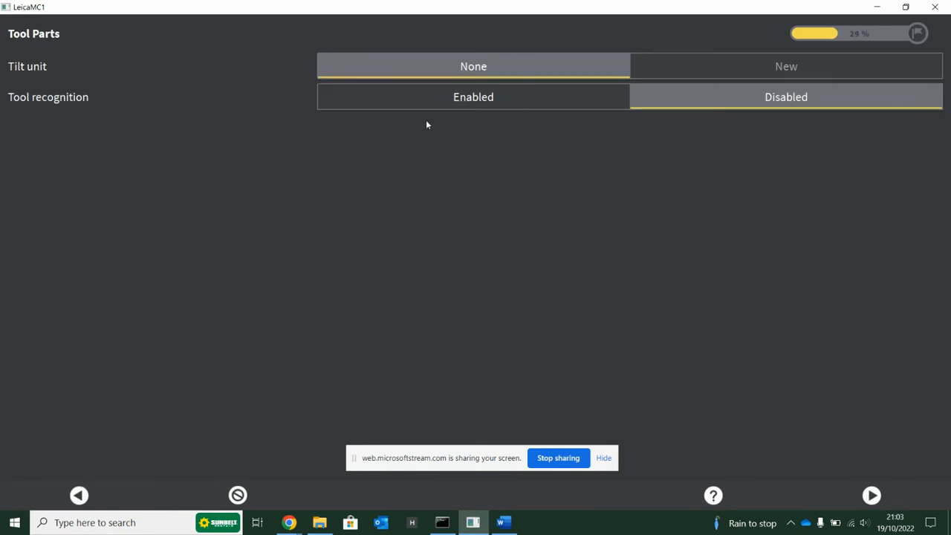
mouse_move(335, 110)
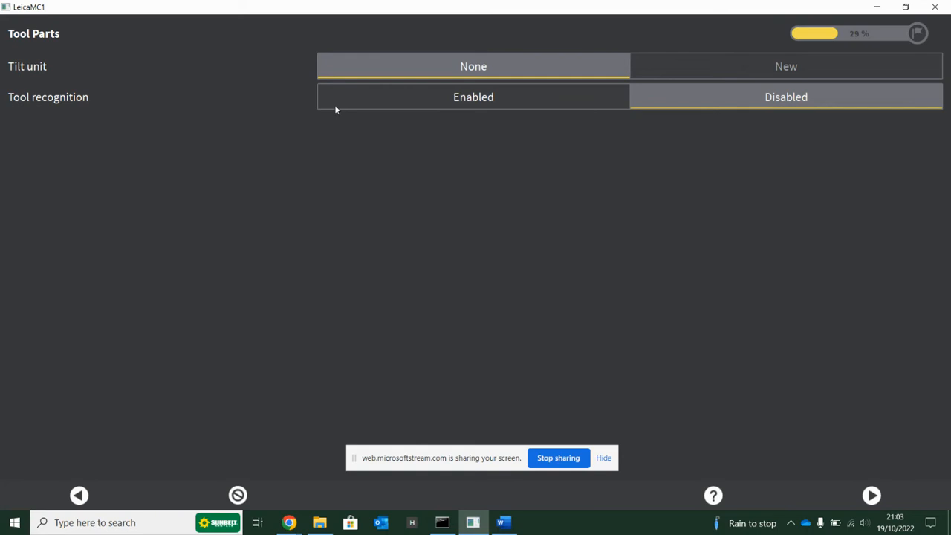
mouse_move(857, 442)
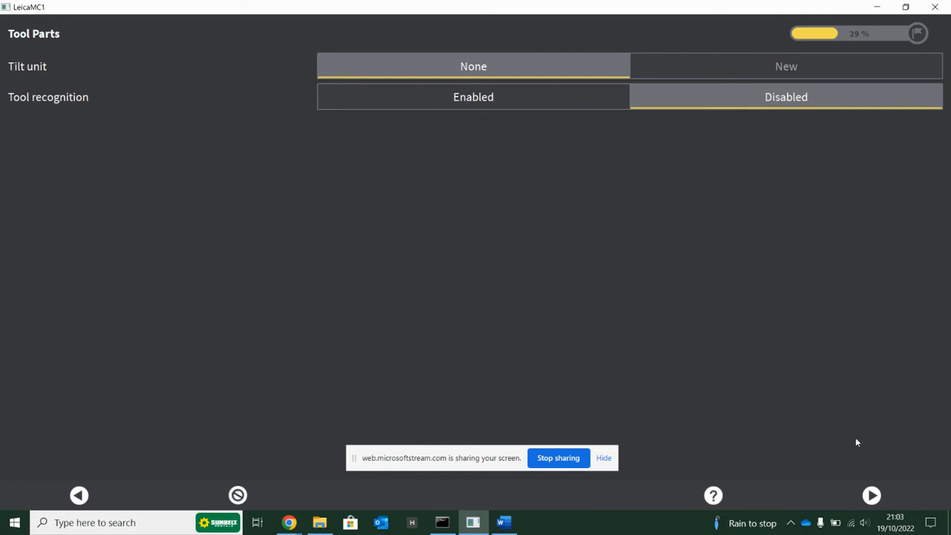
mouse_move(872, 495)
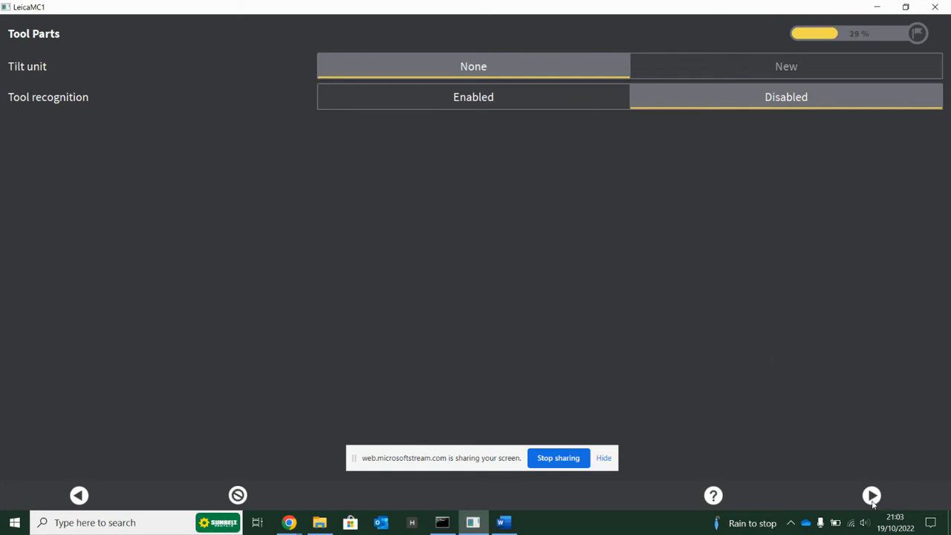
Pass Mount direction 1 and 2 to reach Tool Dimensions, with length and width at 0.000 m
left_click(871, 494)
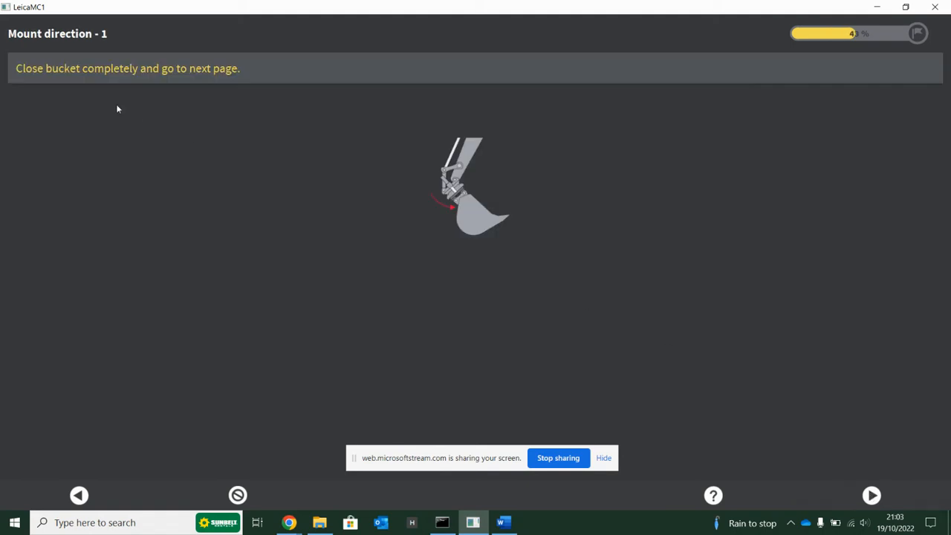
mouse_move(96, 90)
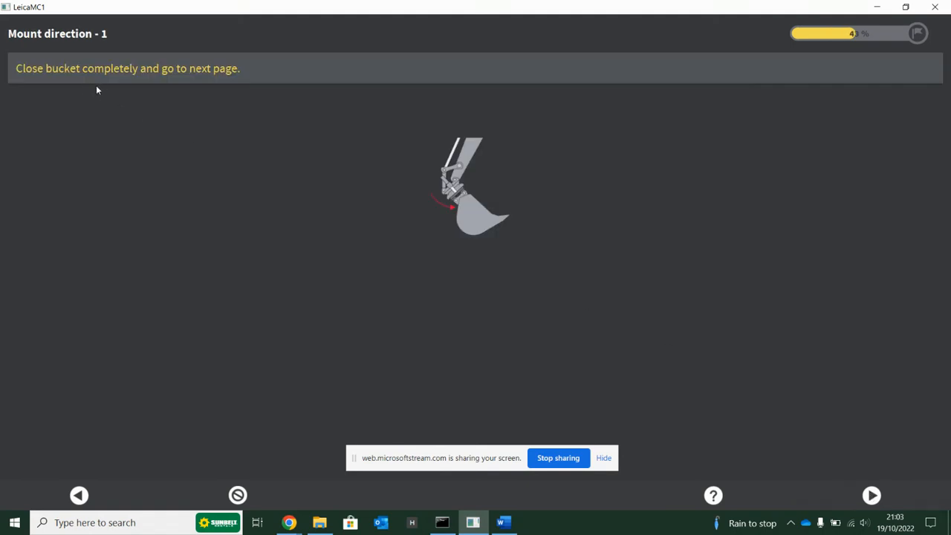
mouse_move(387, 235)
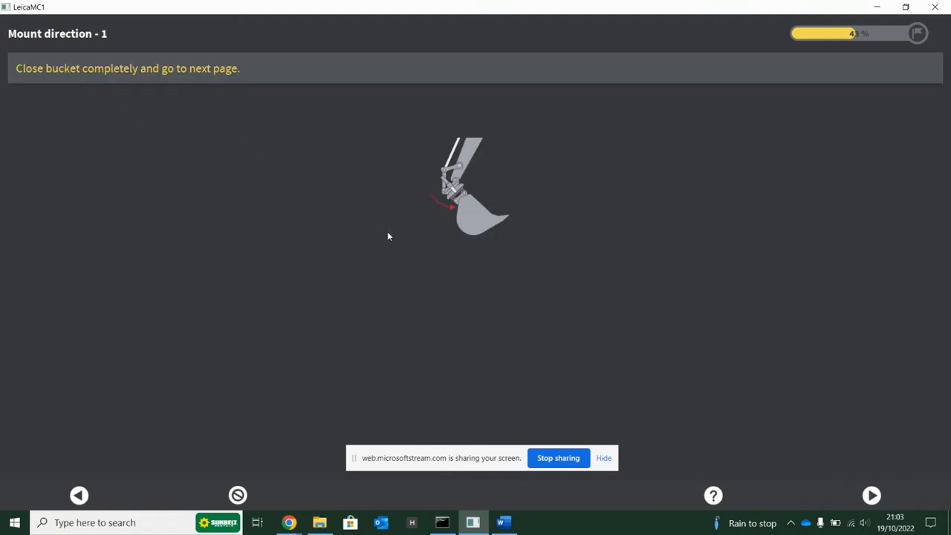
mouse_move(407, 243)
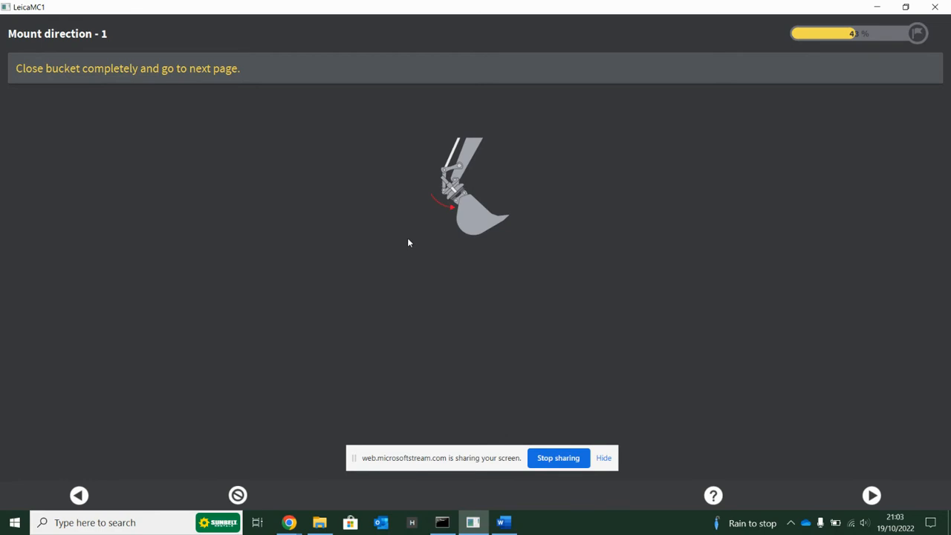
mouse_move(872, 495)
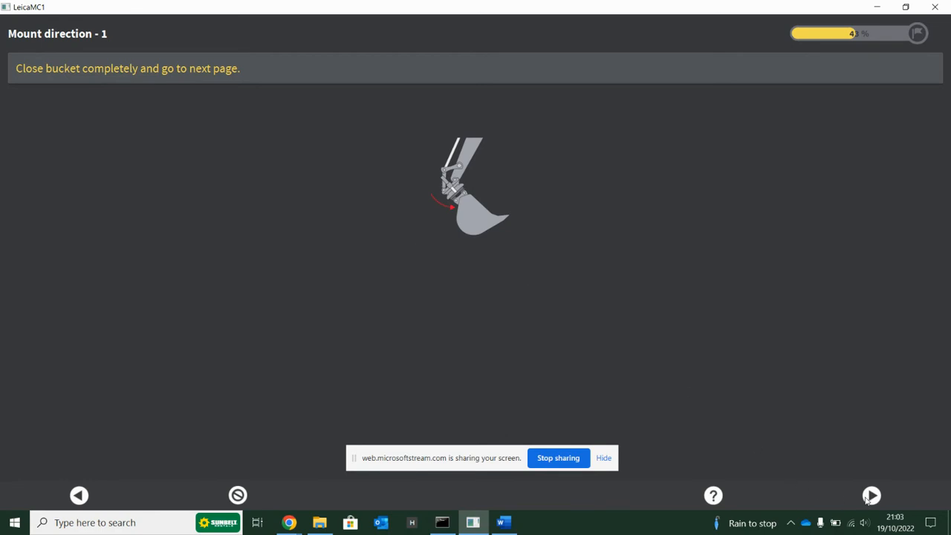
left_click(871, 496)
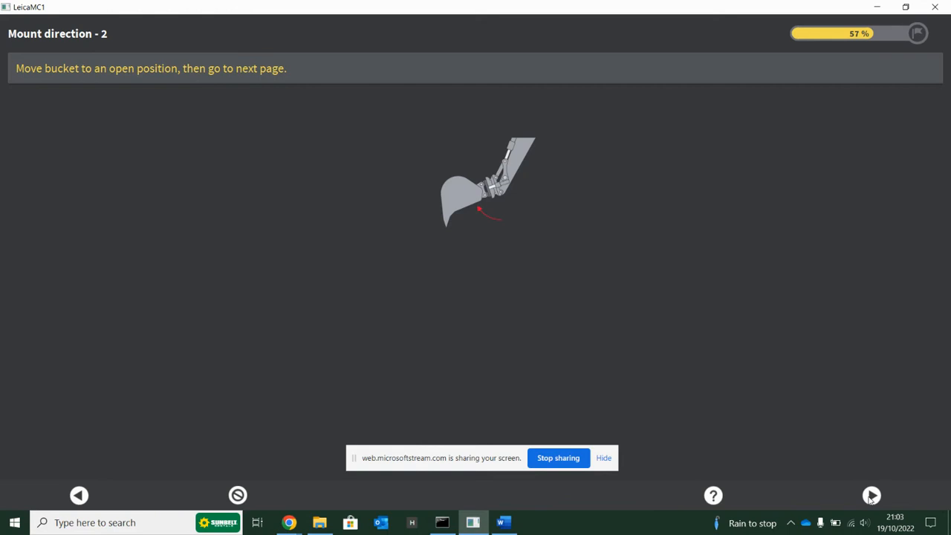
left_click(872, 495)
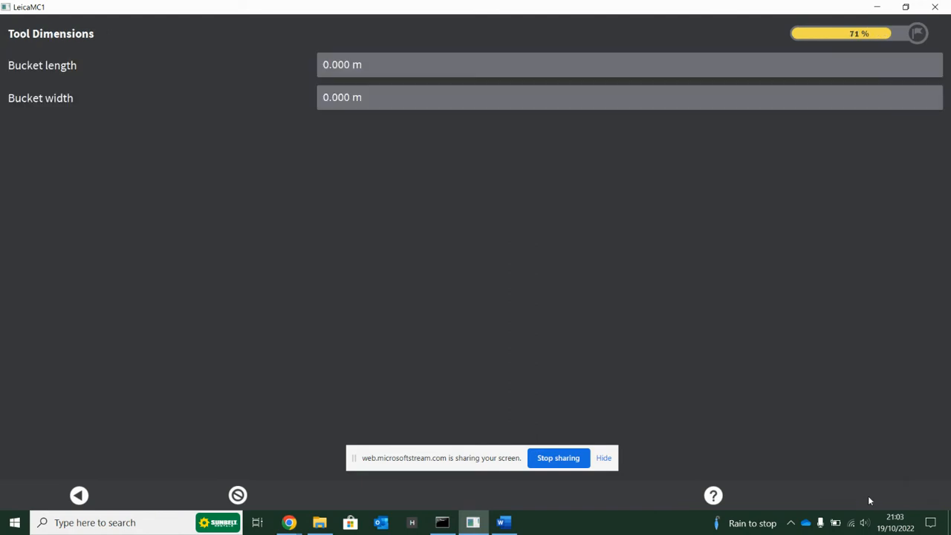
mouse_move(389, 112)
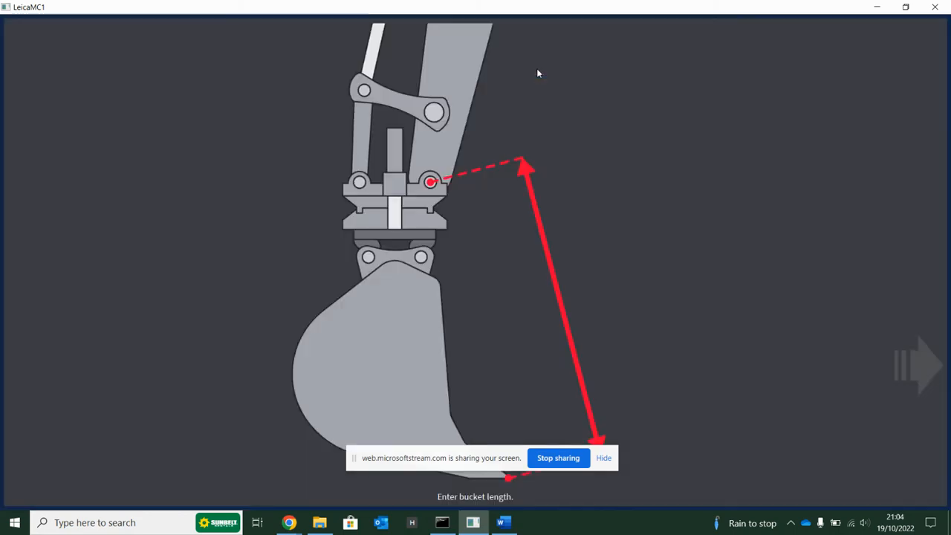
mouse_move(500, 469)
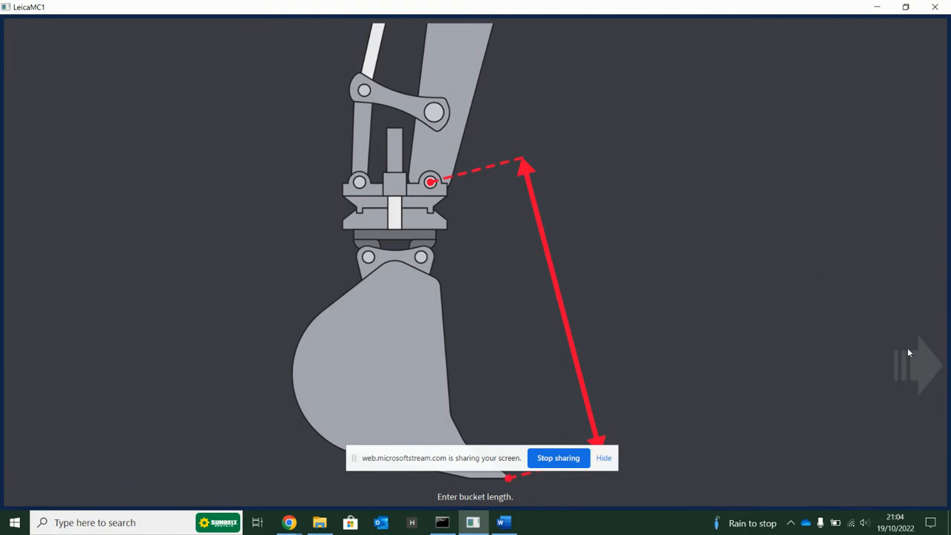
Close the bucket length guidance diagram, leaving length and width at 0.000 m
left_click(918, 364)
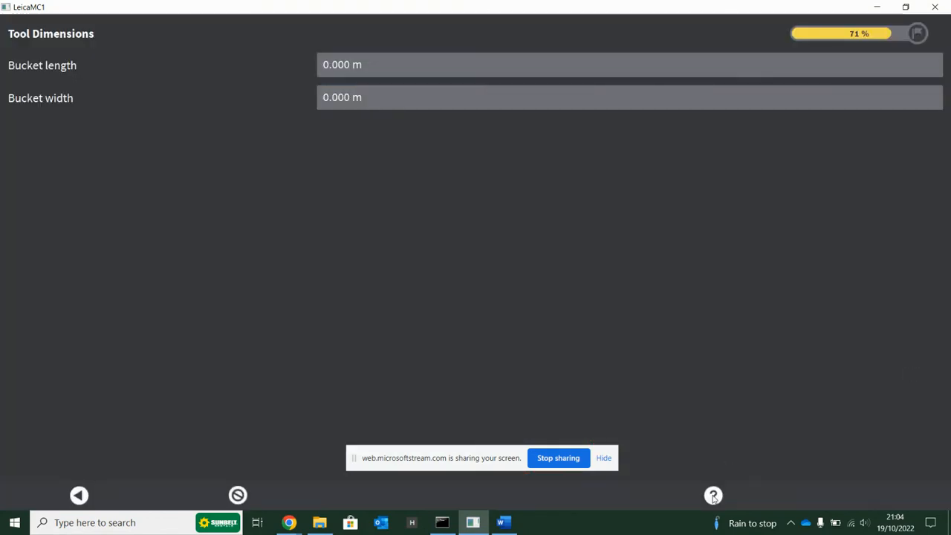
mouse_move(237, 495)
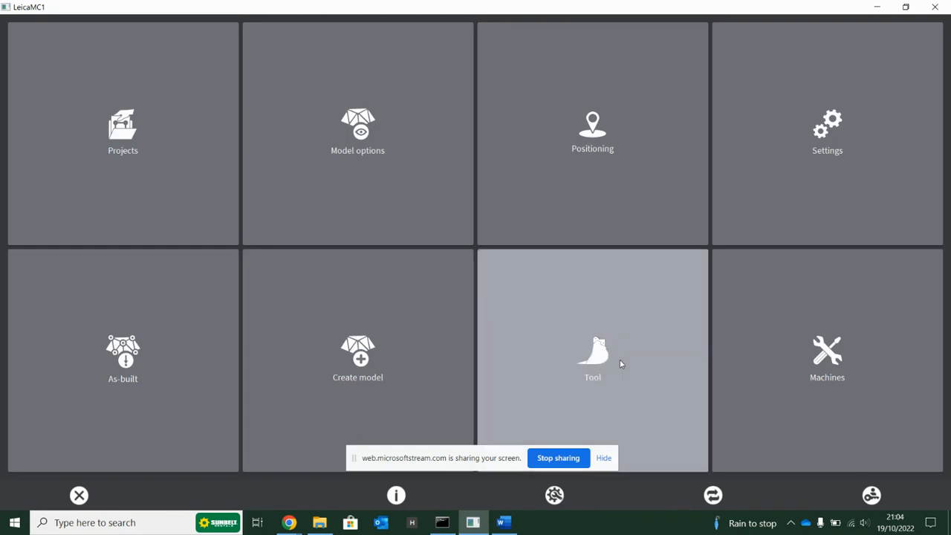
Look over the tolerance settings without changes, then reopen the Bucket 1 tools list
left_click(592, 360)
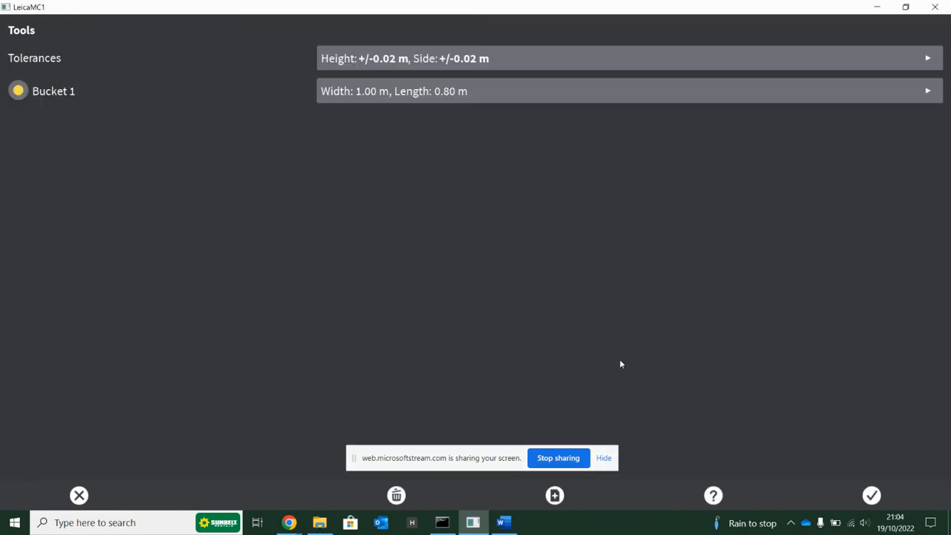
mouse_move(37, 68)
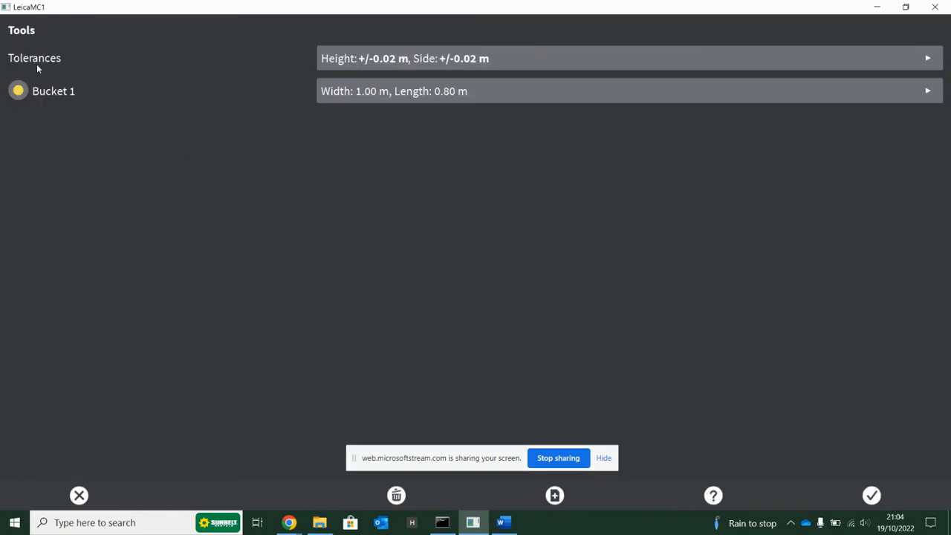
mouse_move(568, 71)
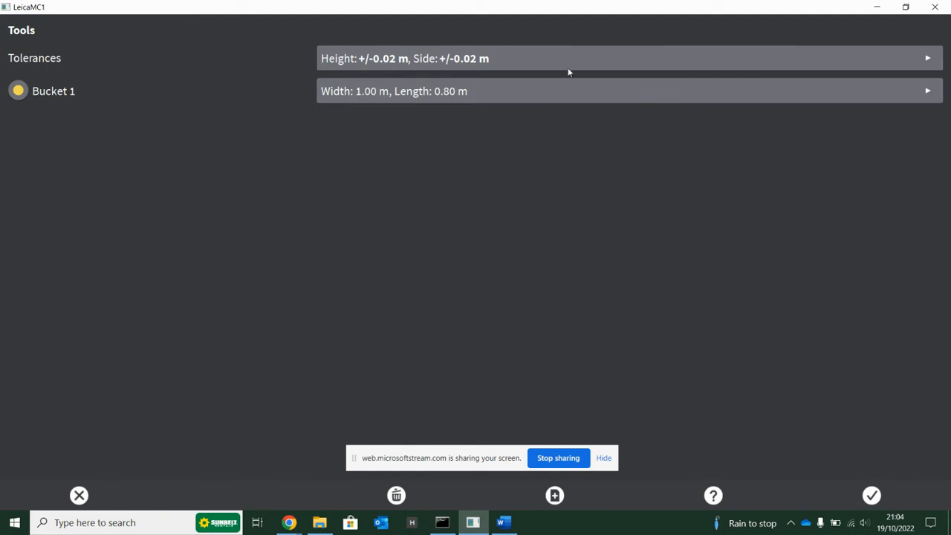
left_click(628, 58)
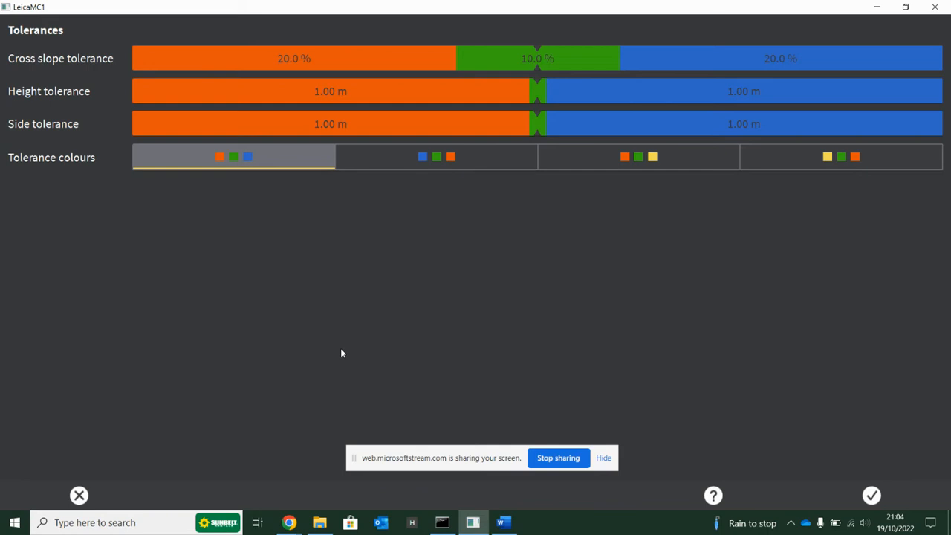
mouse_move(363, 92)
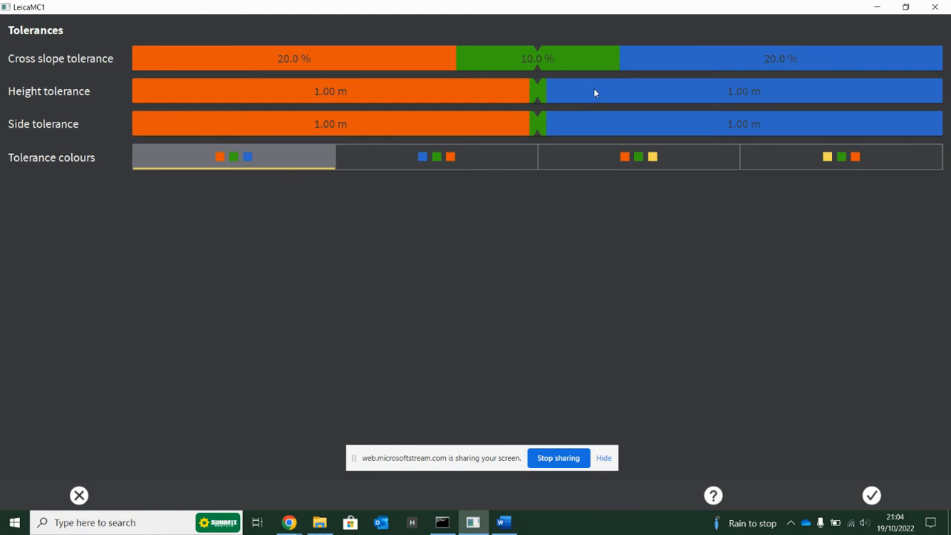
mouse_move(293, 101)
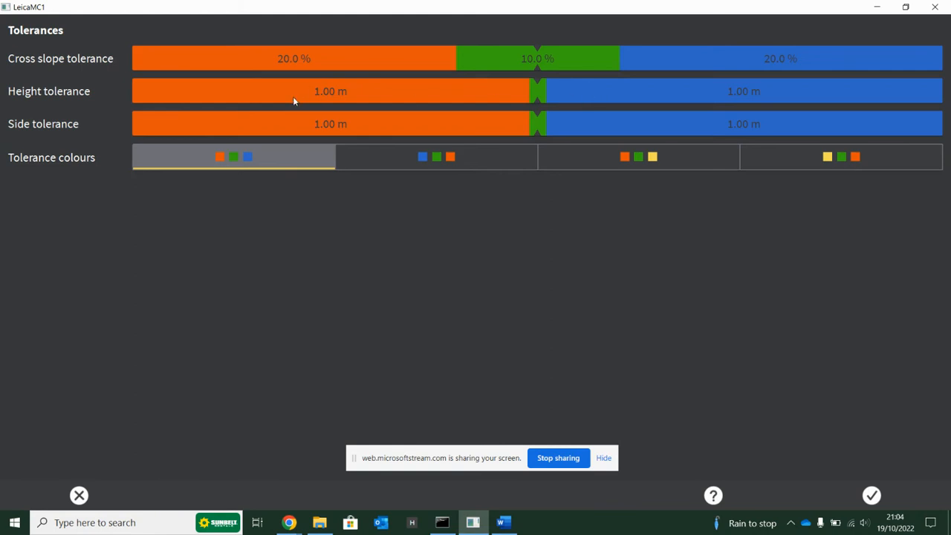
mouse_move(79, 496)
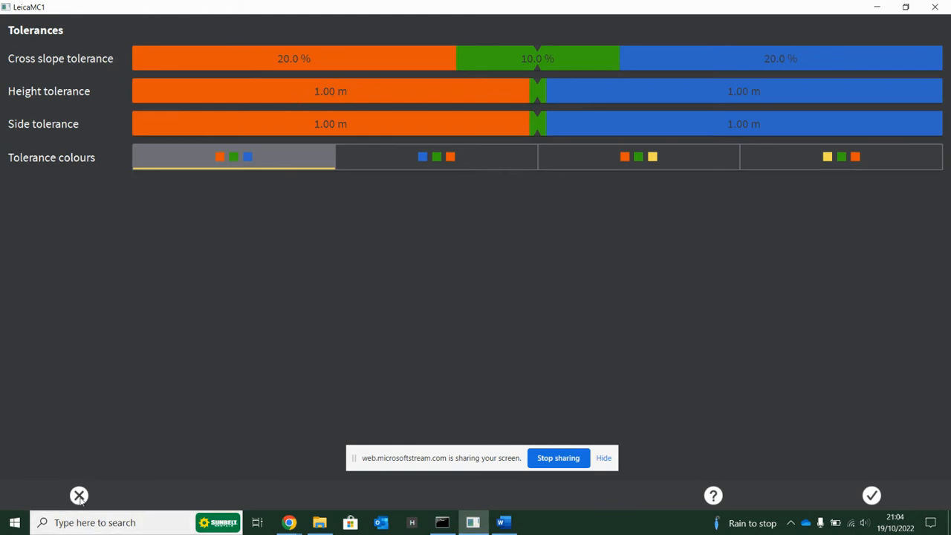
left_click(871, 495)
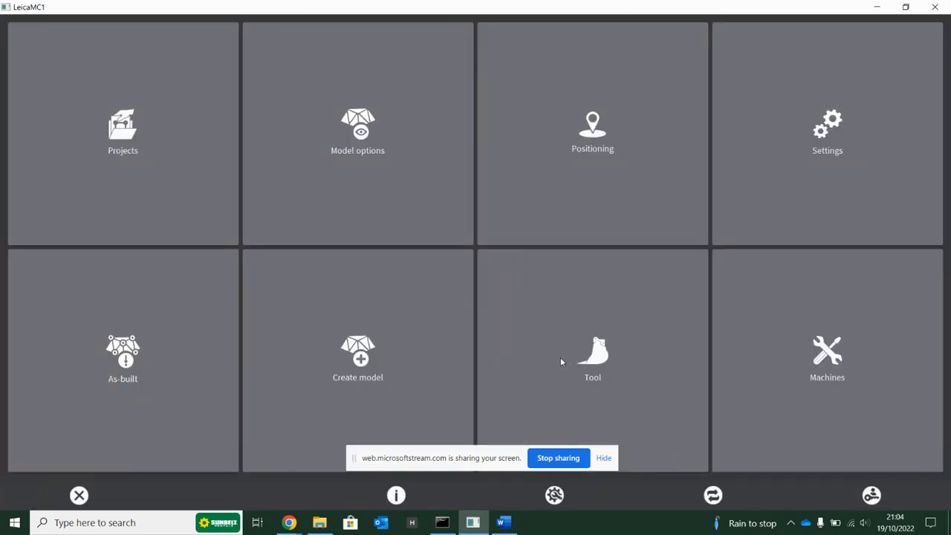
left_click(592, 359)
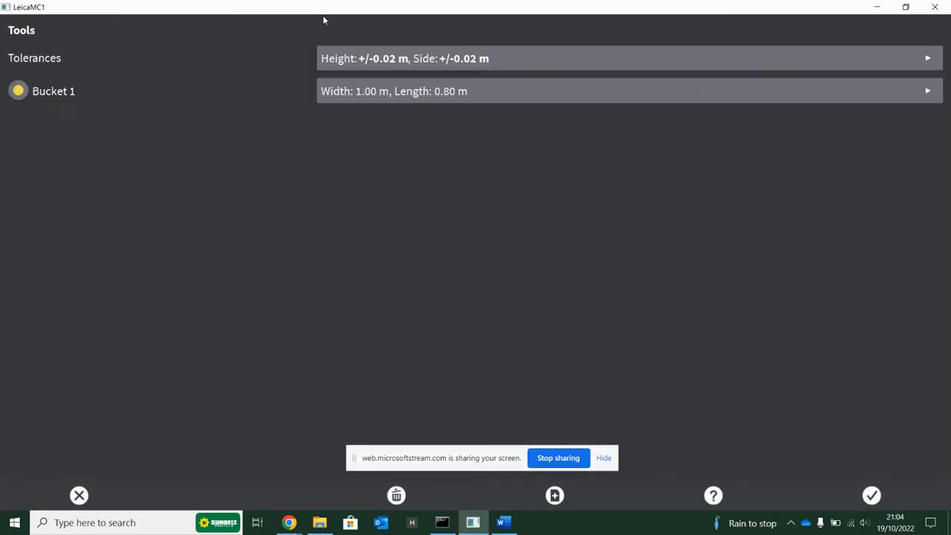
Set the red height tolerance to 0.30 m
left_click(627, 58)
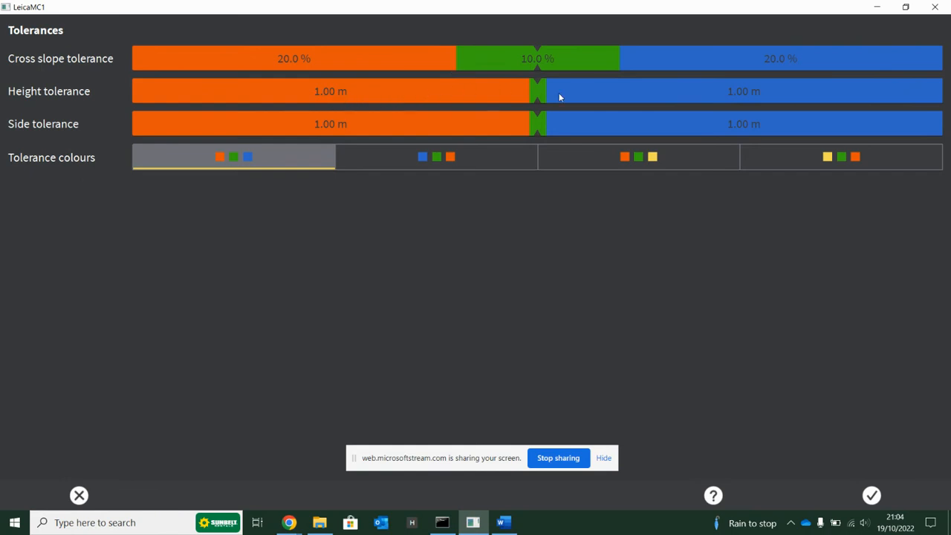
mouse_move(585, 99)
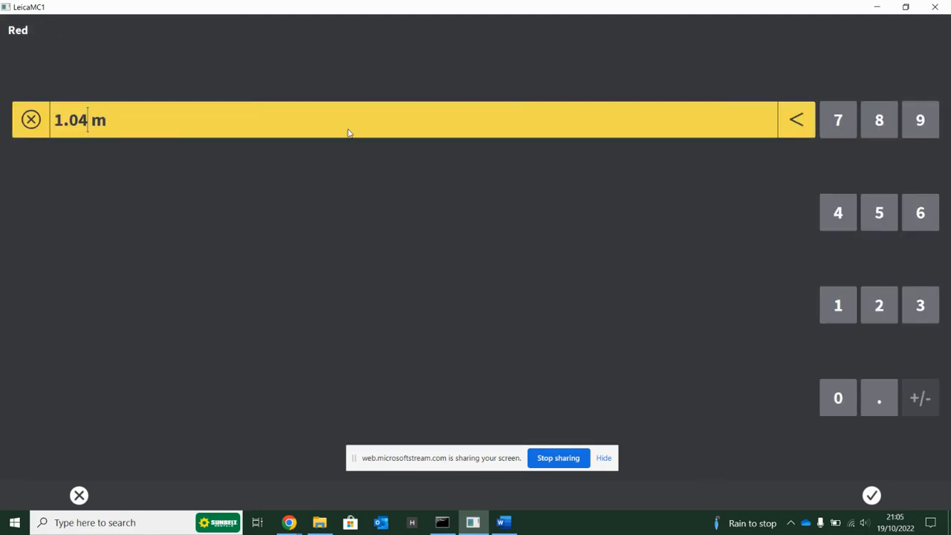
left_click(795, 120)
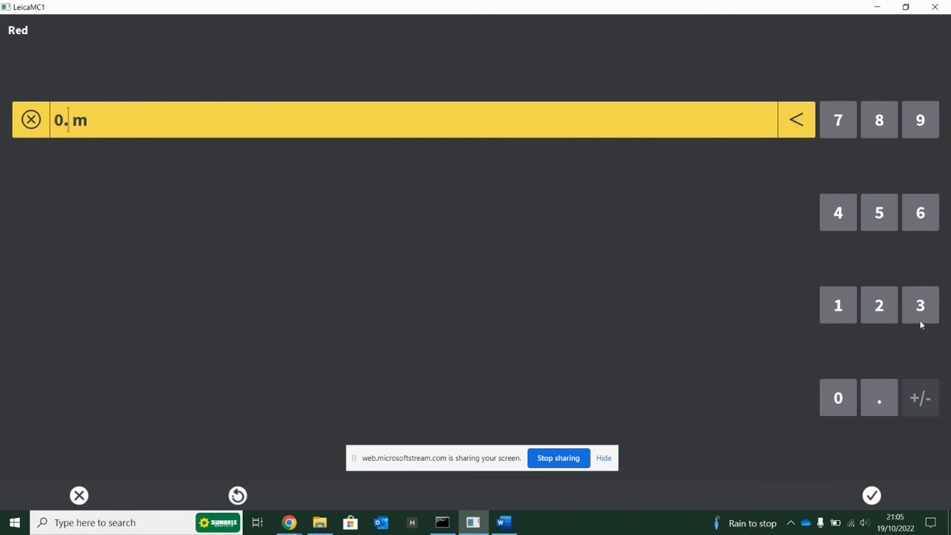
left_click(870, 495)
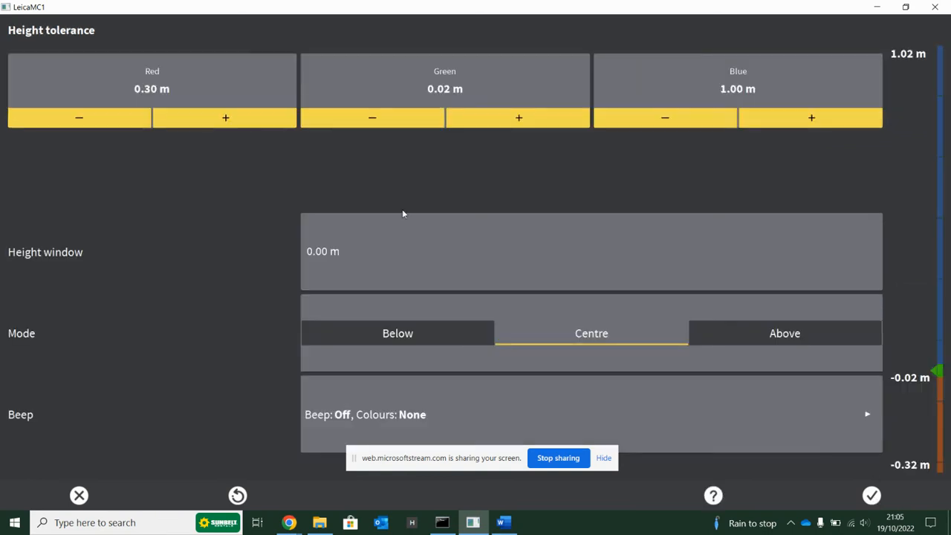
mouse_move(220, 188)
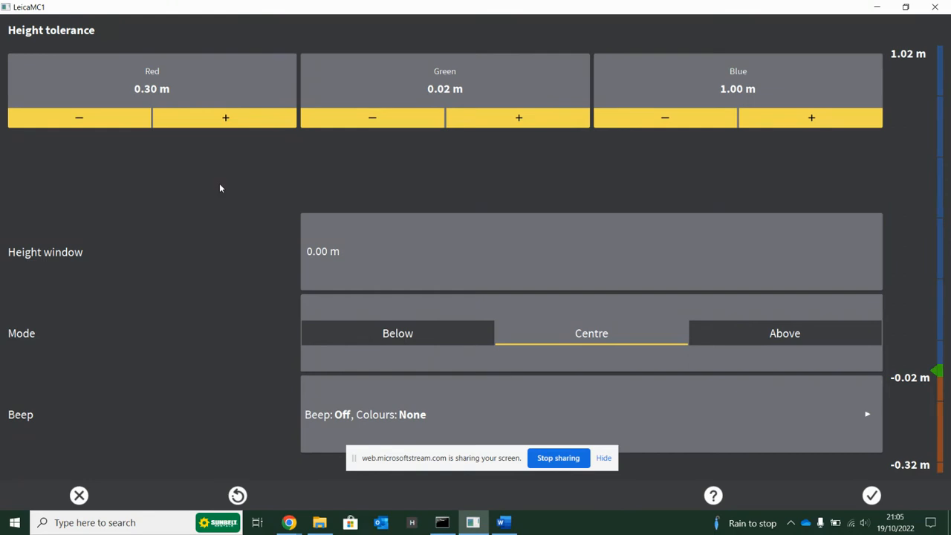
Raise the green height tolerance two steps and start entering the blue value
left_click(518, 117)
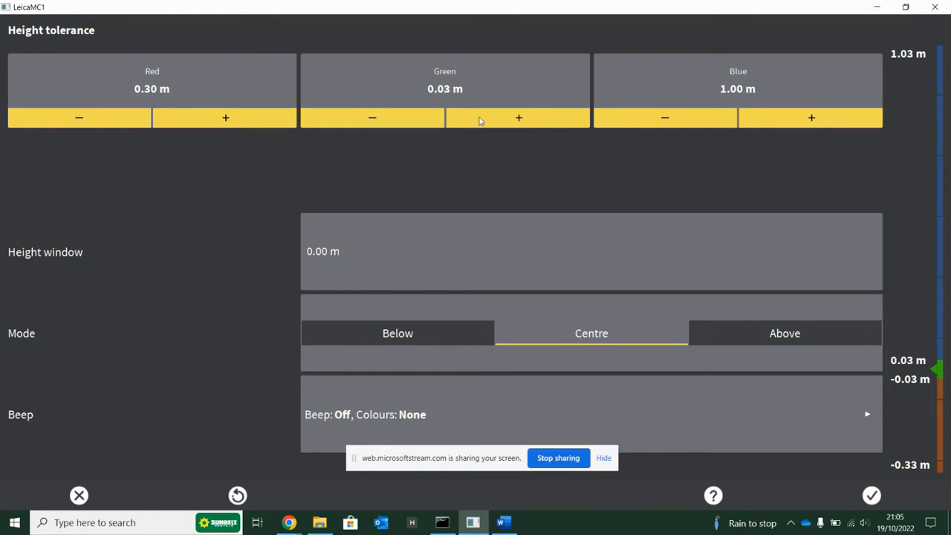
left_click(372, 118)
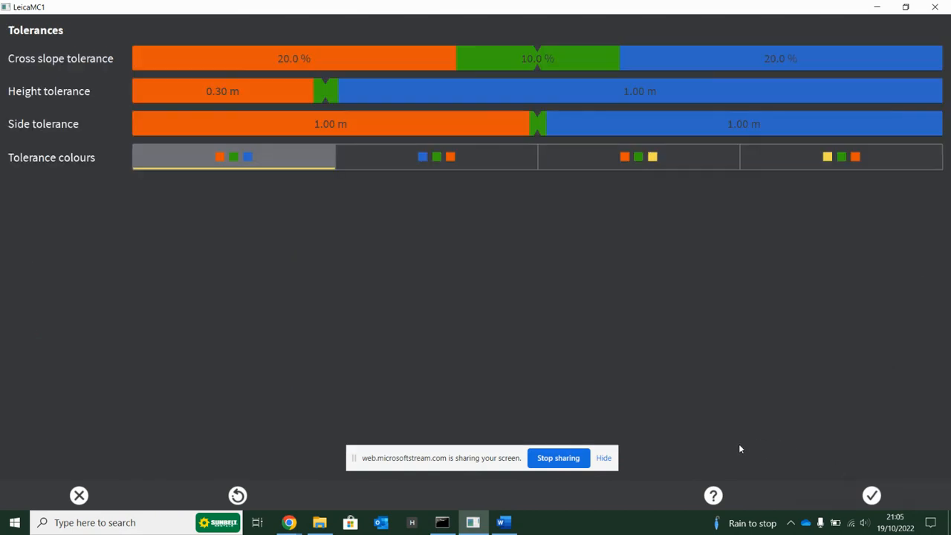
mouse_move(600, 107)
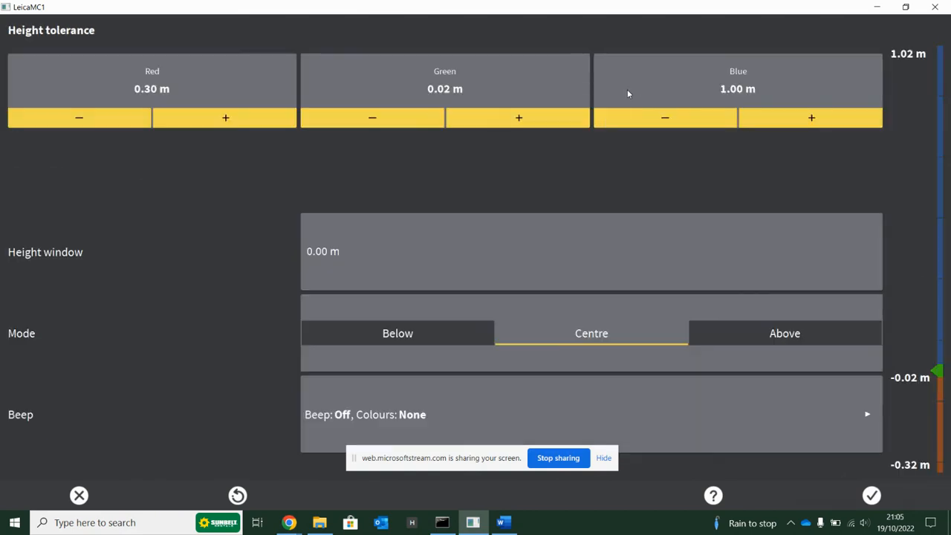
left_click(738, 89)
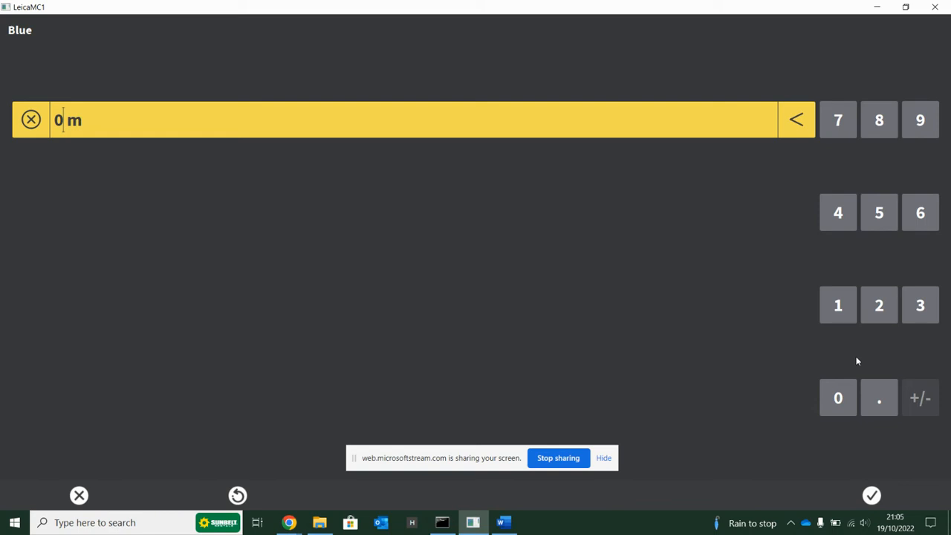
Enter 0.3 m as the blue height tolerance and confirm it
left_click(879, 397)
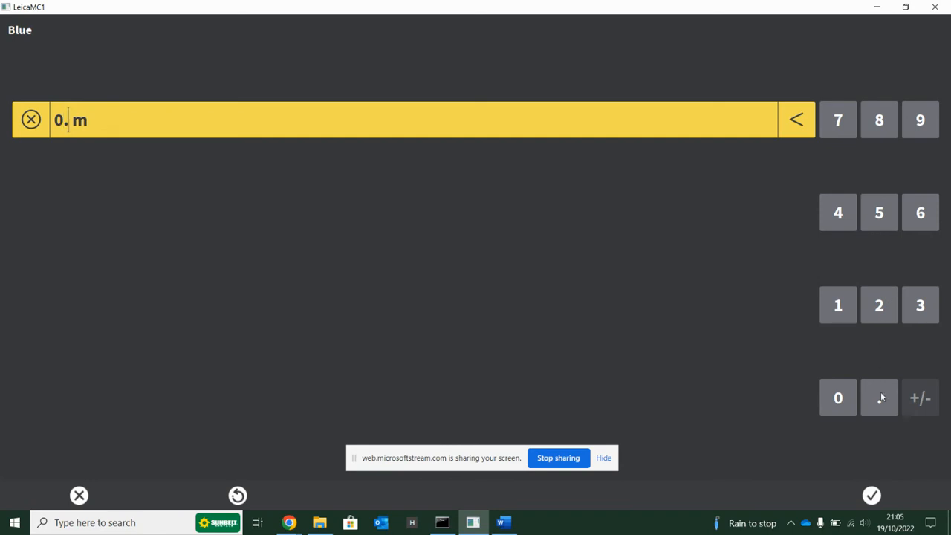
left_click(920, 304)
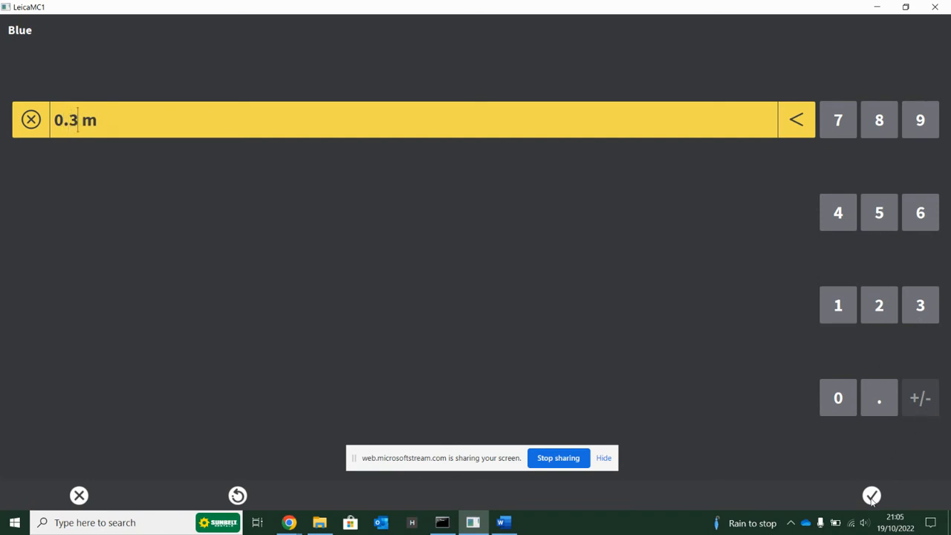
left_click(871, 495)
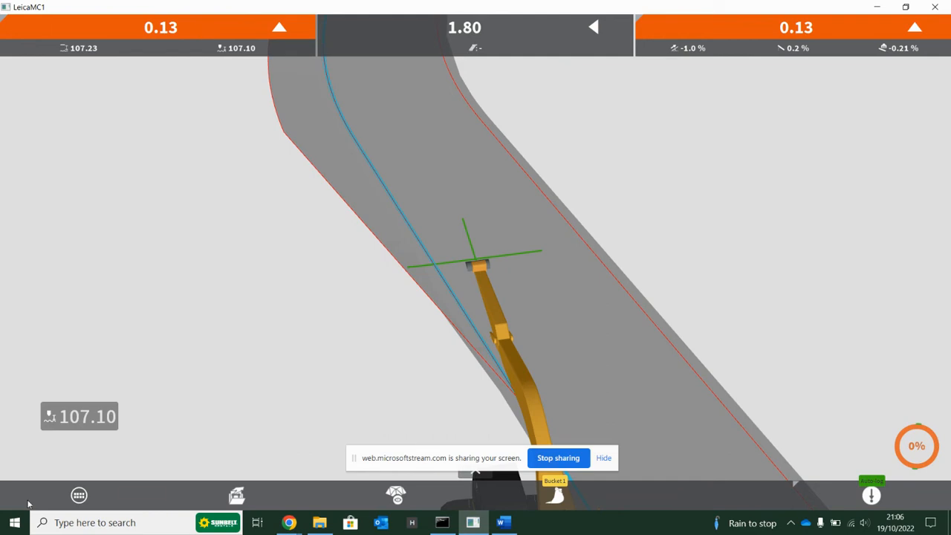
mouse_move(102, 491)
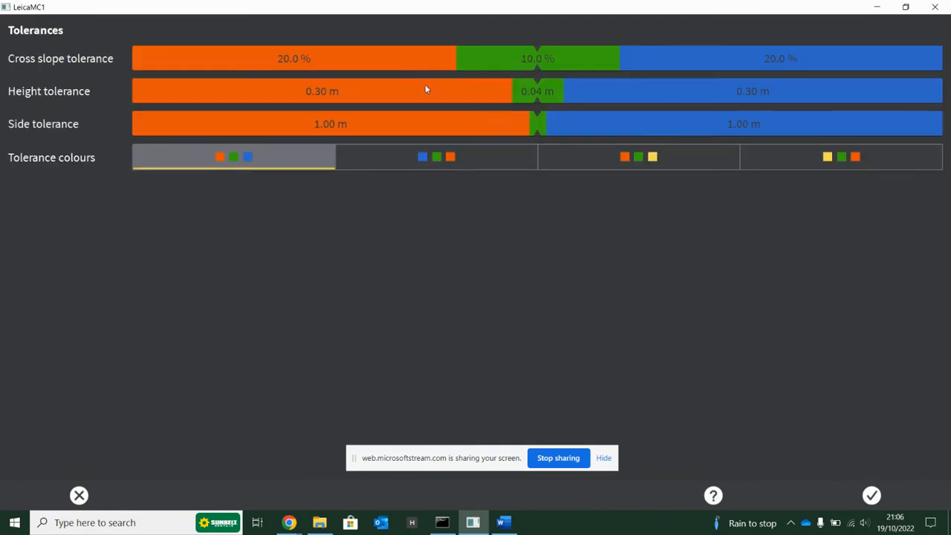
mouse_move(530, 65)
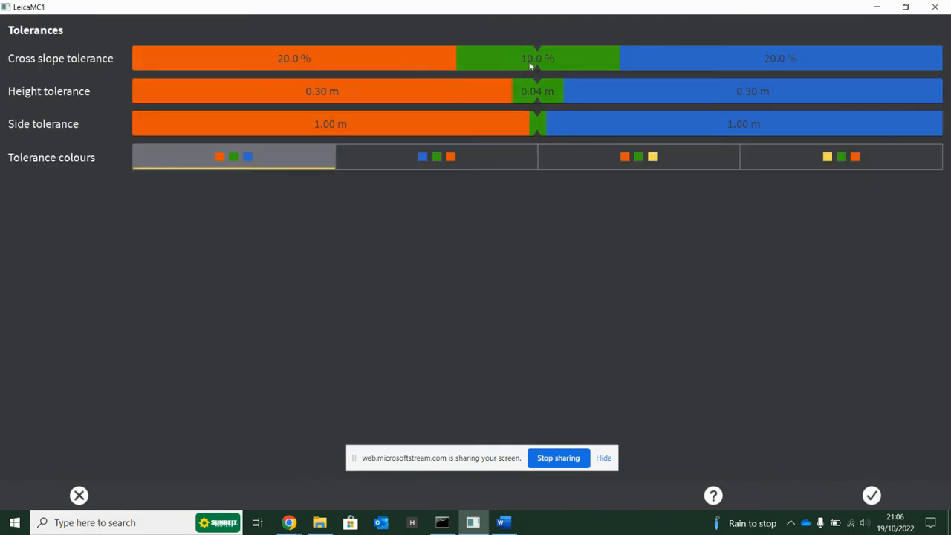
mouse_move(520, 102)
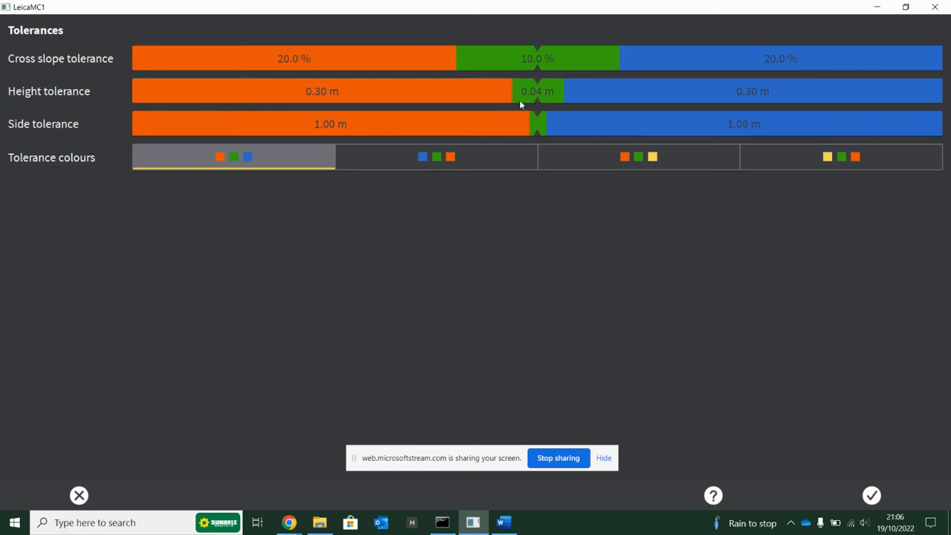
Set height tolerance beeps to Medium volume with red and green on, blue off
left_click(537, 91)
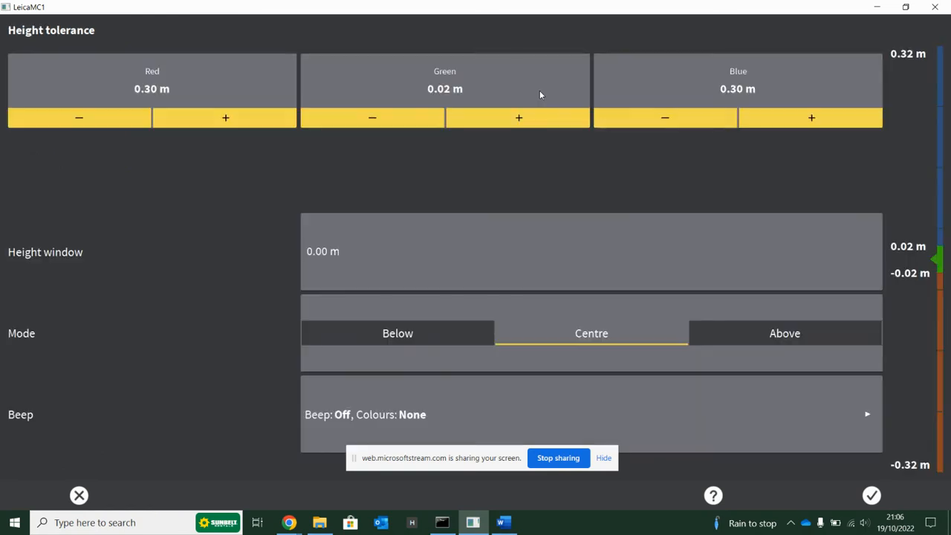
mouse_move(50, 427)
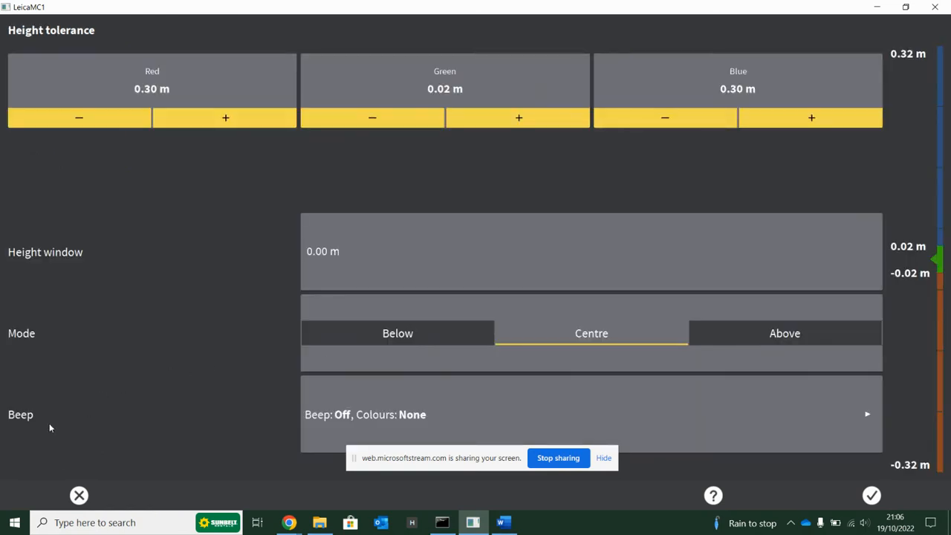
left_click(591, 413)
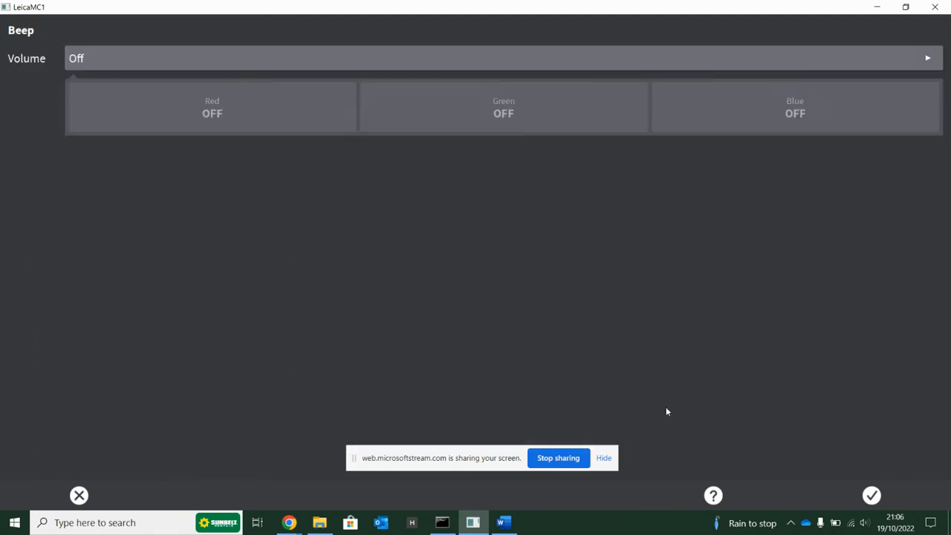
left_click(503, 58)
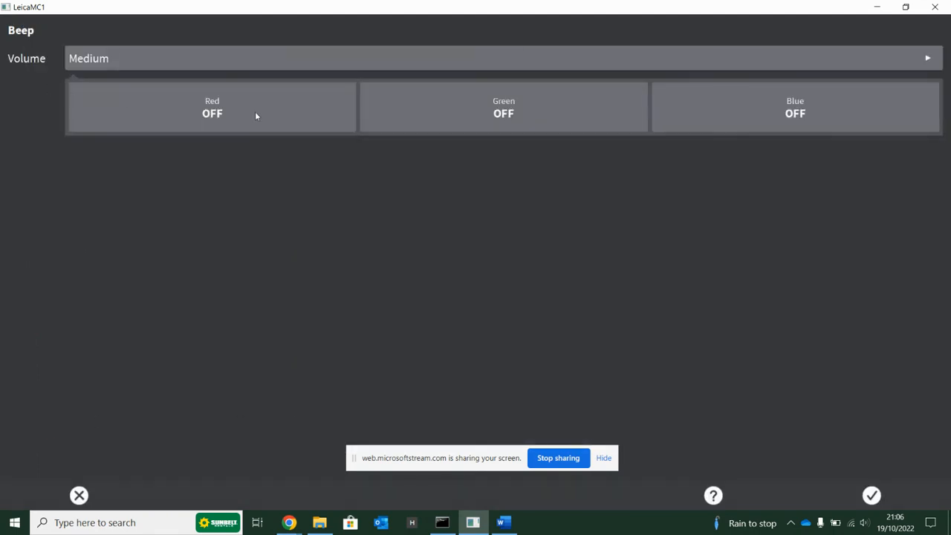
left_click(211, 107)
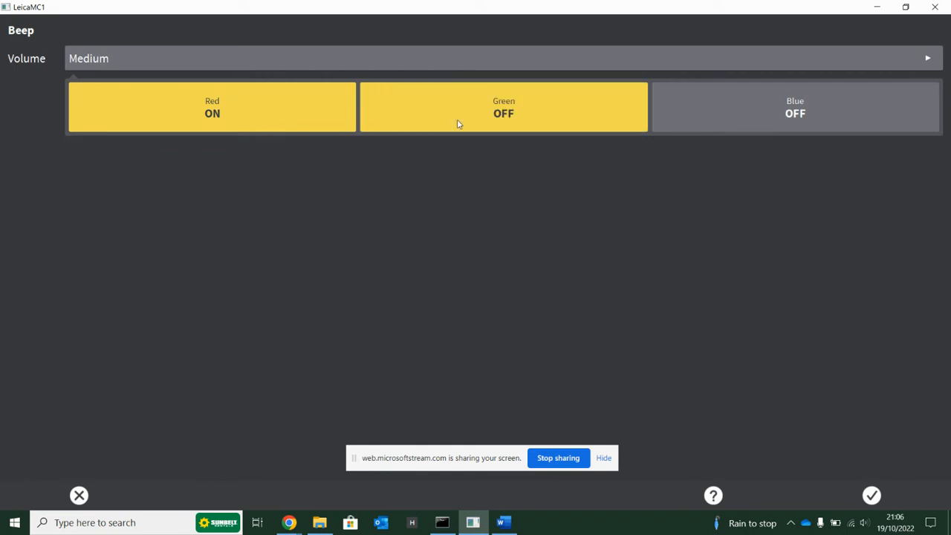
left_click(503, 107)
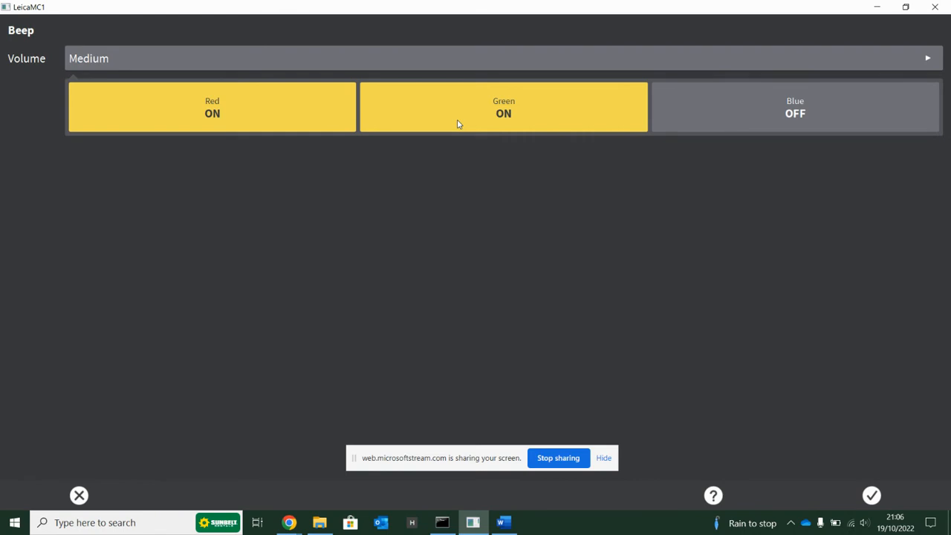
mouse_move(165, 456)
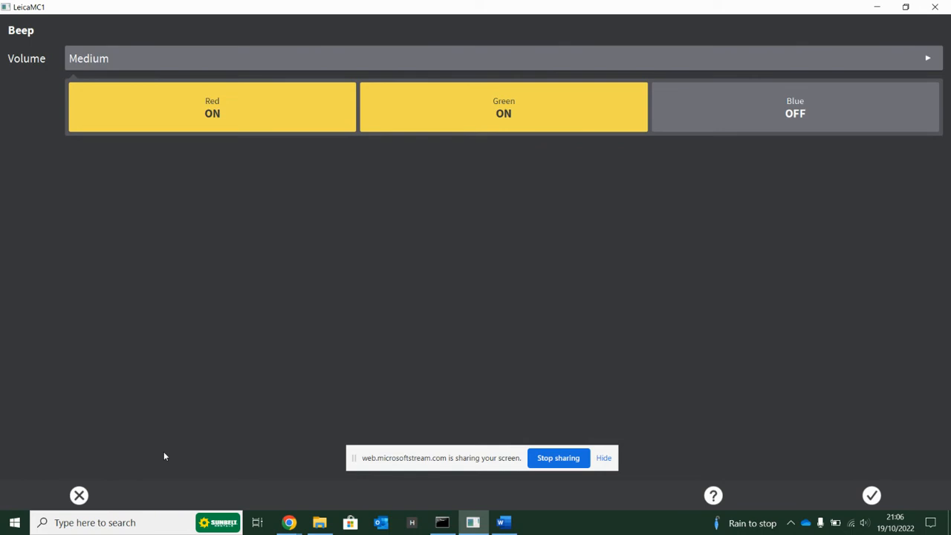
left_click(79, 495)
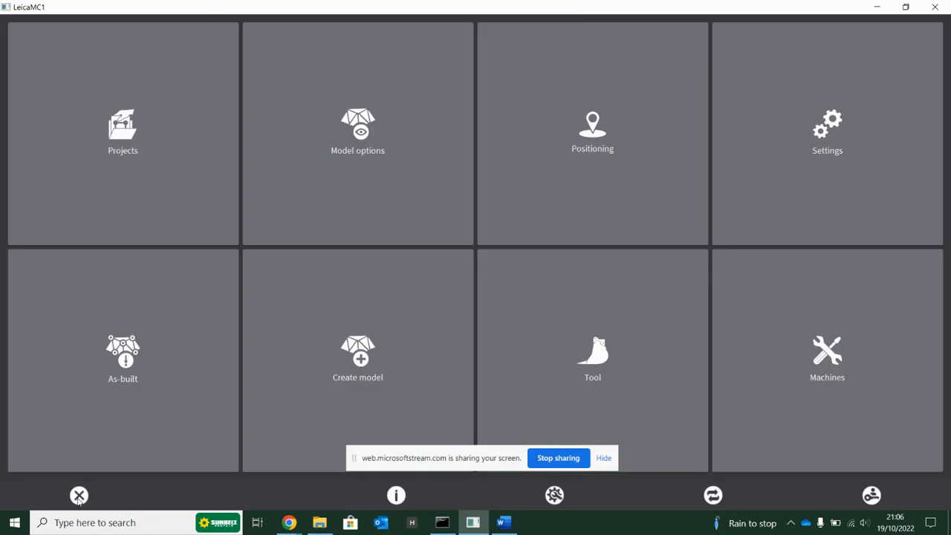
mouse_move(608, 401)
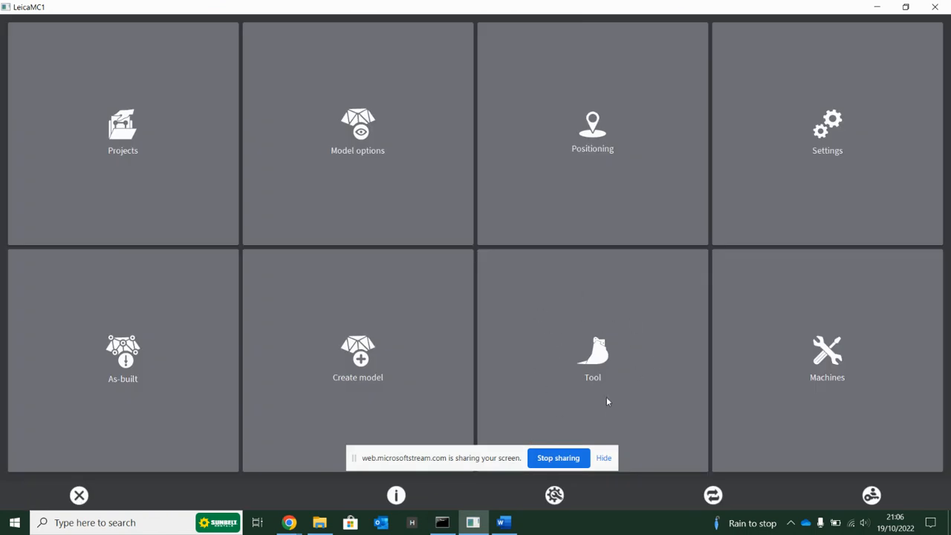
mouse_move(859, 374)
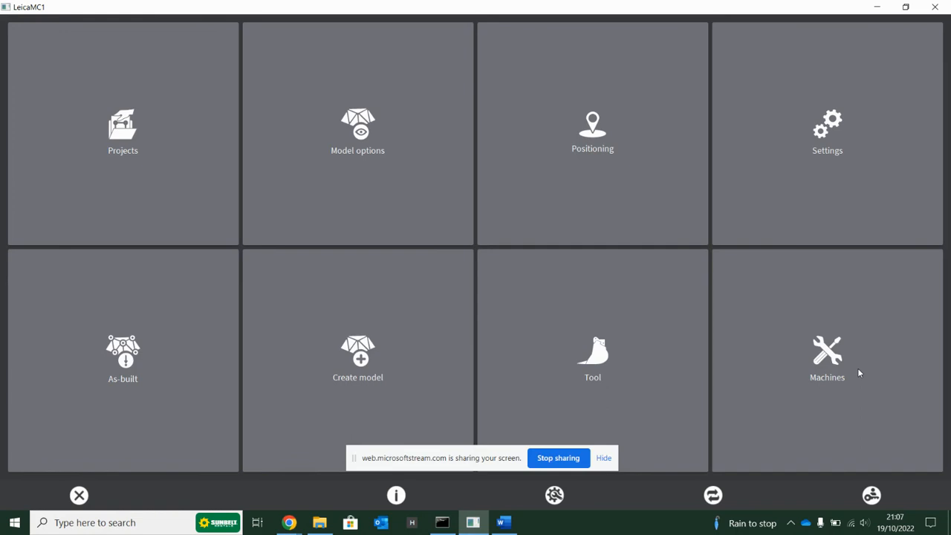
mouse_move(299, 249)
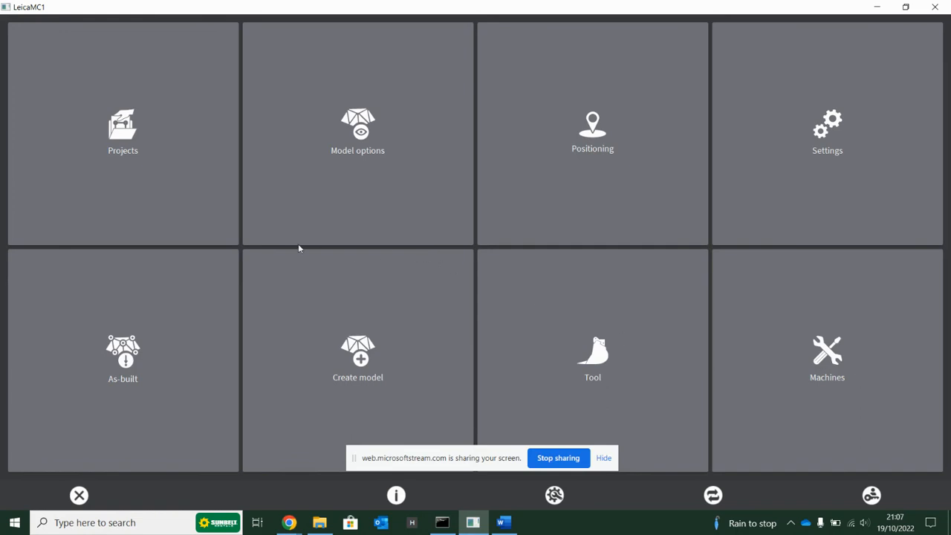
mouse_move(323, 186)
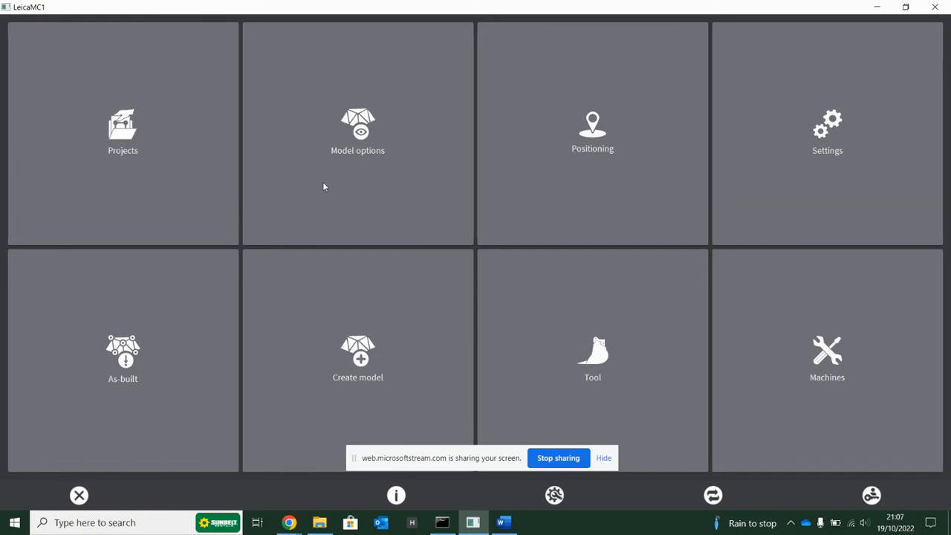
Look over Model options and the display and Localization settings pages without changes
left_click(357, 132)
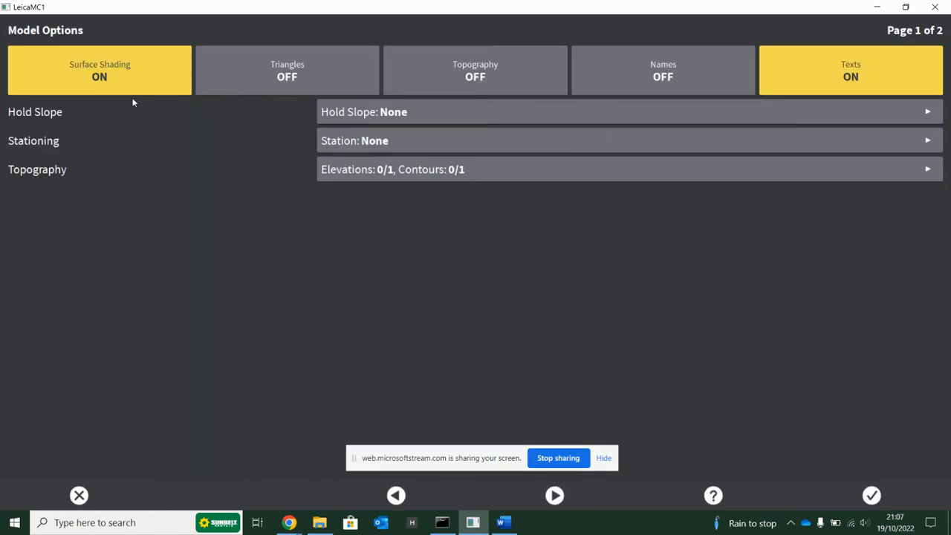
mouse_move(269, 86)
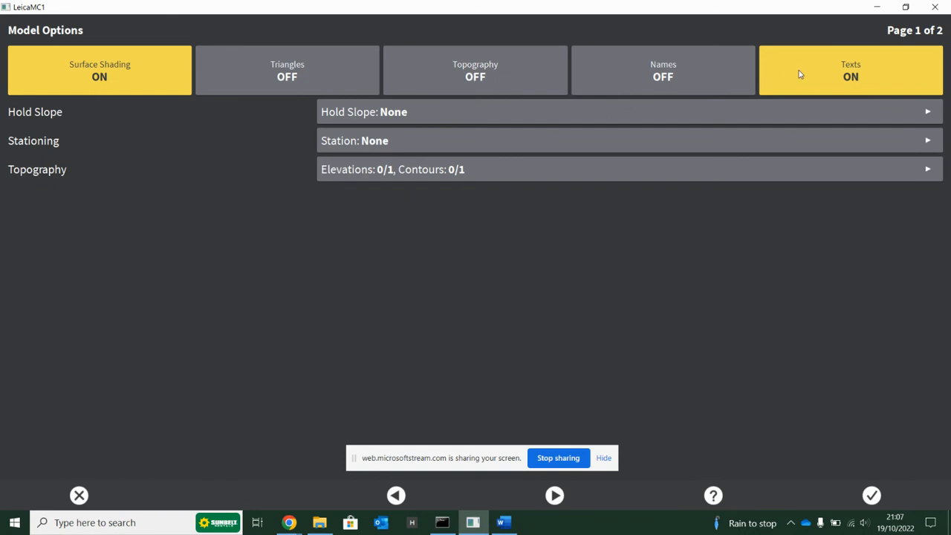
left_click(554, 494)
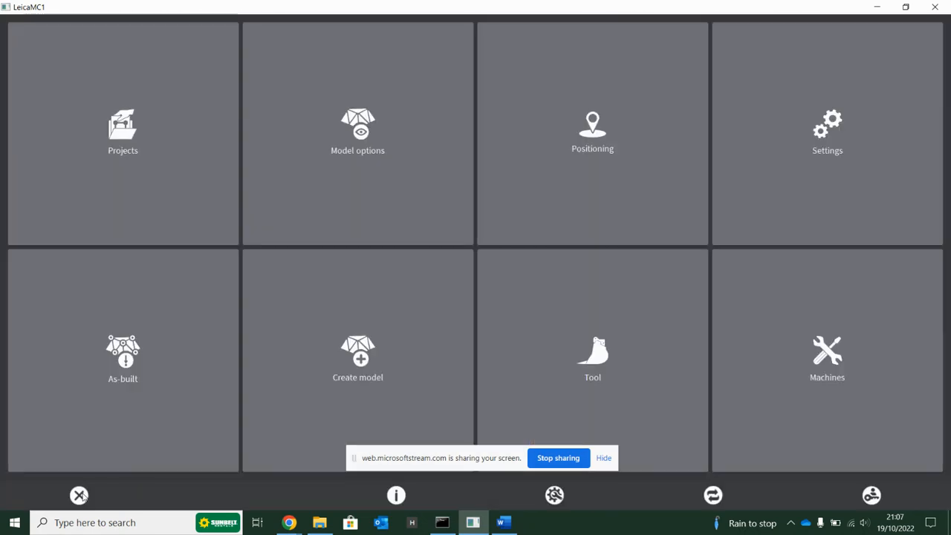
left_click(826, 134)
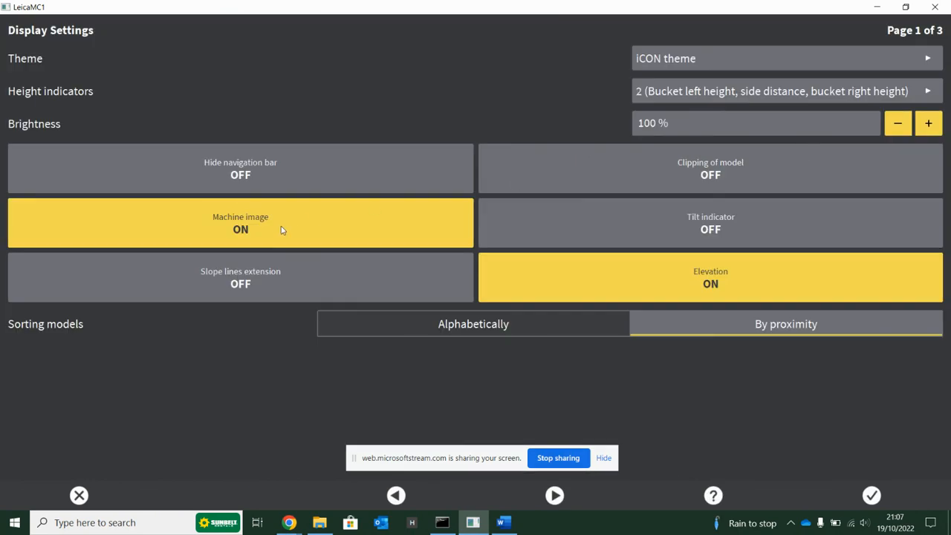
mouse_move(595, 306)
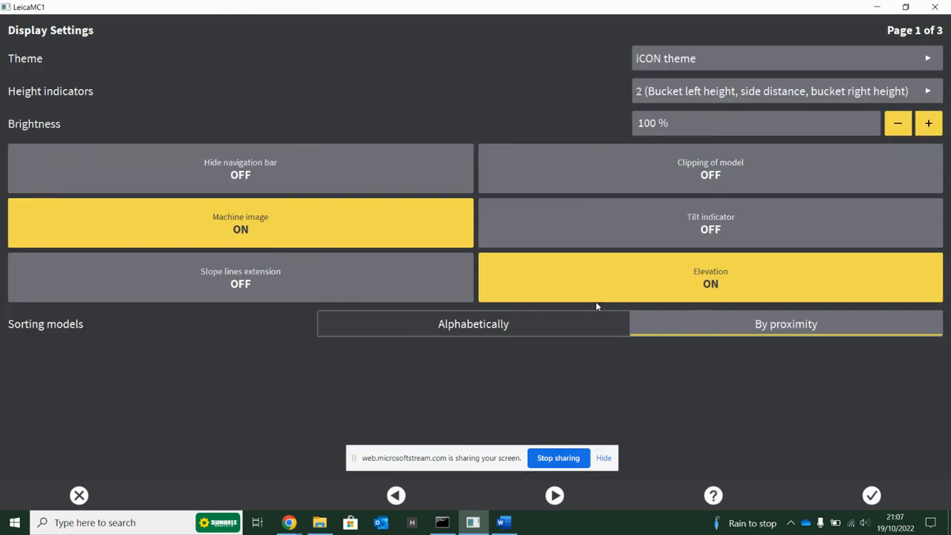
mouse_move(708, 59)
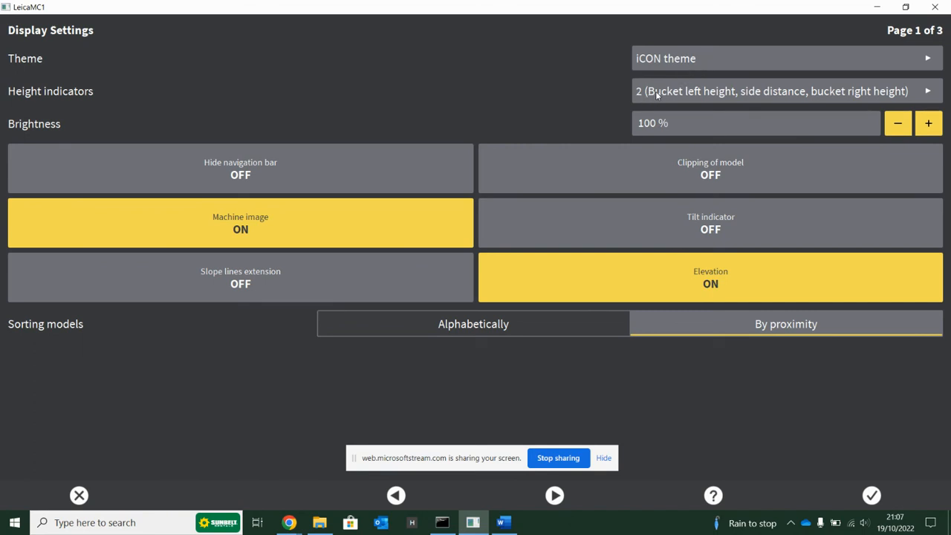
left_click(554, 494)
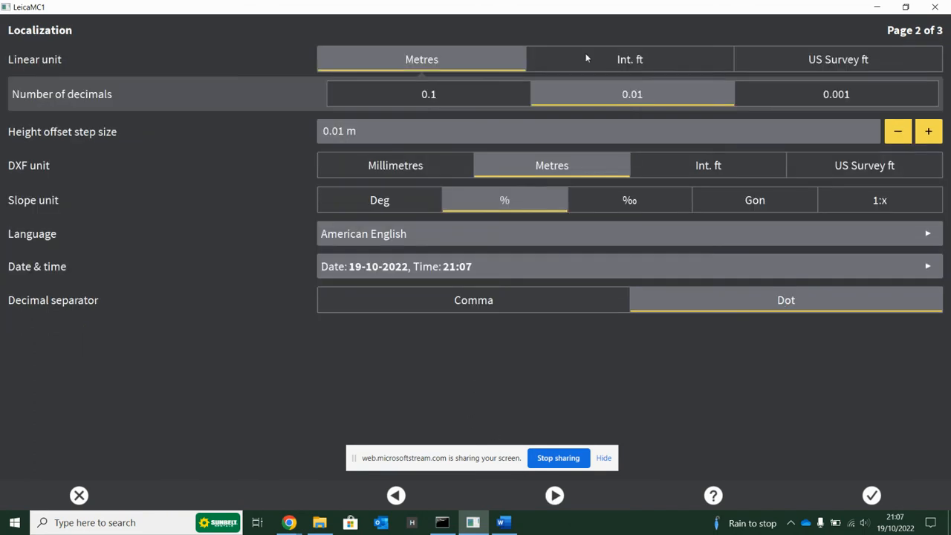
left_click(872, 495)
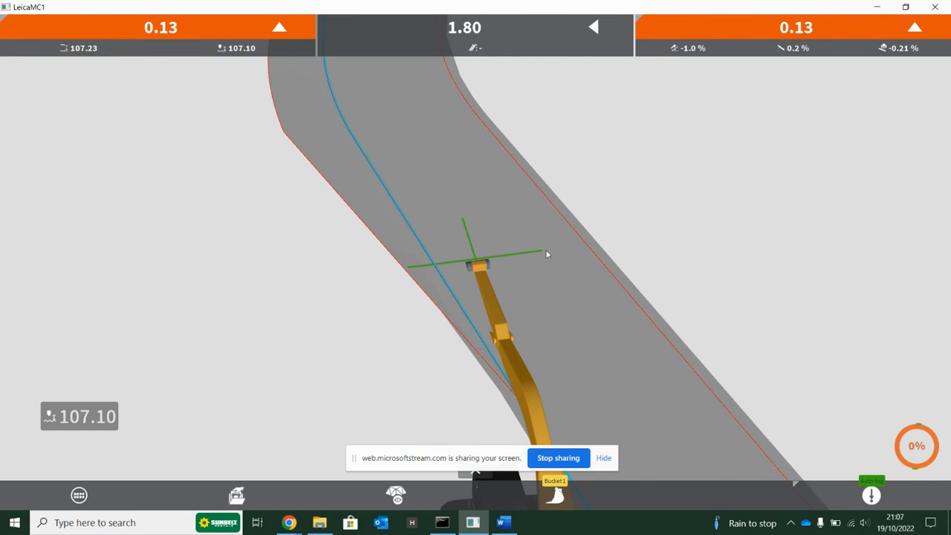
mouse_move(561, 499)
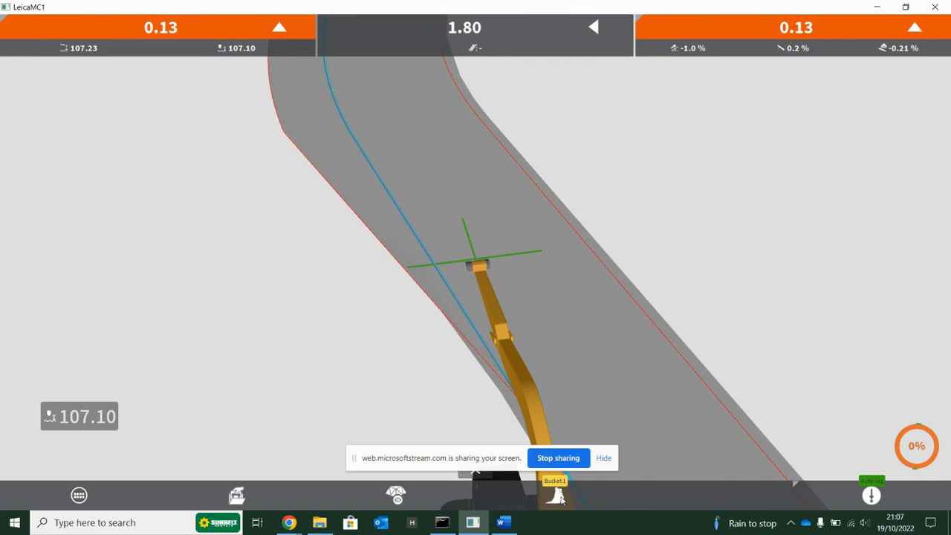
mouse_move(556, 496)
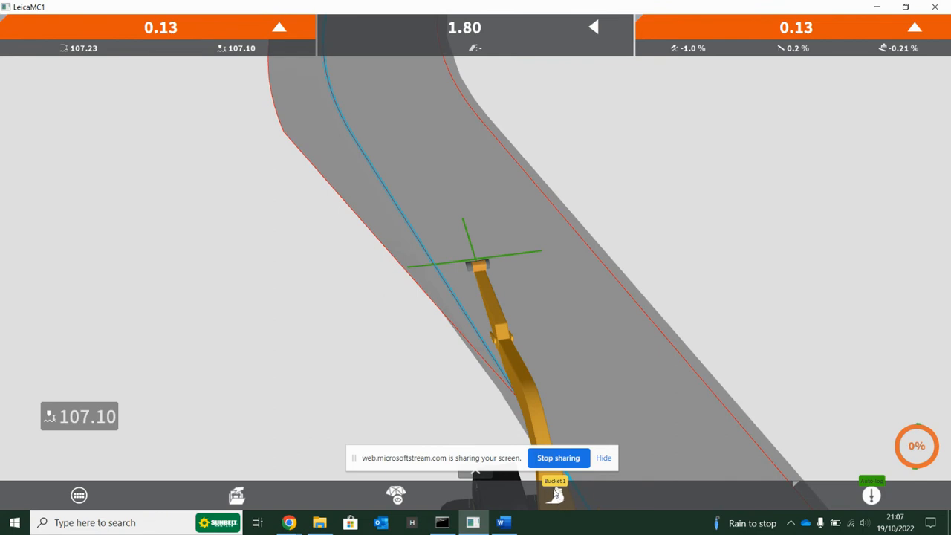
Open the Choose Tool list offering Bucket 1 over the dig view
left_click(555, 494)
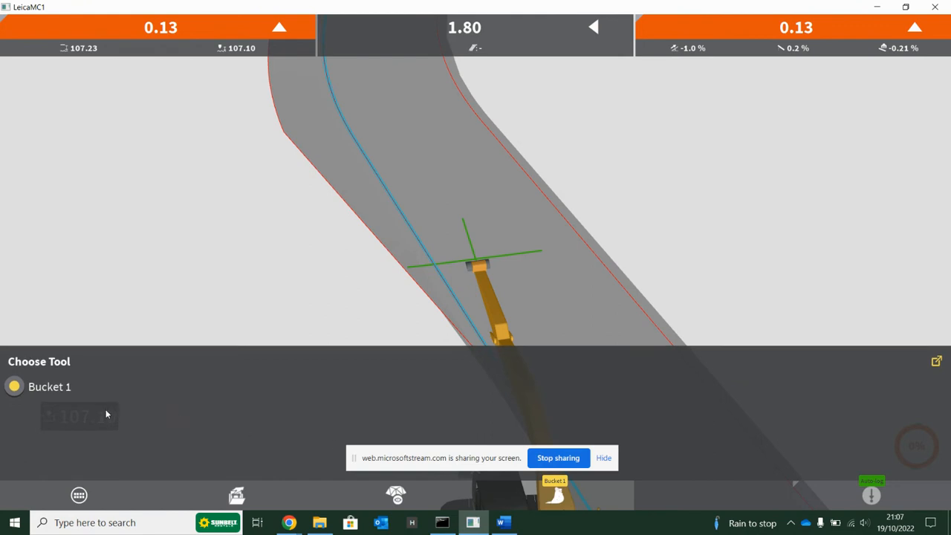
mouse_move(58, 424)
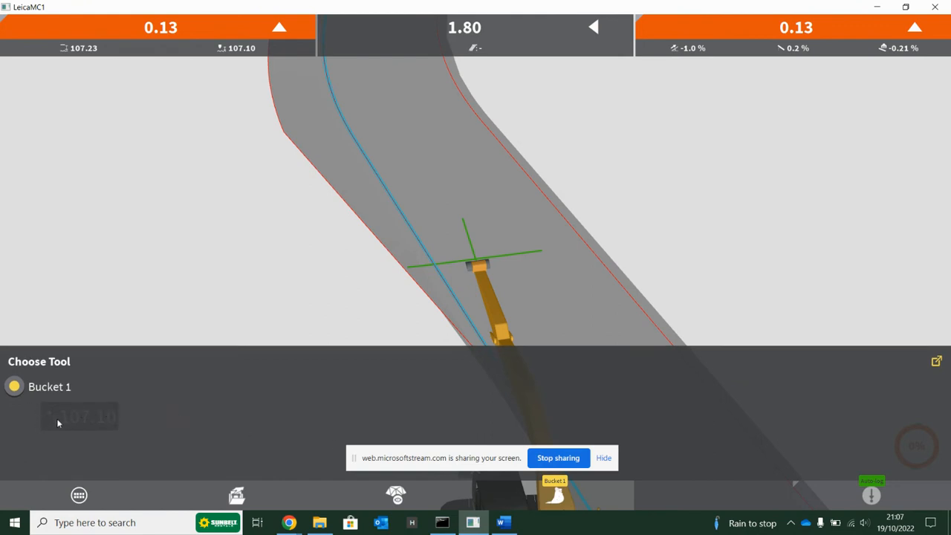
mouse_move(70, 445)
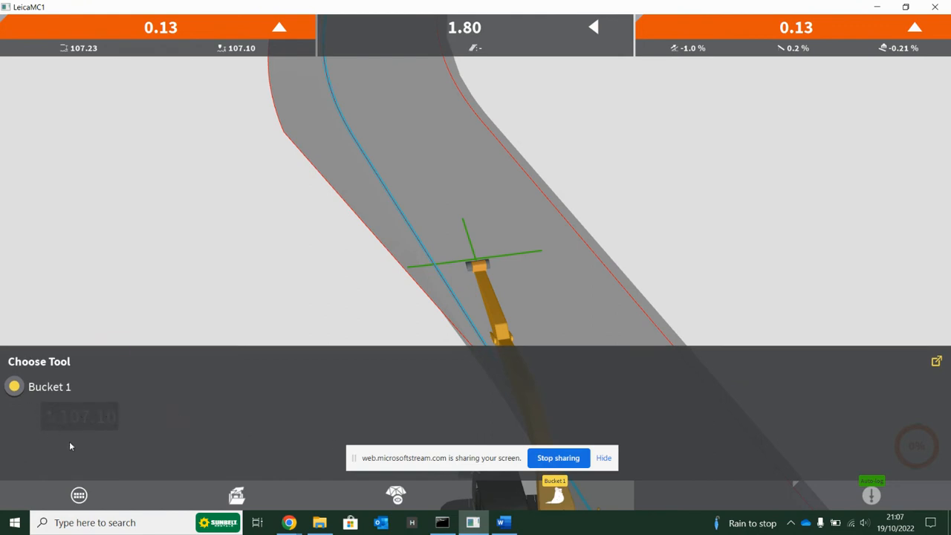
mouse_move(13, 414)
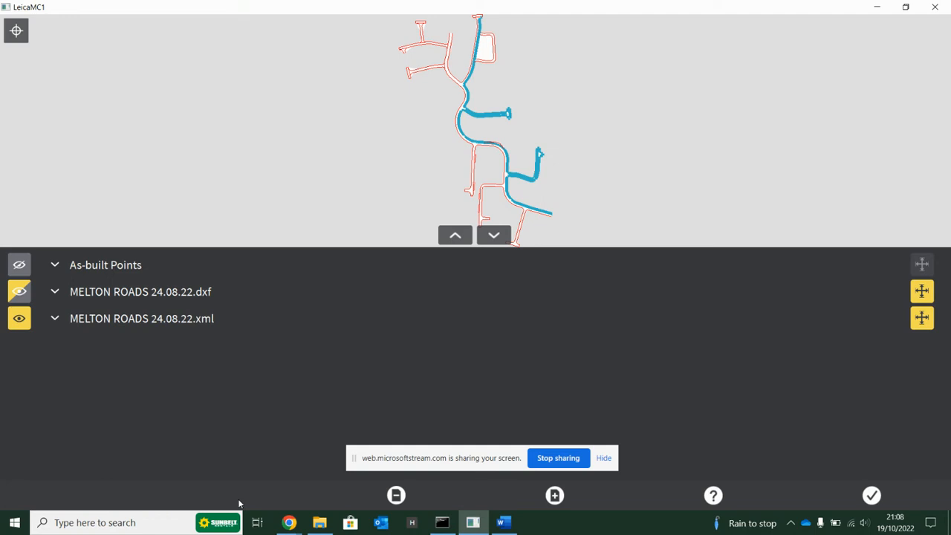
mouse_move(25, 435)
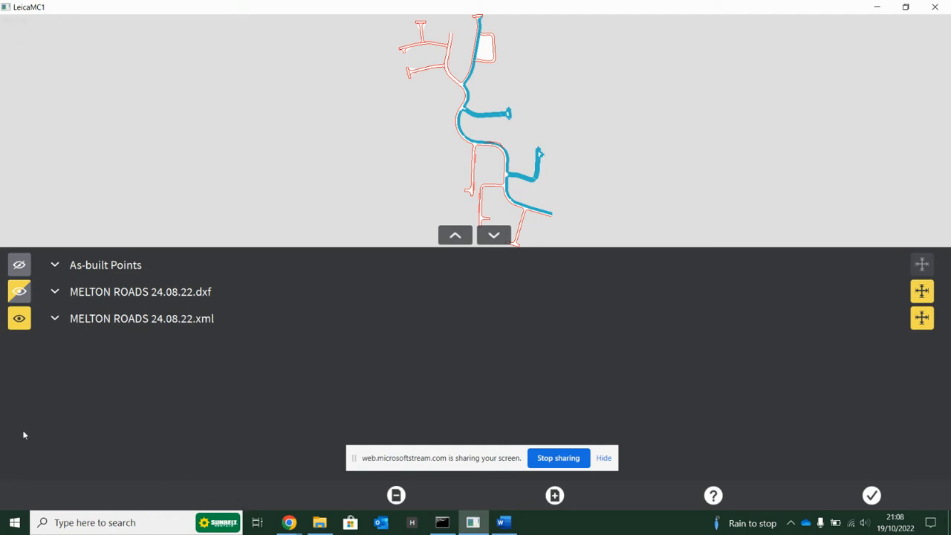
mouse_move(162, 324)
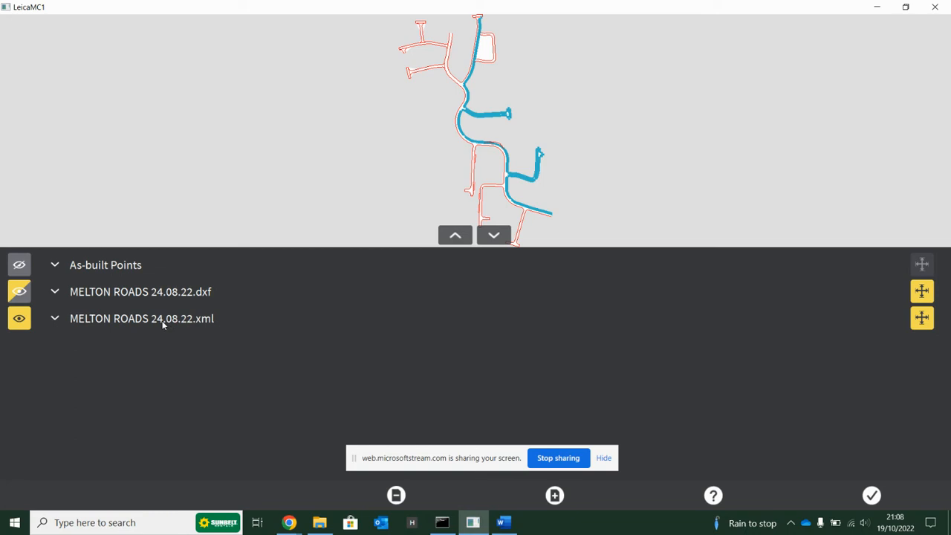
mouse_move(209, 301)
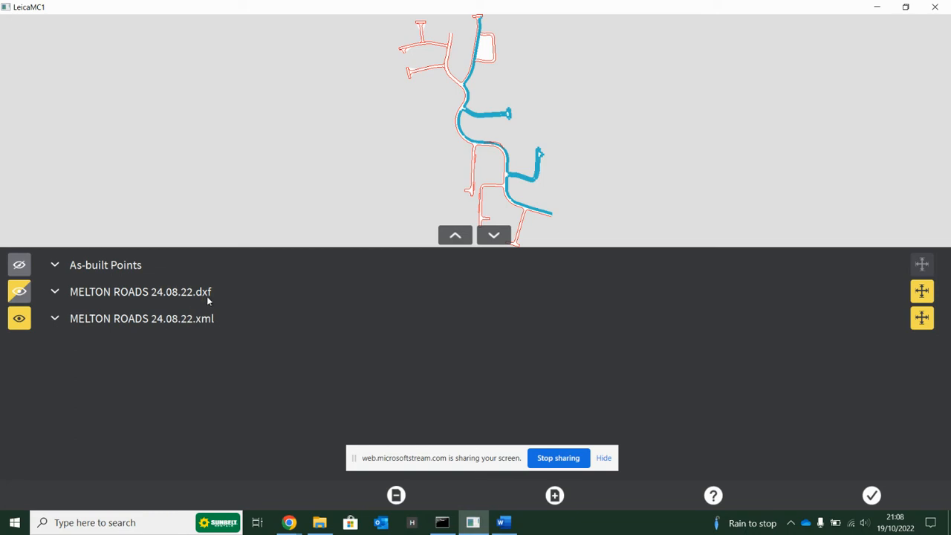
mouse_move(71, 281)
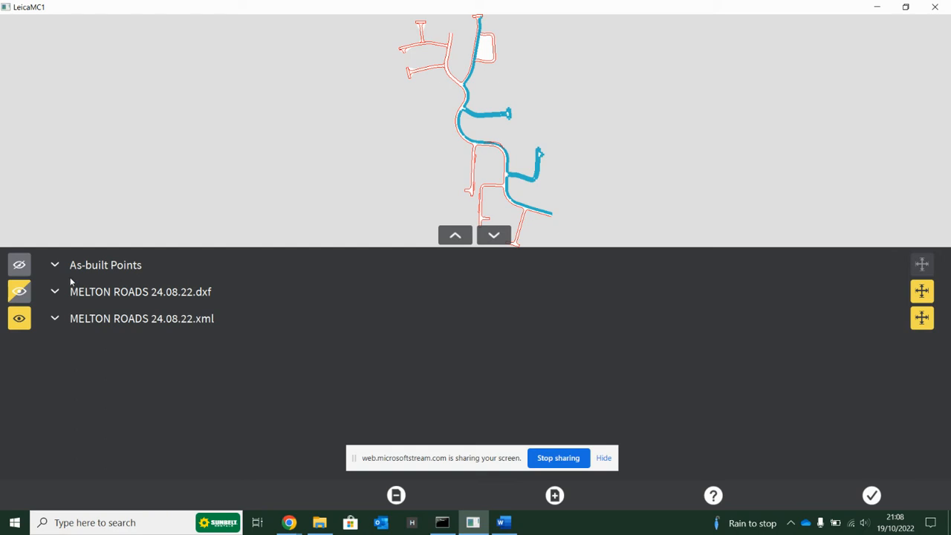
Expand MELTON ROADS 24.08.22.dxf into its layers and toggle the ROAD 500MM OFF line list
left_click(54, 291)
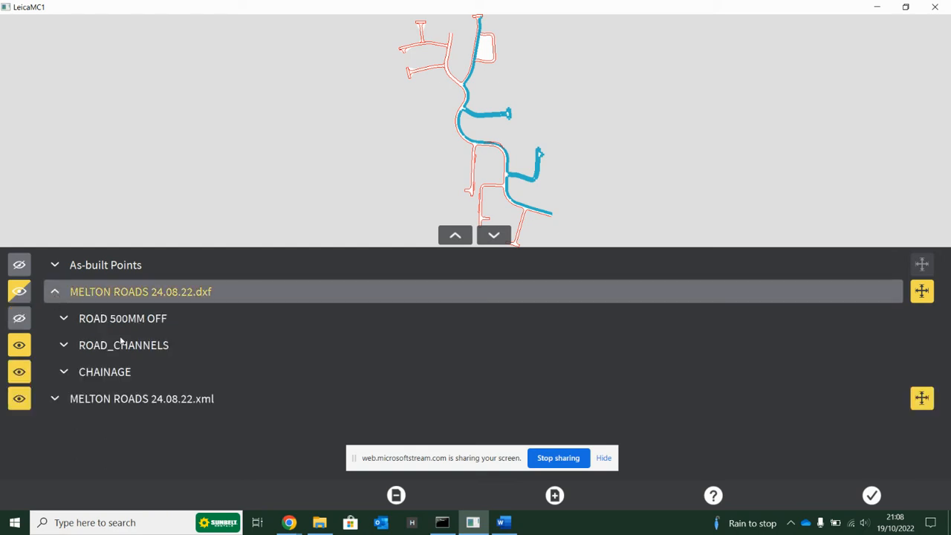
left_click(63, 318)
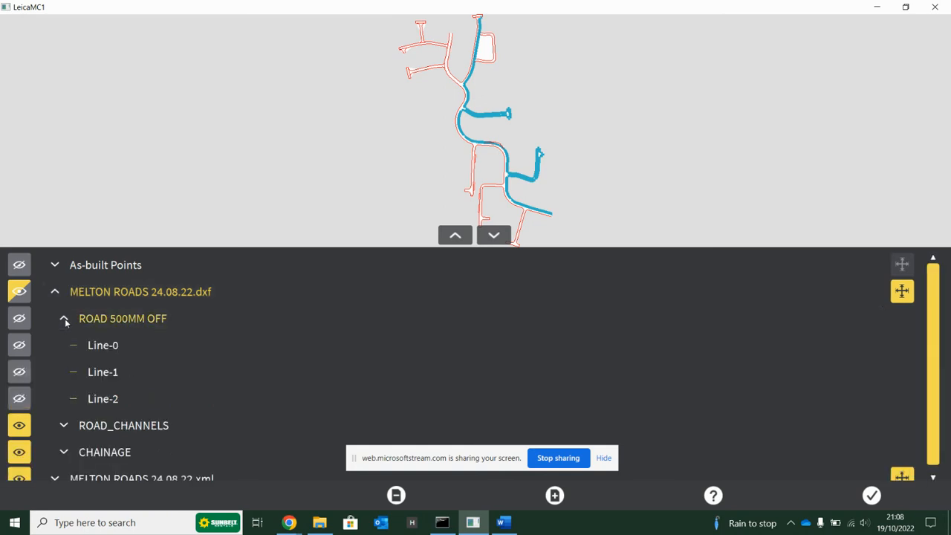
left_click(64, 318)
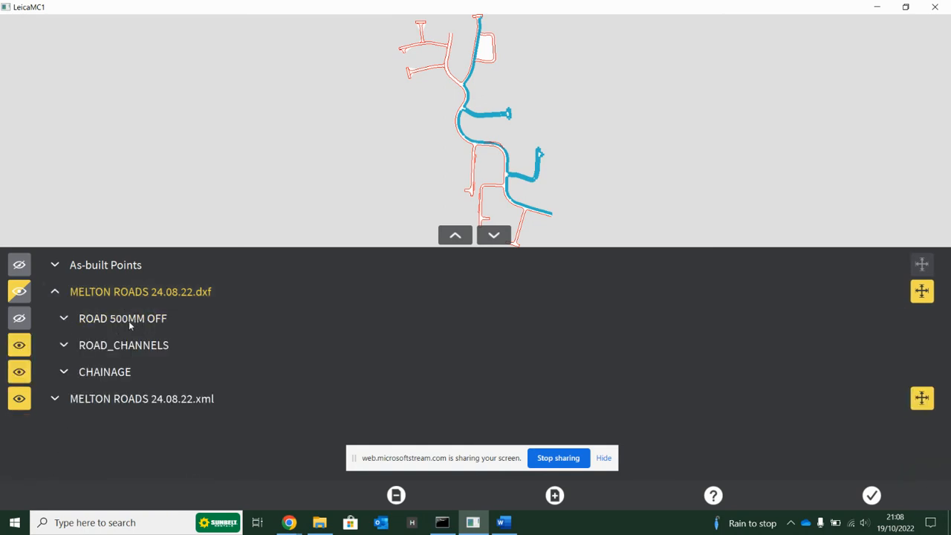
mouse_move(116, 350)
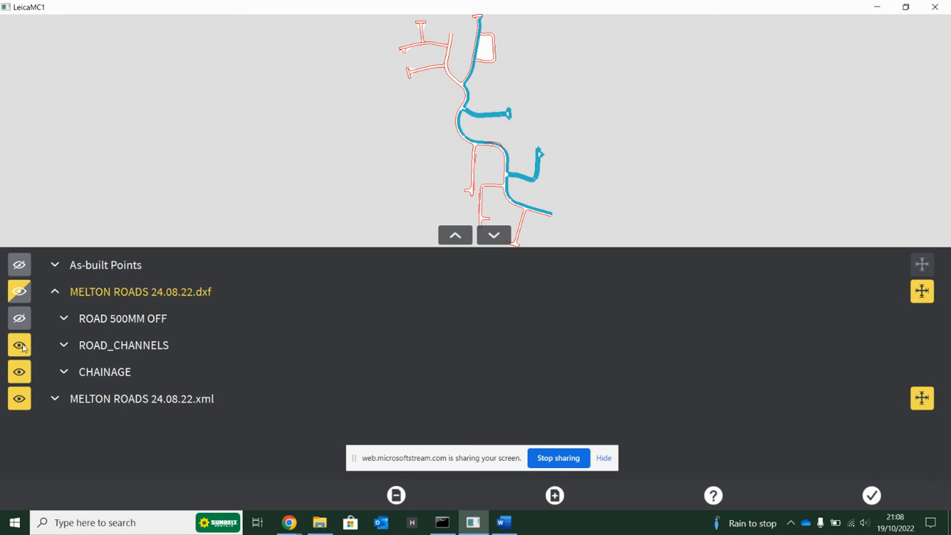
Toggle layer visibility so only ROAD 500MM OFF and the XML road model show
left_click(19, 345)
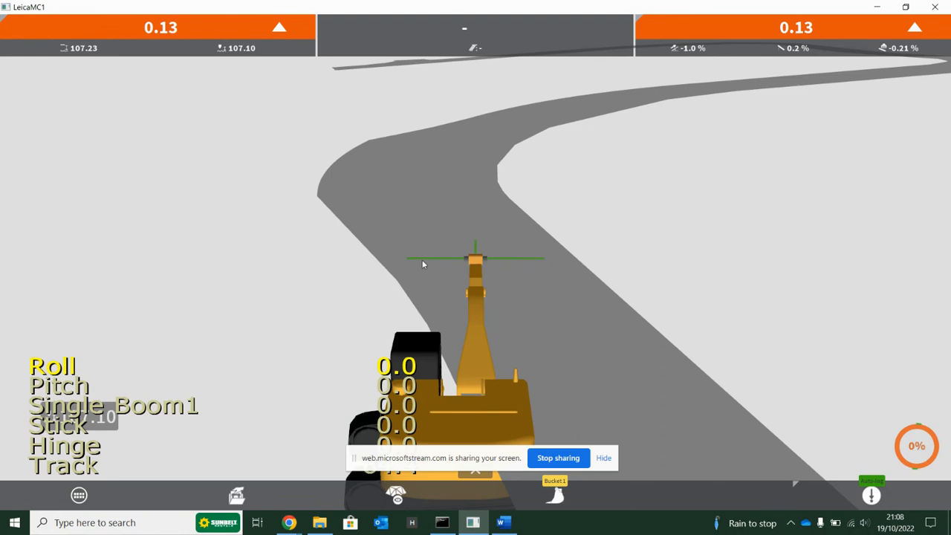
left_click(237, 495)
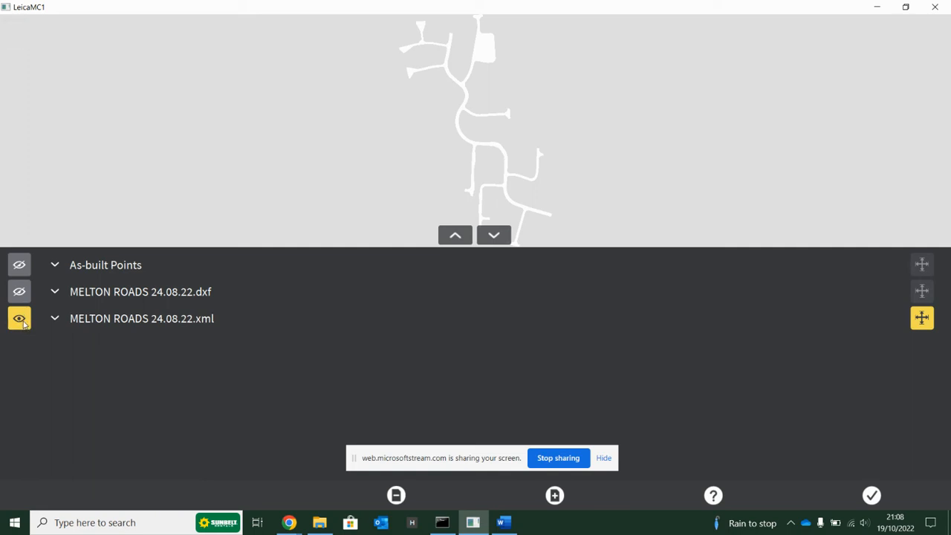
left_click(19, 318)
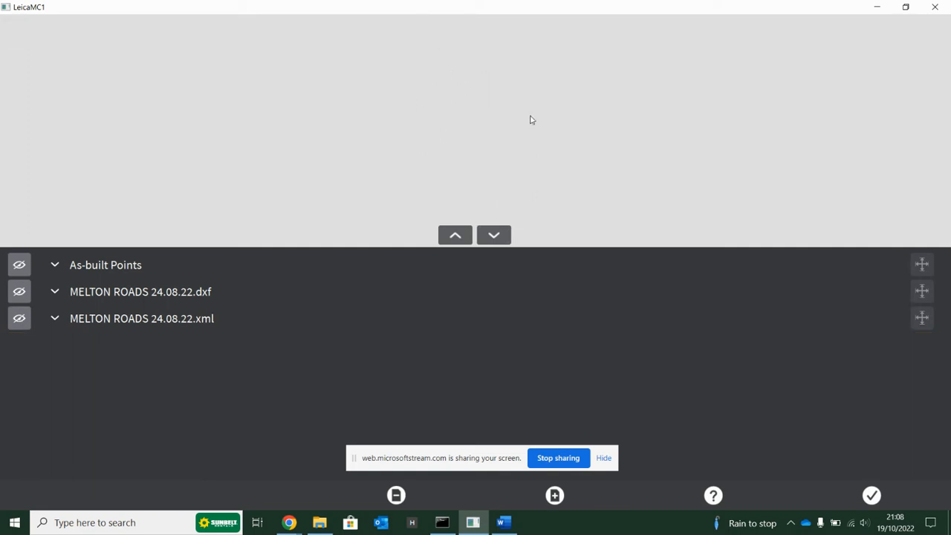
left_click(19, 318)
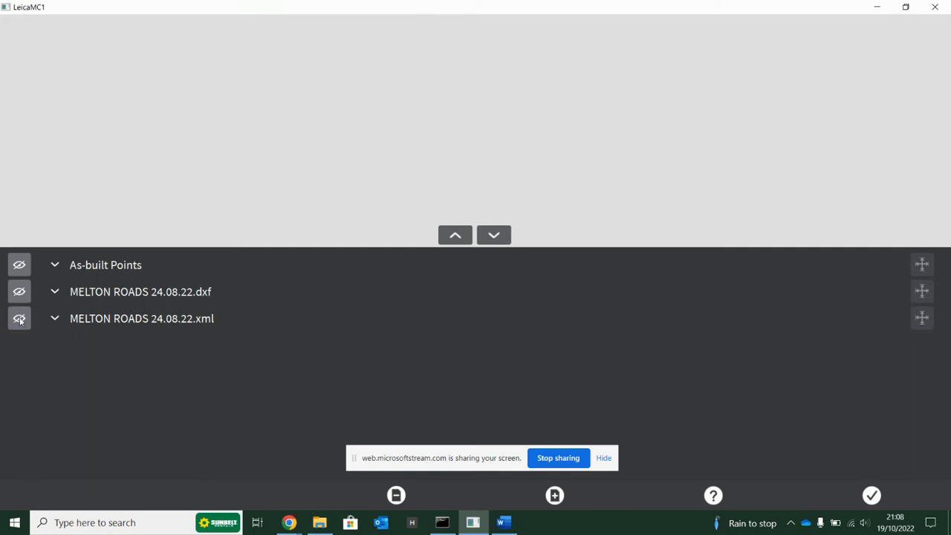
left_click(18, 318)
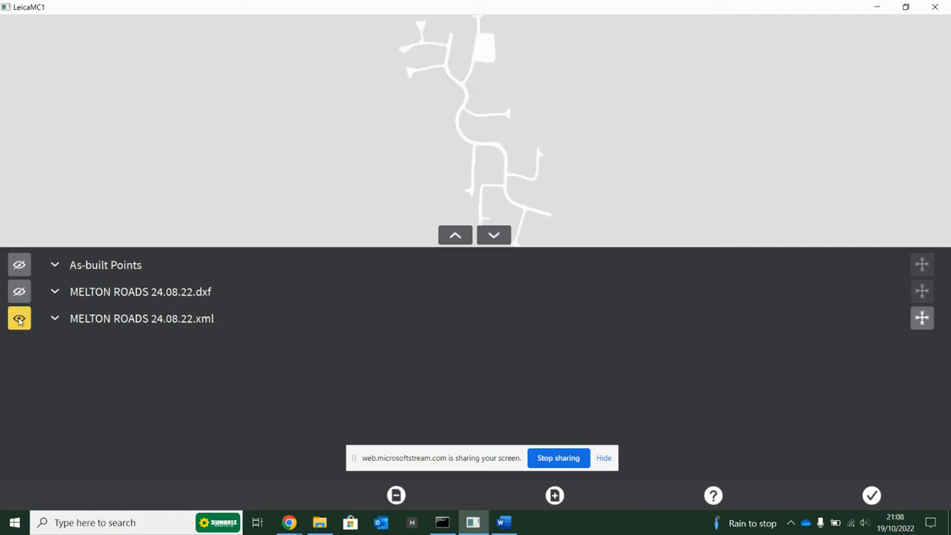
left_click(55, 292)
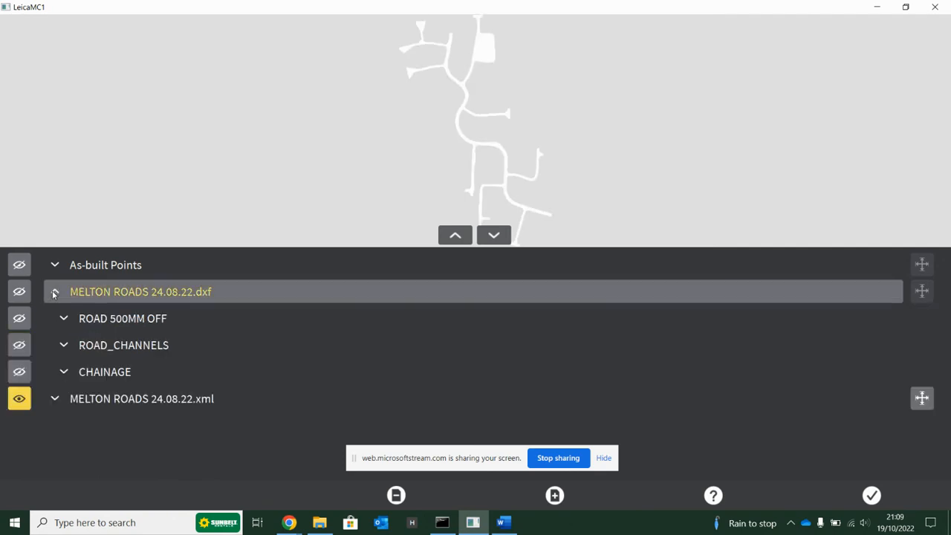
left_click(54, 291)
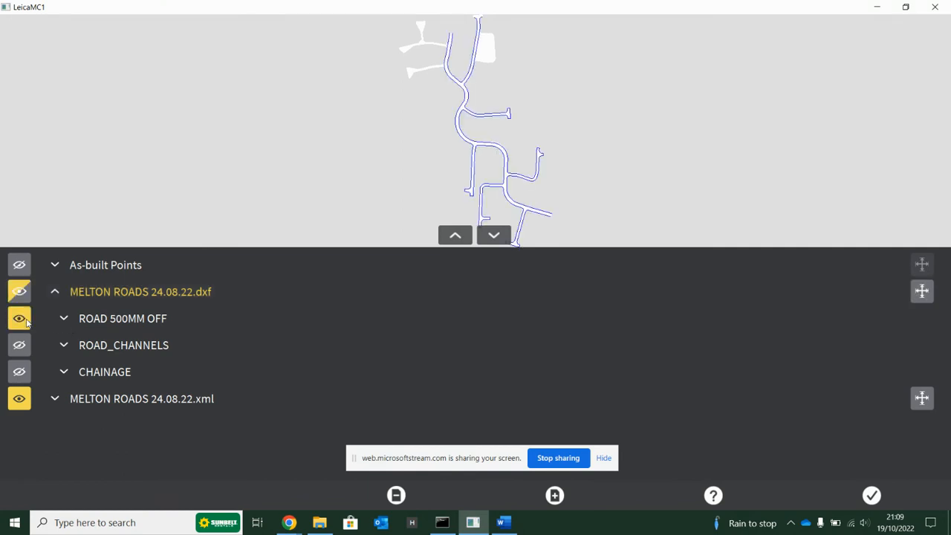
left_click(19, 318)
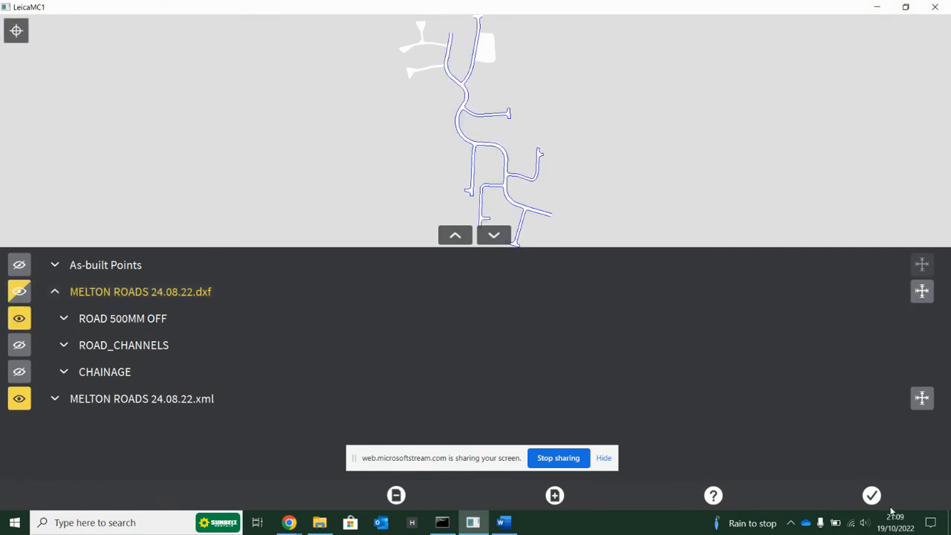
Confirm the layer choices to see the road surface with 500 mm offset lines
left_click(872, 495)
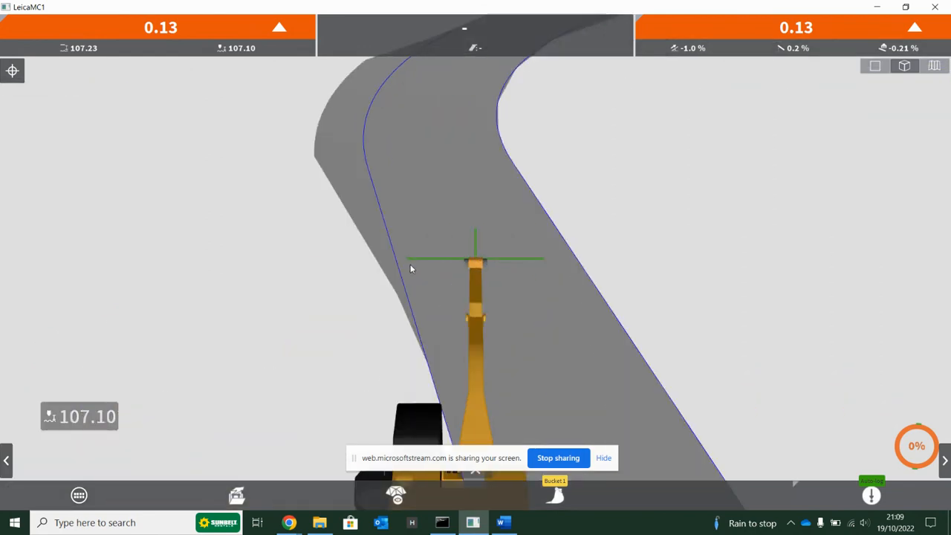
mouse_move(411, 263)
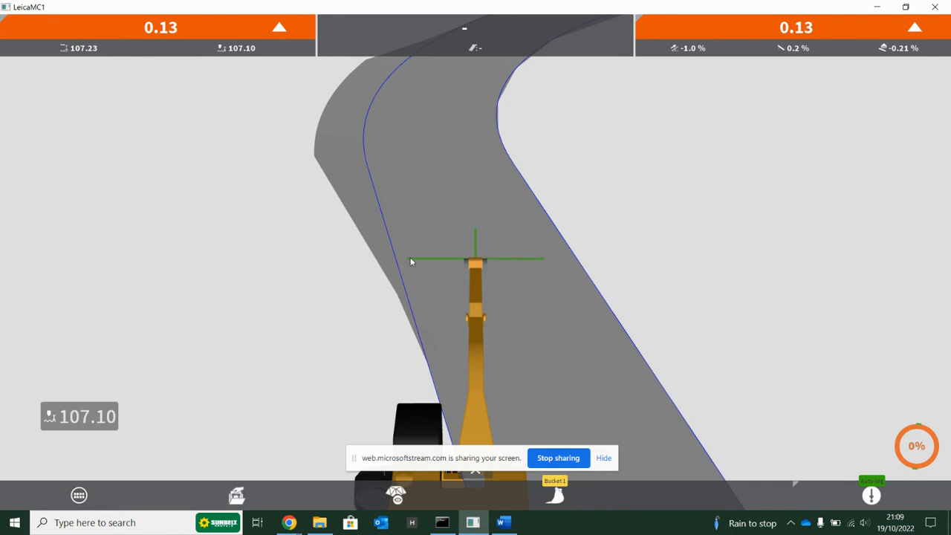
mouse_move(247, 452)
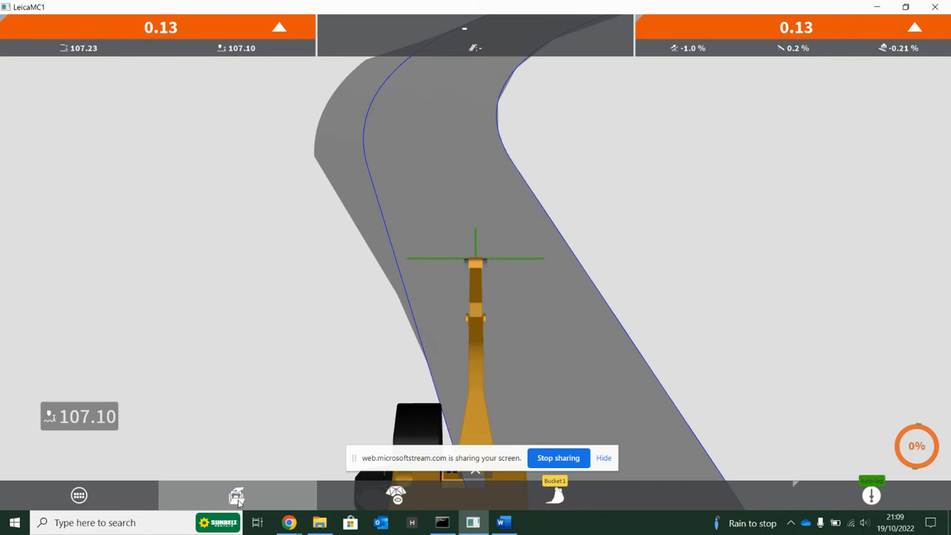
Open the loaded models list and turn the MELTON ROADS 24.08.22 DXF and XML models back on
left_click(237, 495)
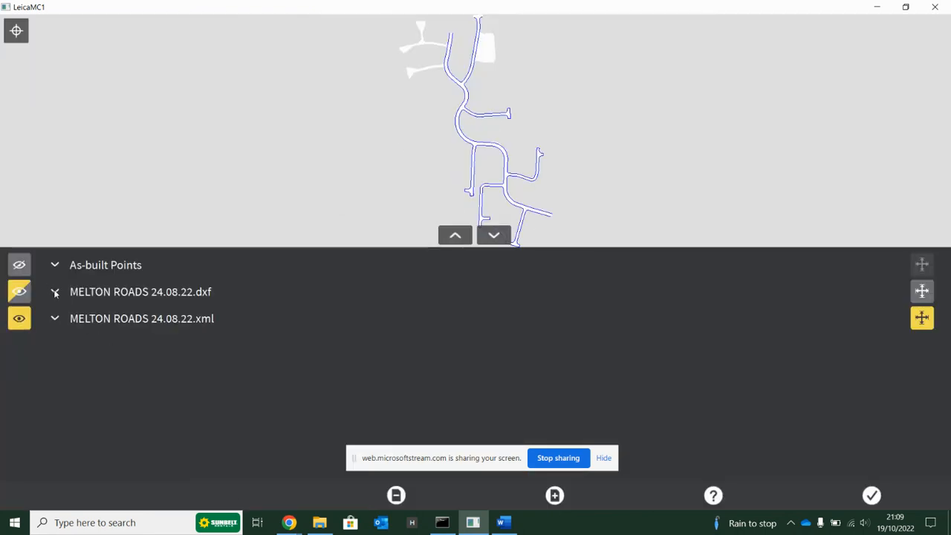
left_click(54, 292)
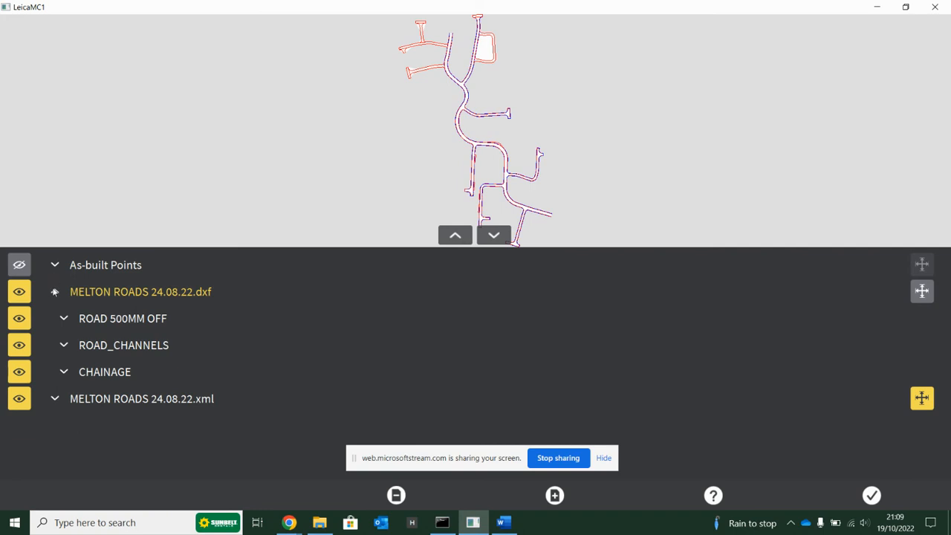
left_click(55, 292)
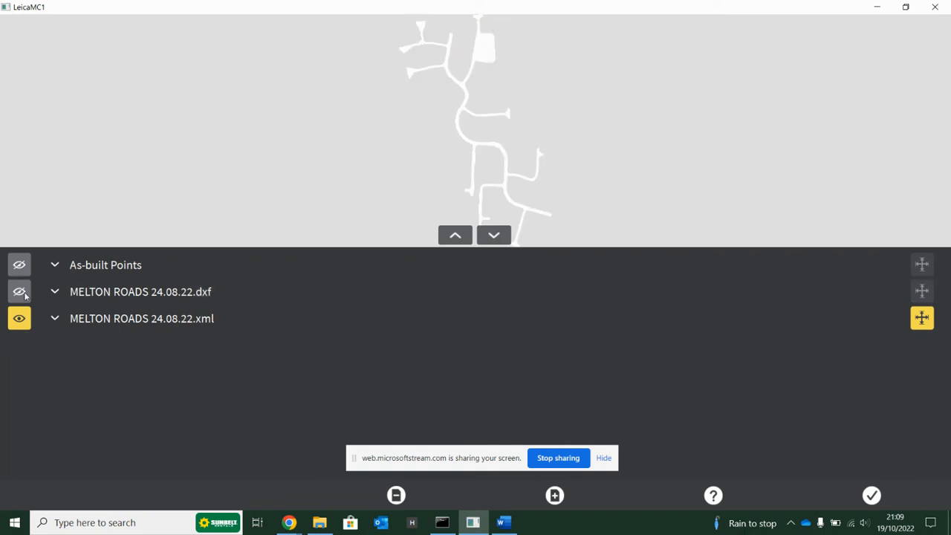
left_click(19, 291)
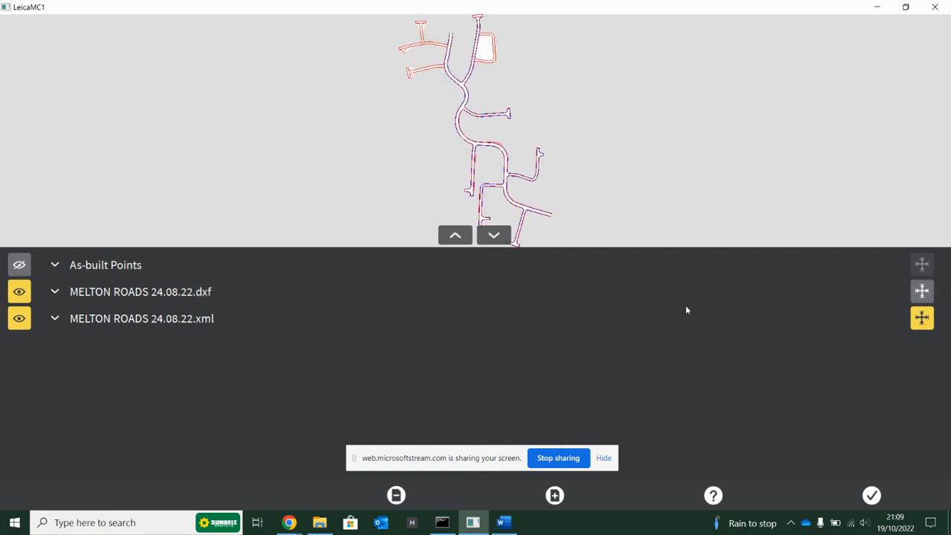
mouse_move(935, 291)
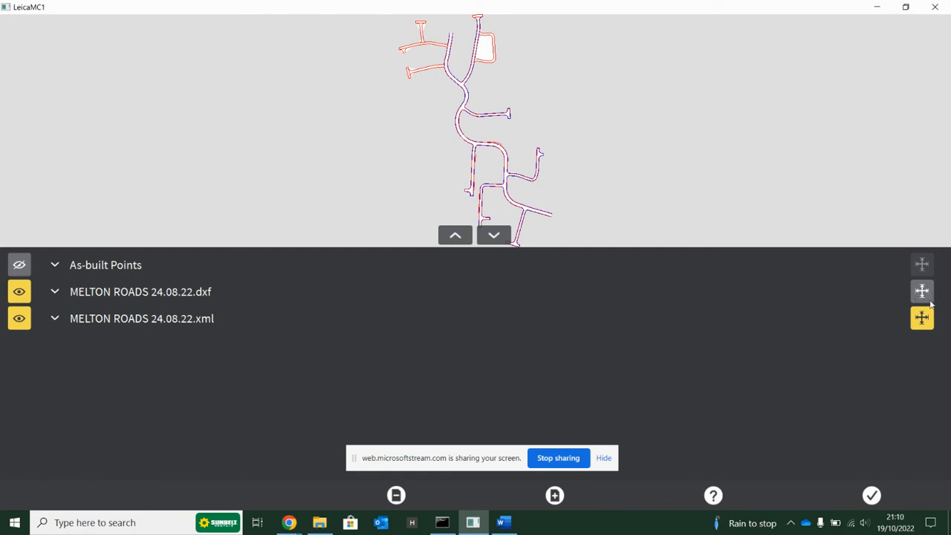
mouse_move(194, 333)
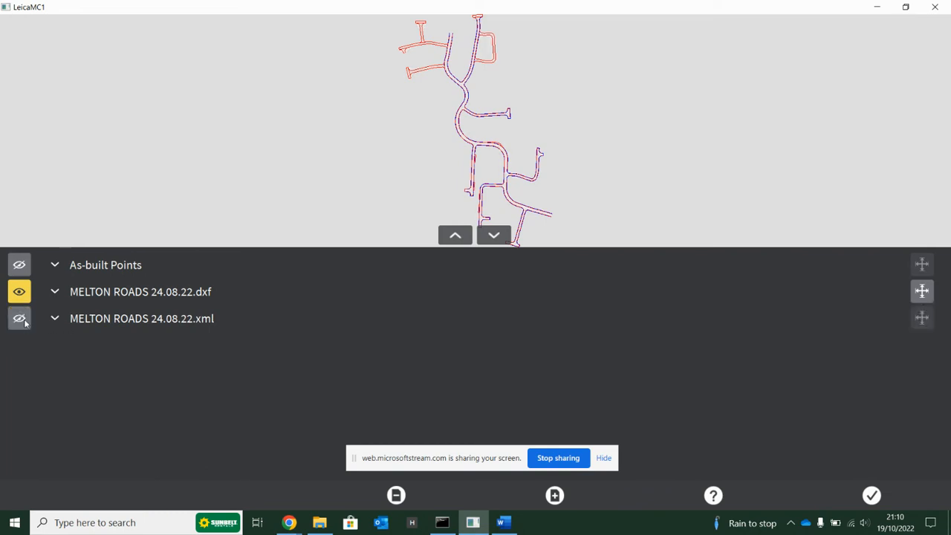
left_click(19, 318)
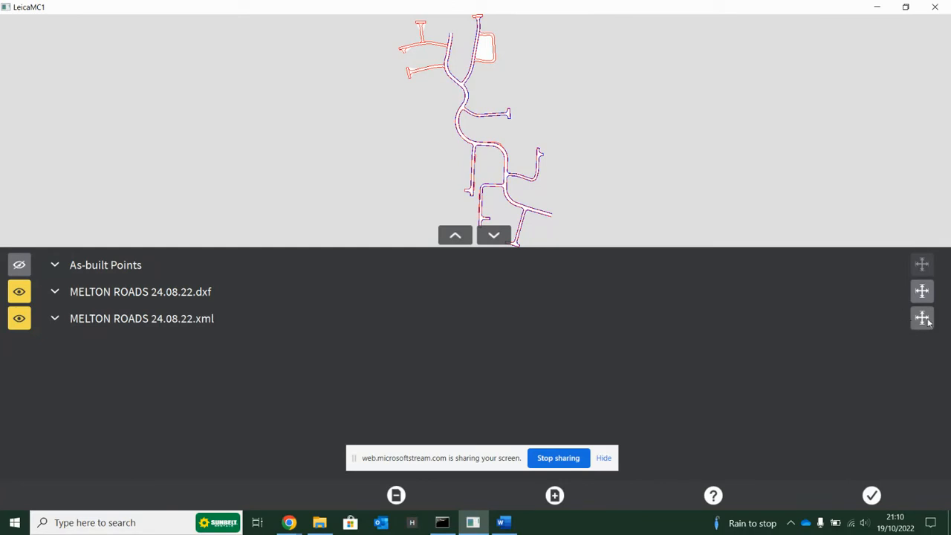
mouse_move(932, 317)
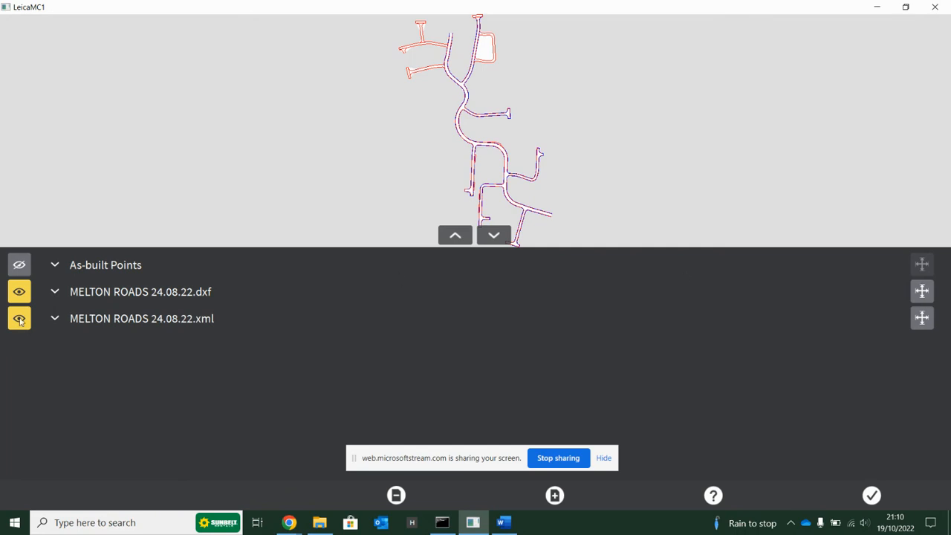
left_click(18, 318)
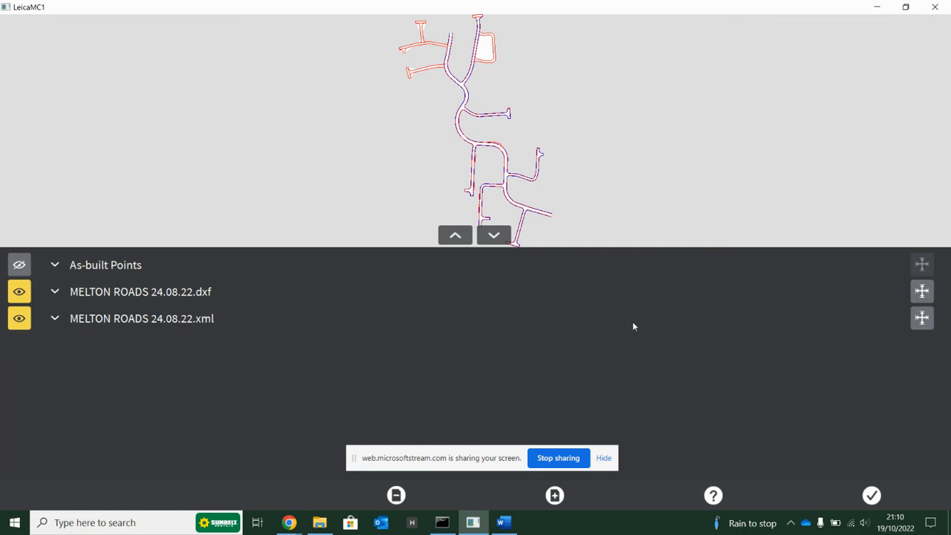
mouse_move(921, 291)
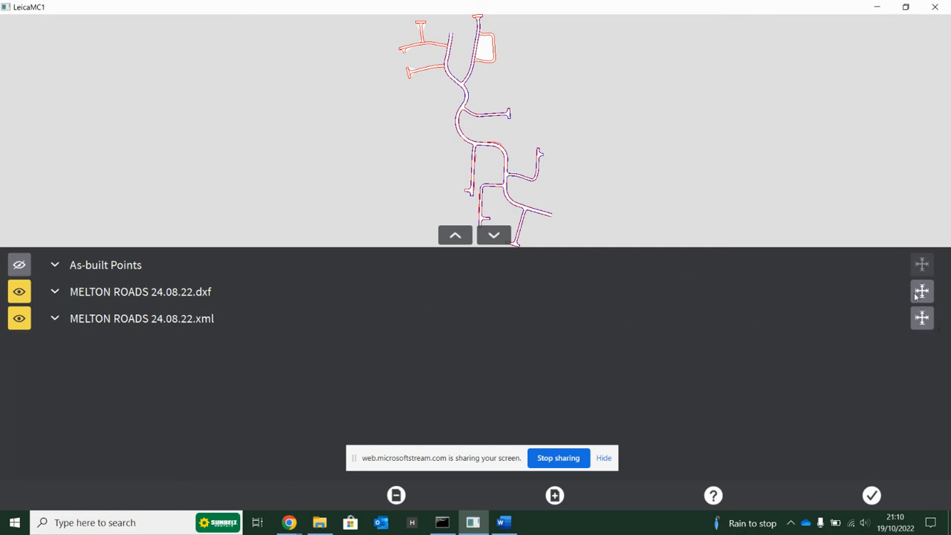
mouse_move(880, 496)
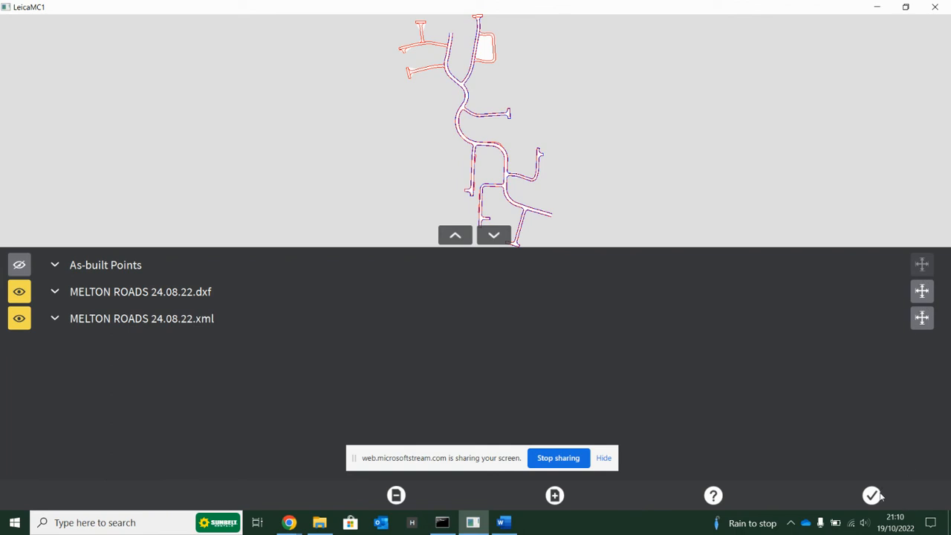
Try confirming the model list without a reference model, triggering the 'select one reference model' warning
left_click(871, 495)
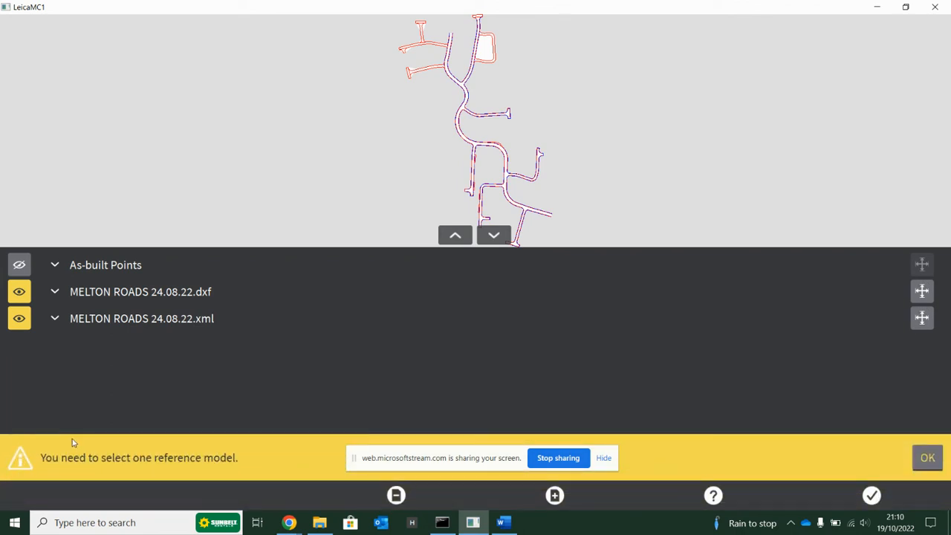
mouse_move(663, 431)
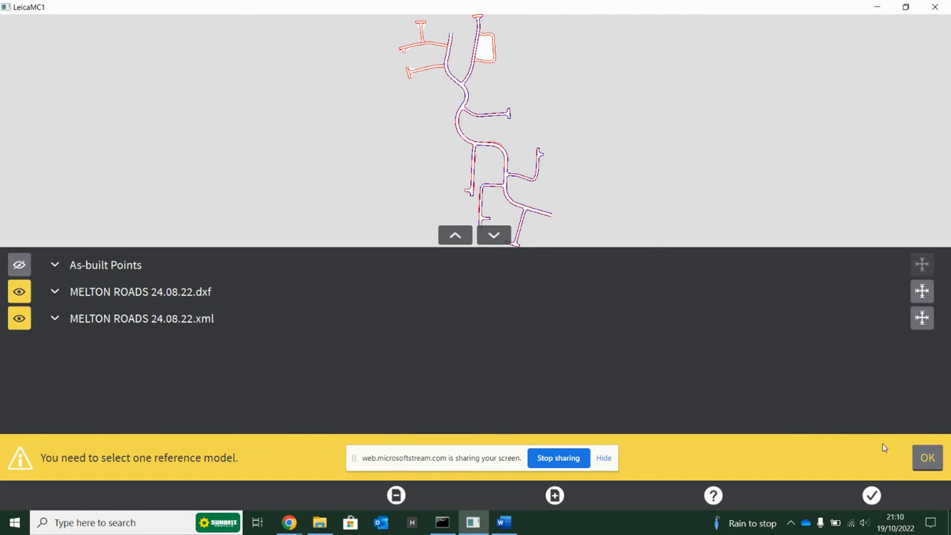
mouse_move(569, 370)
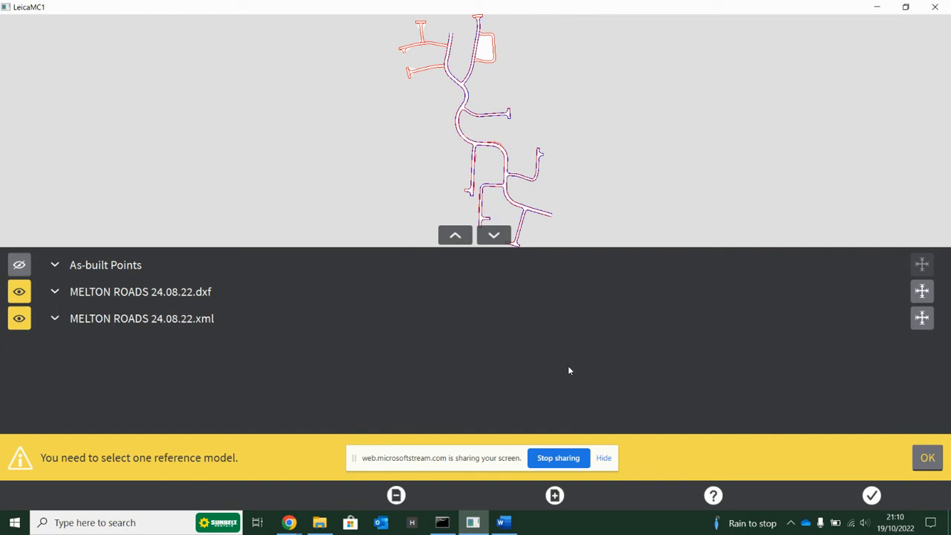
mouse_move(921, 318)
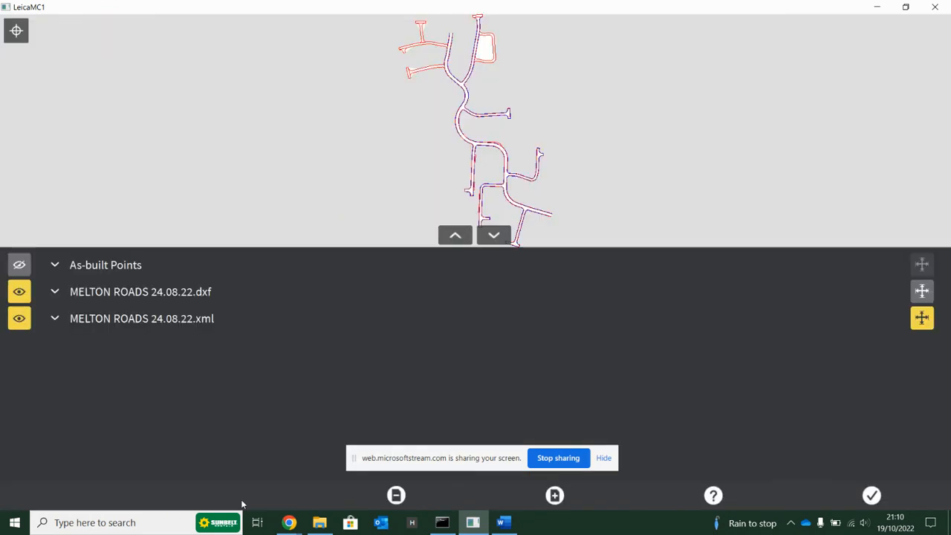
mouse_move(847, 292)
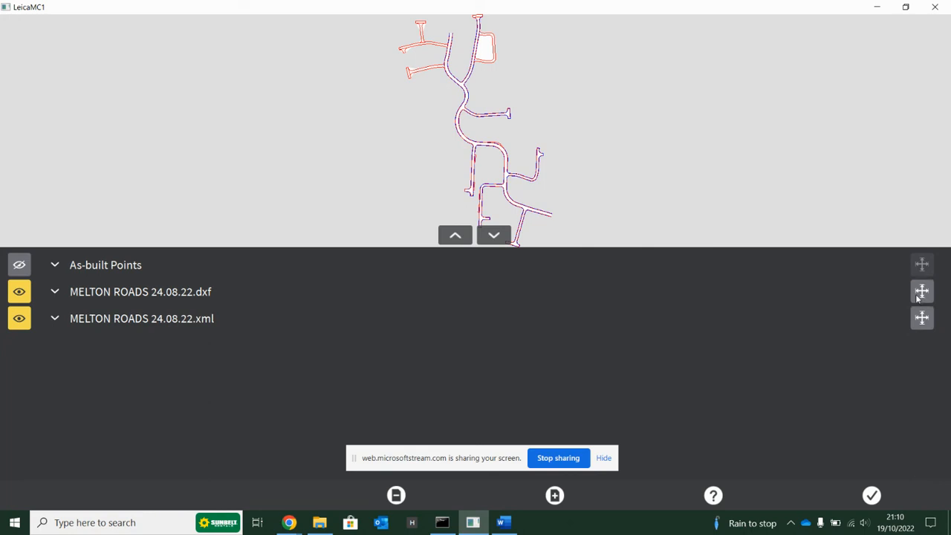
mouse_move(921, 318)
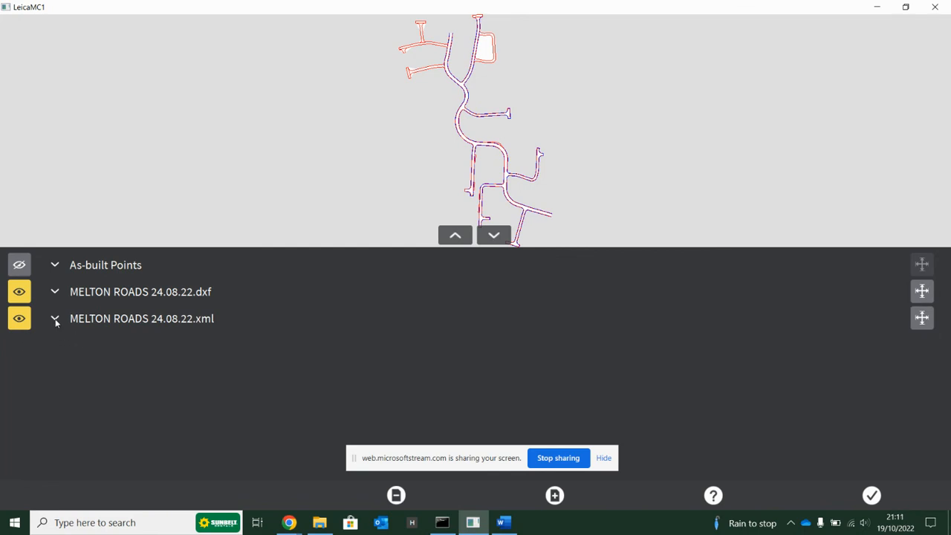
Expand the MELTON ROADS 24.08.22.dxf entry to list its three layers
left_click(54, 291)
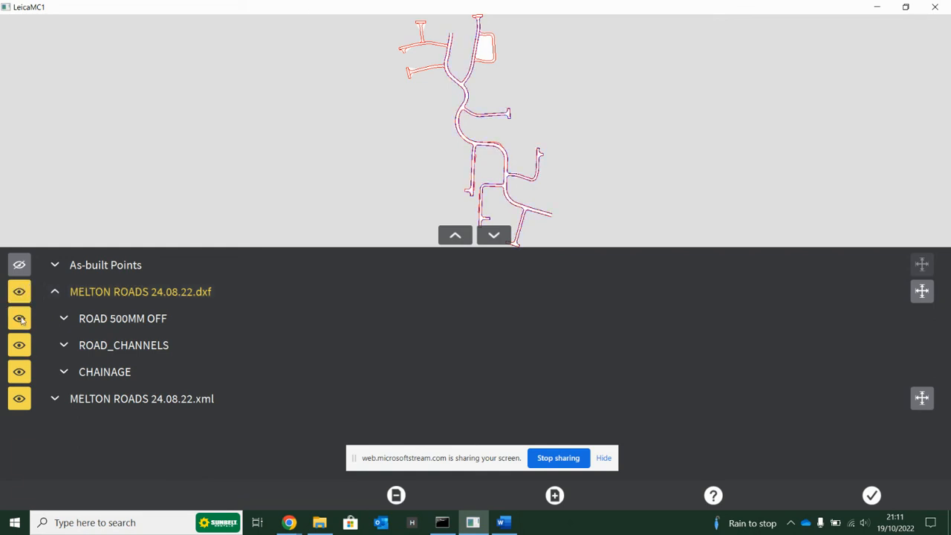
mouse_move(912, 307)
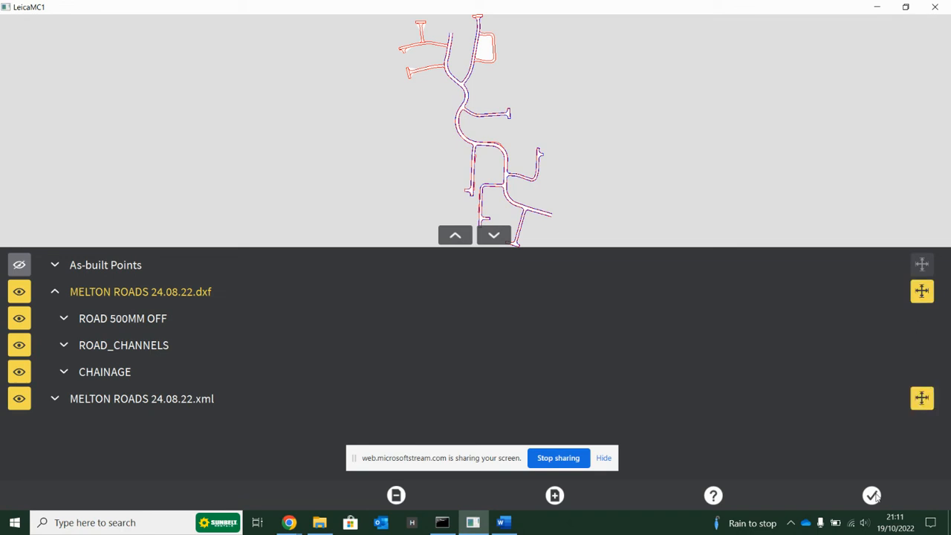
Confirm the model choices to return to the excavator dig view of the road
left_click(871, 495)
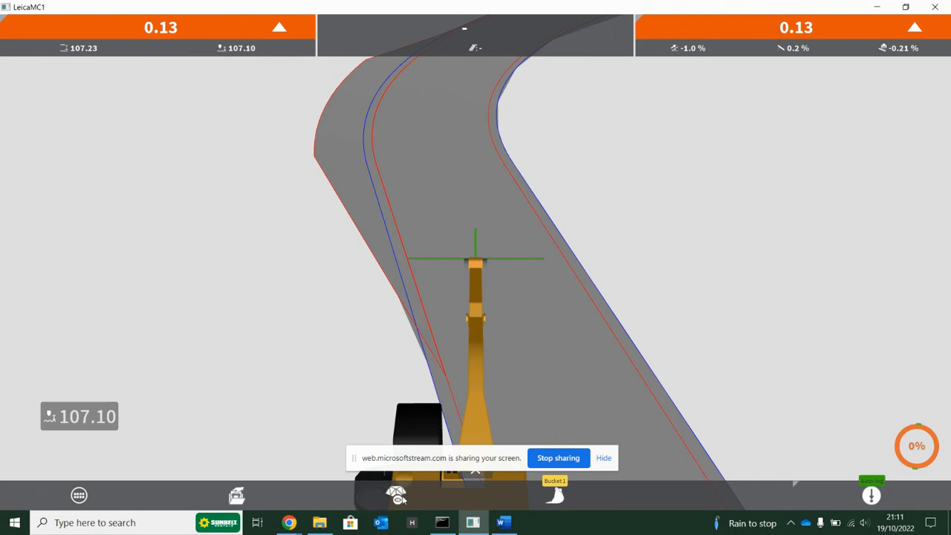
mouse_move(407, 502)
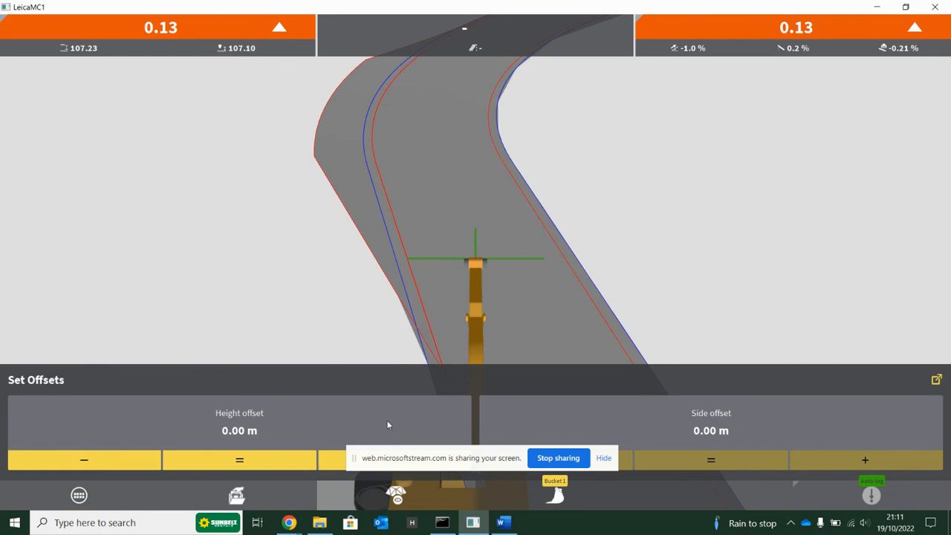
mouse_move(249, 46)
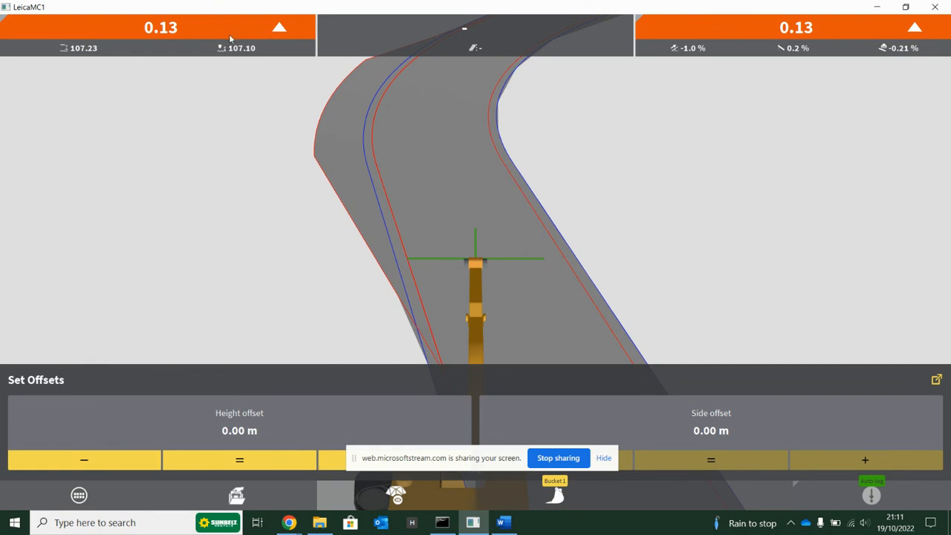
mouse_move(301, 97)
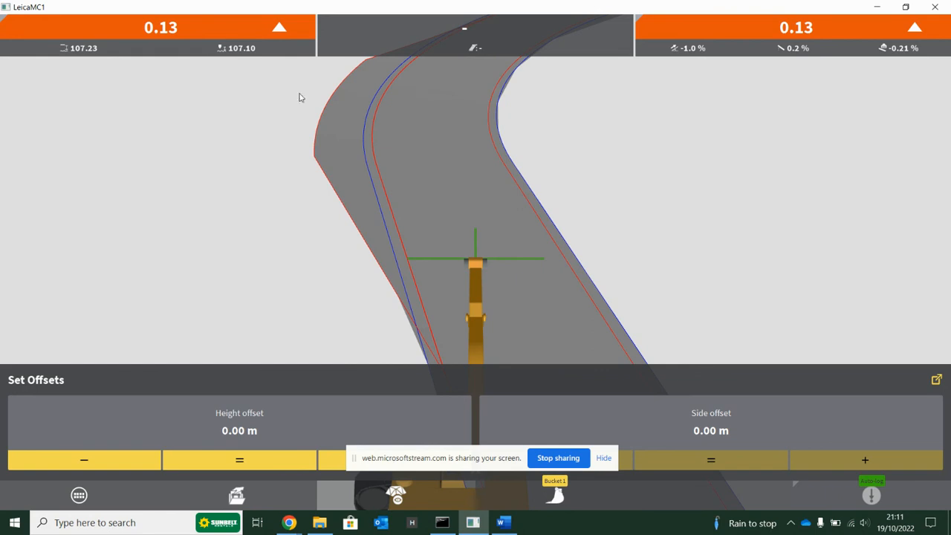
mouse_move(666, 294)
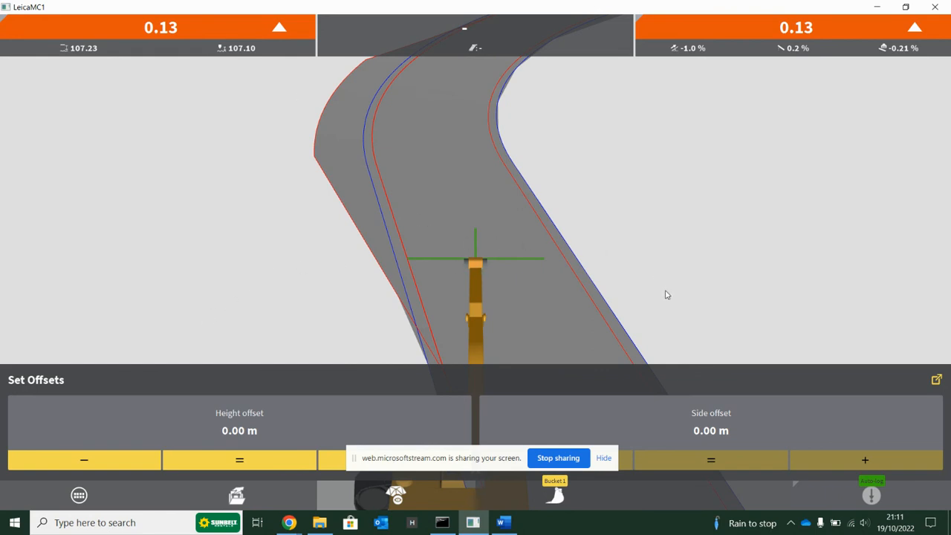
Match the height offset to the bucket's current level, setting it to -0.13 m
left_click(240, 460)
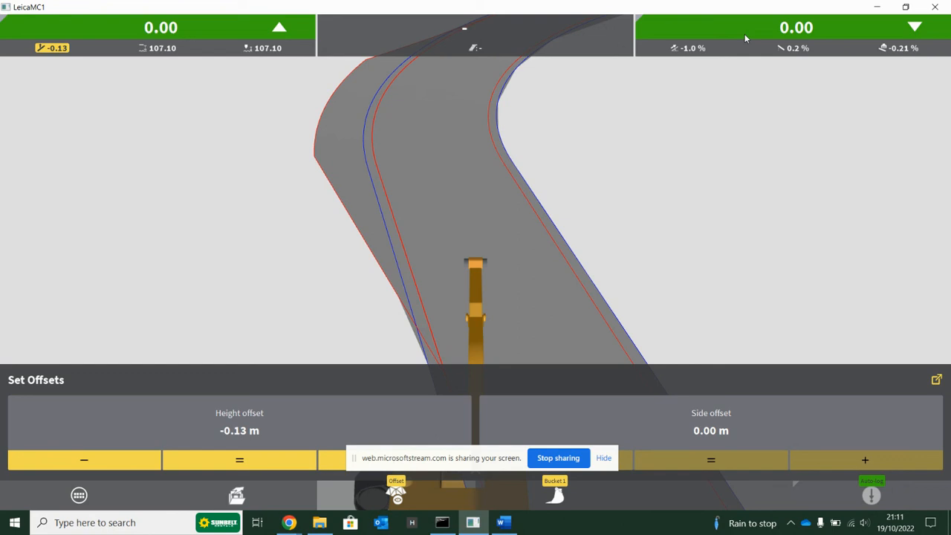
mouse_move(249, 463)
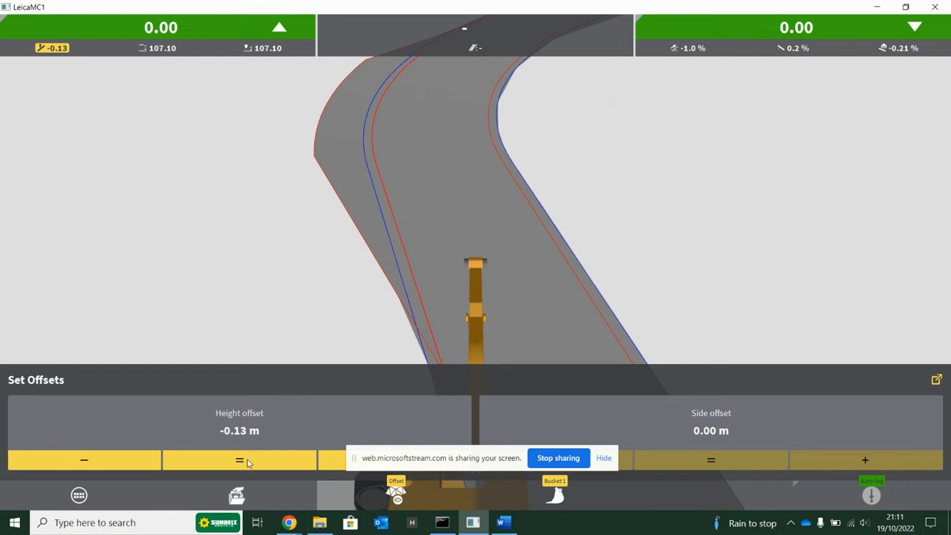
mouse_move(824, 125)
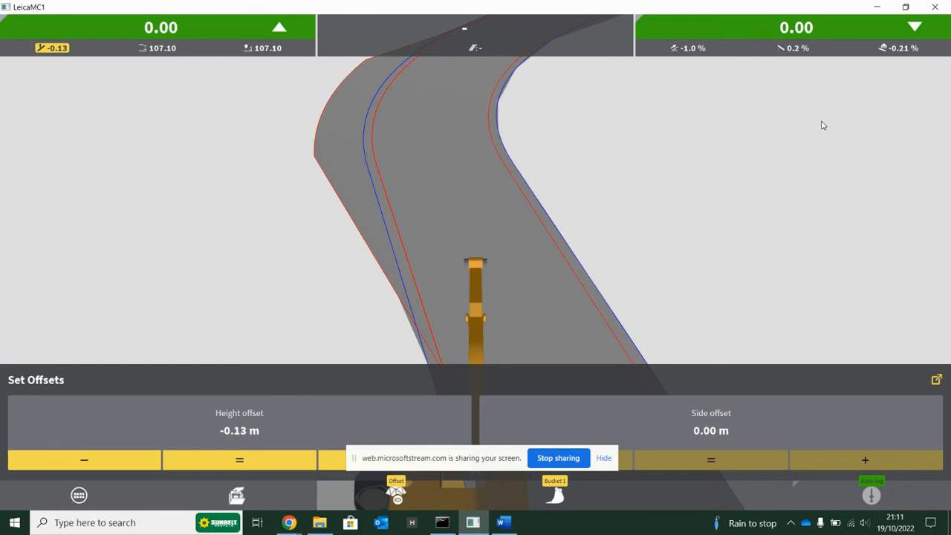
mouse_move(561, 199)
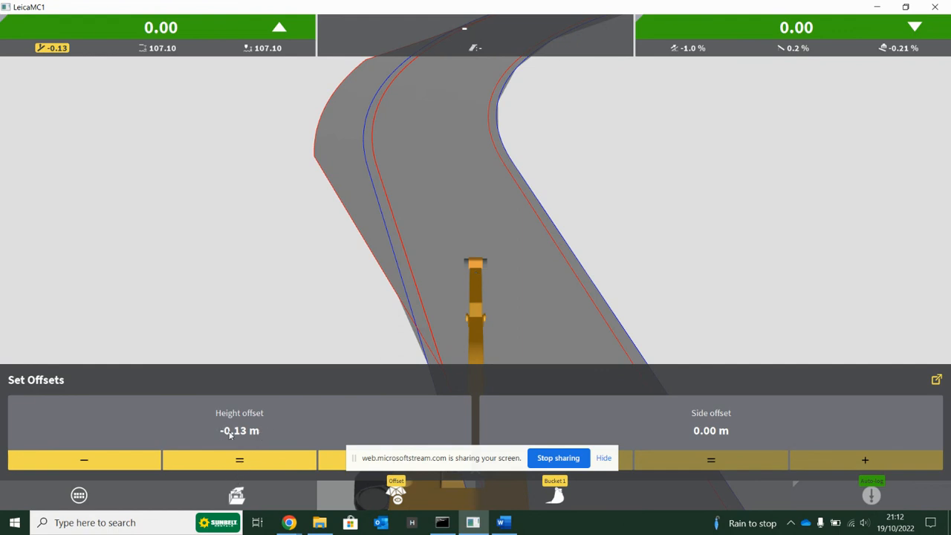
Edit the height offset value to -3.13 m and confirm it
left_click(239, 430)
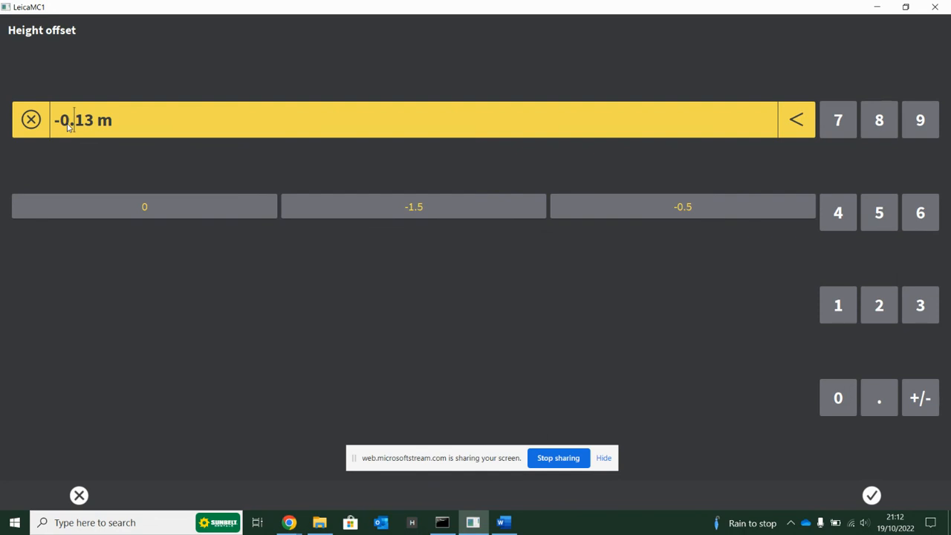
left_click(795, 119)
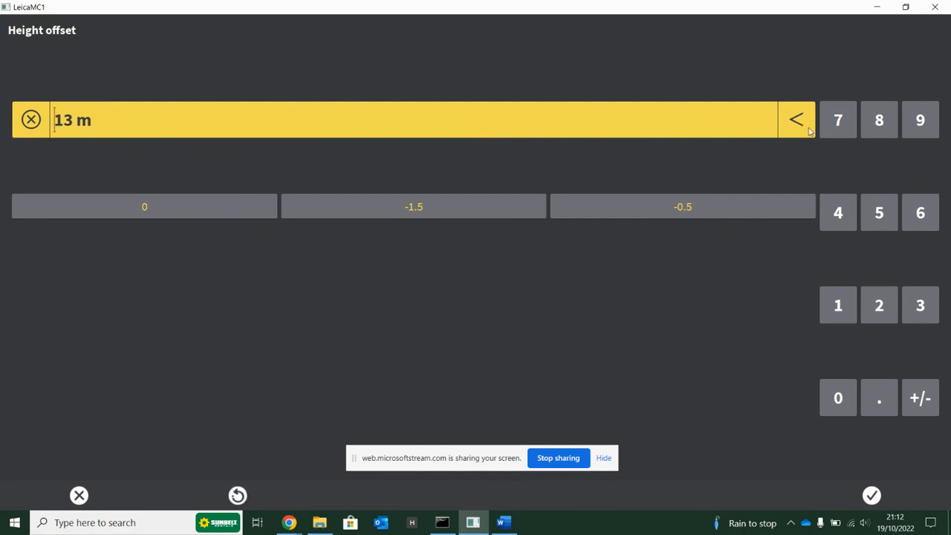
left_click(919, 305)
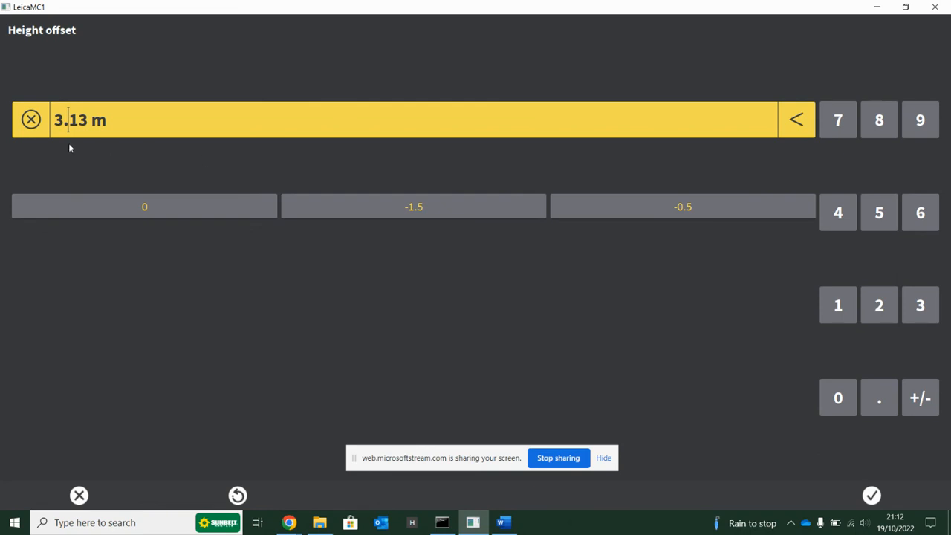
left_click(920, 397)
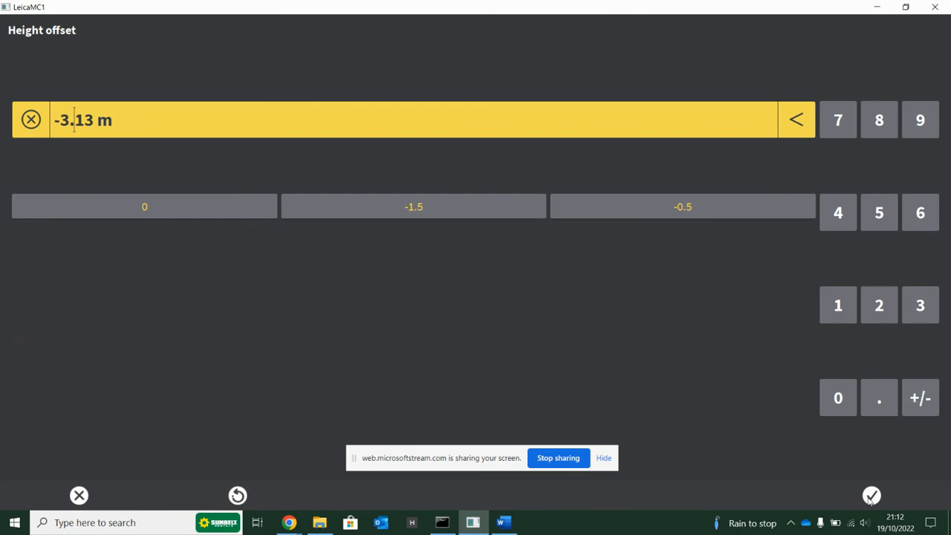
left_click(871, 494)
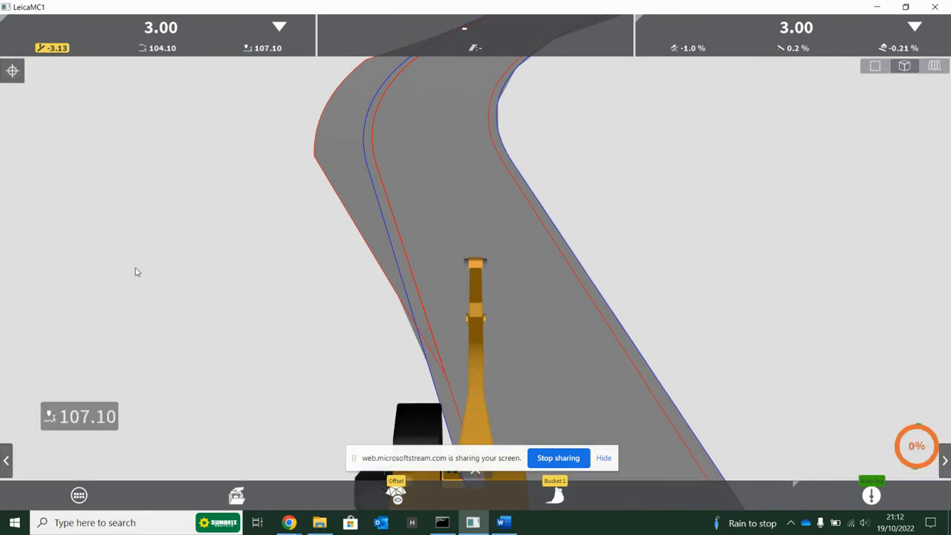
mouse_move(392, 490)
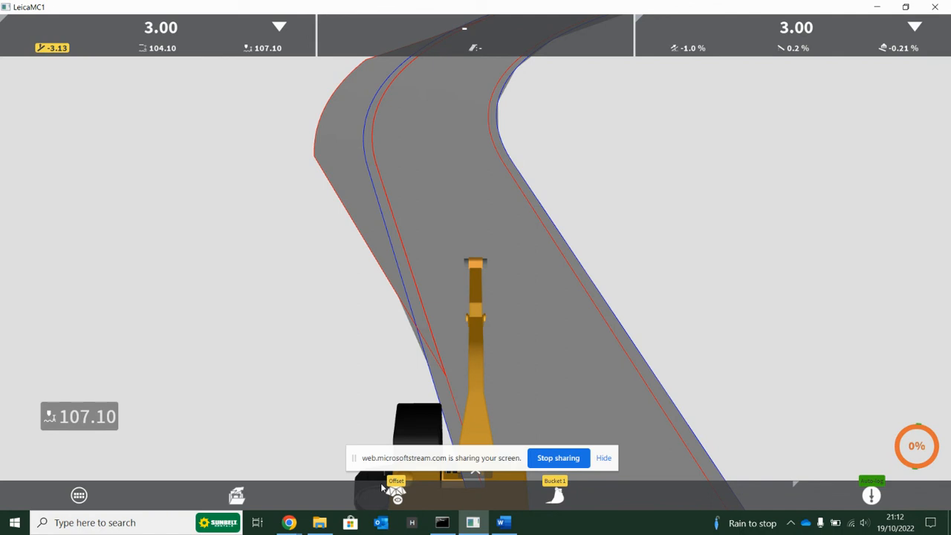
mouse_move(396, 491)
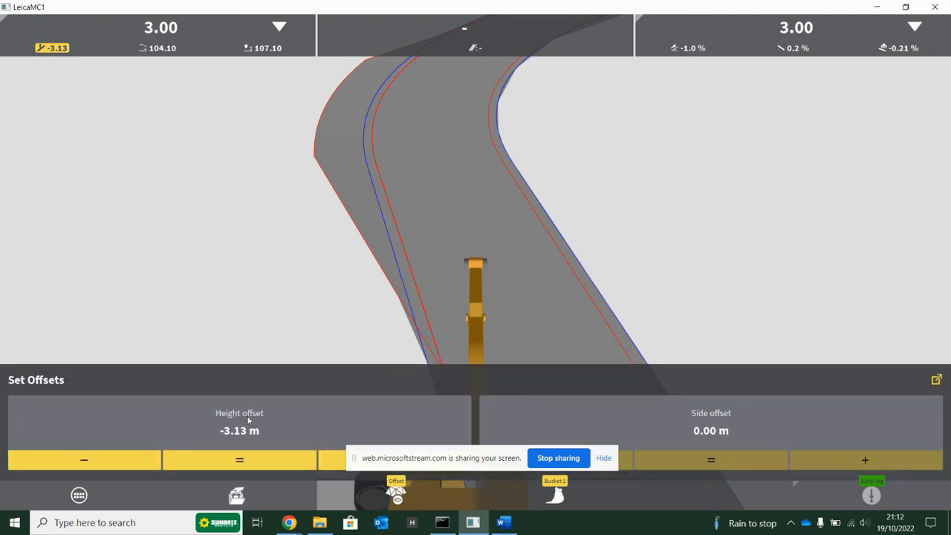
Zero the height offset so both guidance readouts show 0.13 again
left_click(239, 460)
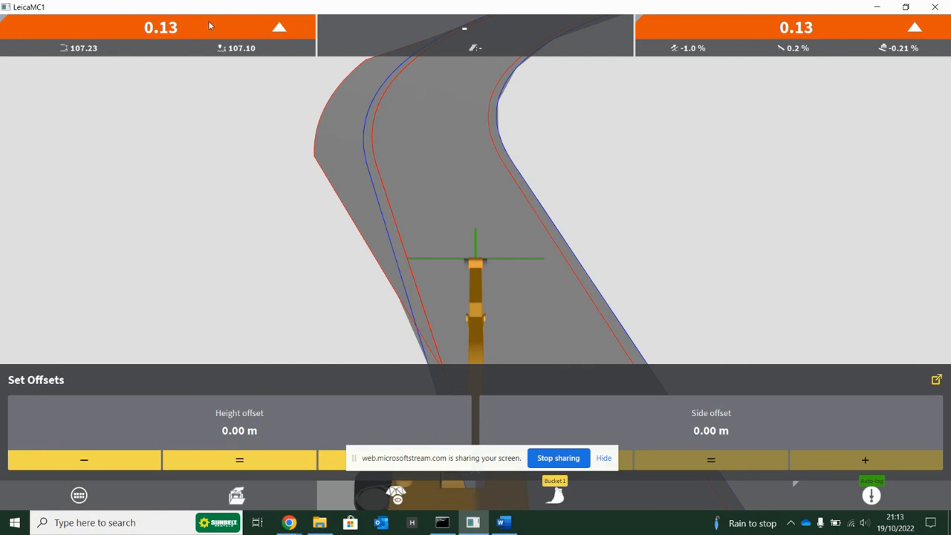
mouse_move(246, 43)
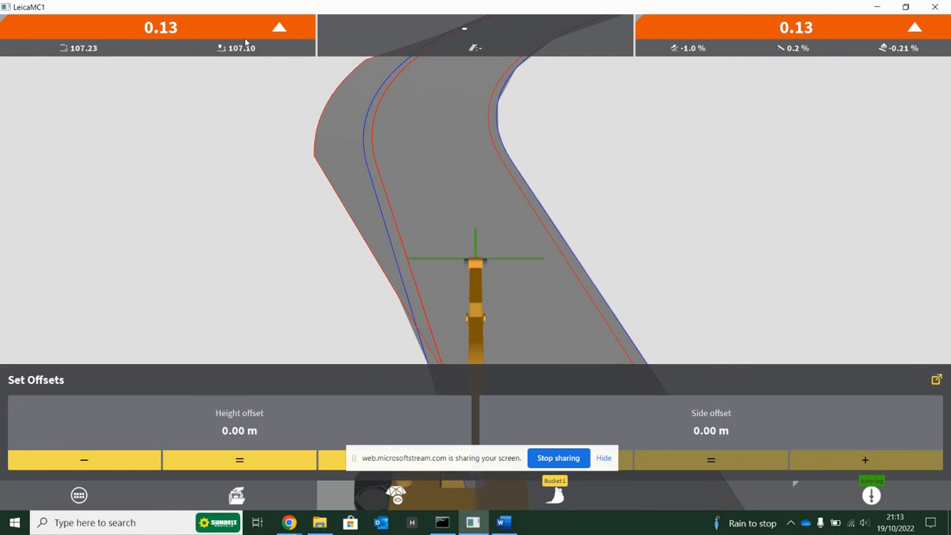